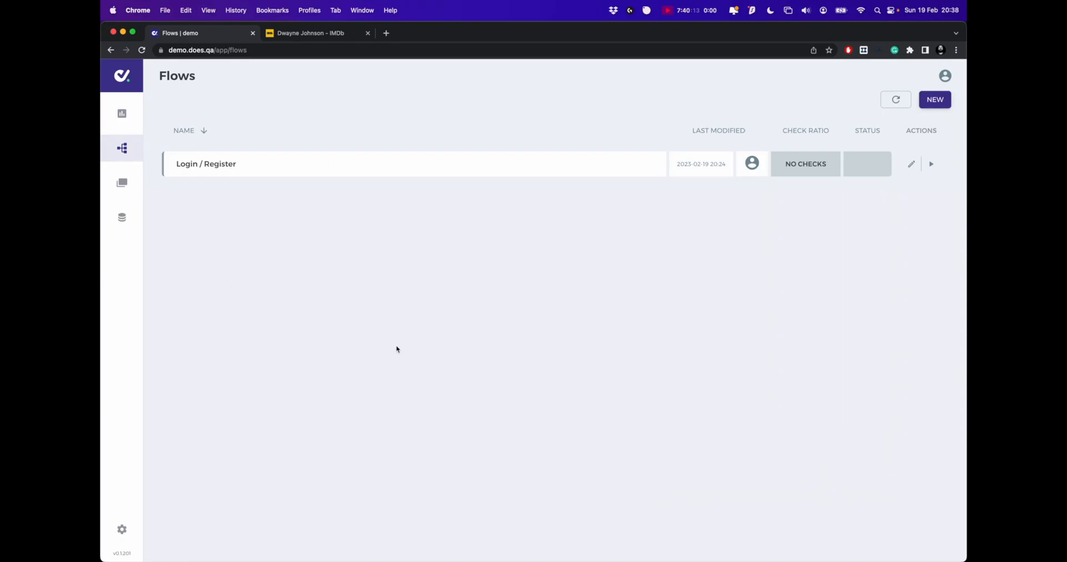
mouse_move(698, 196)
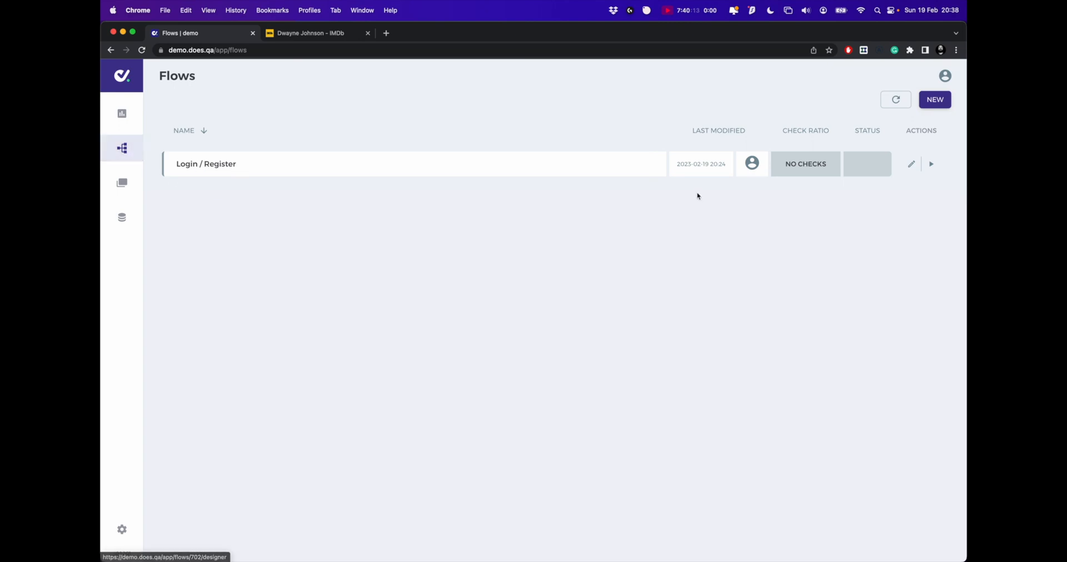
- Create a new flow titled IMDB Profile from the title suggestions
left_click(934, 100)
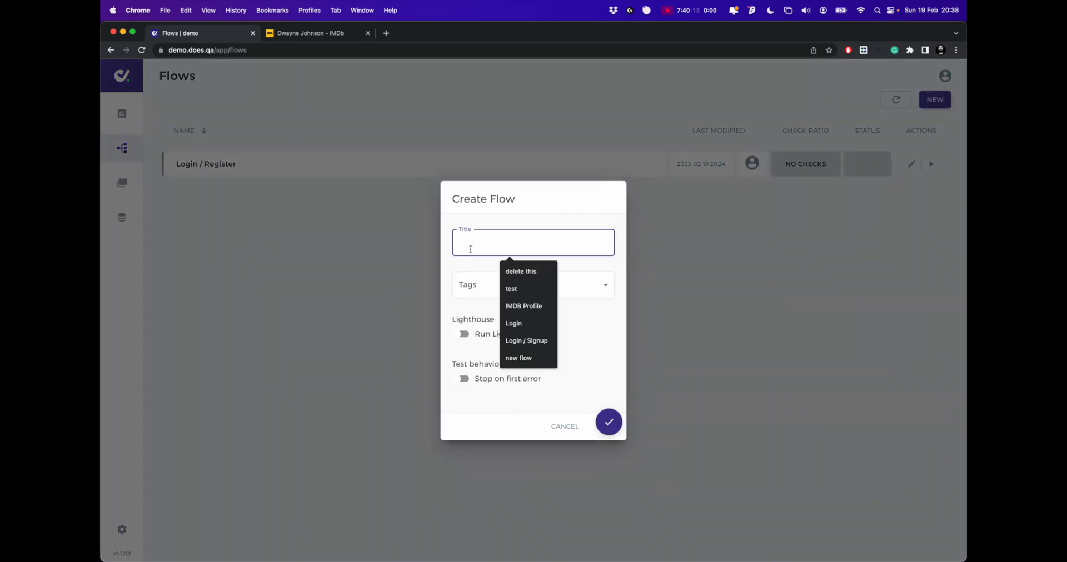
left_click(522, 306)
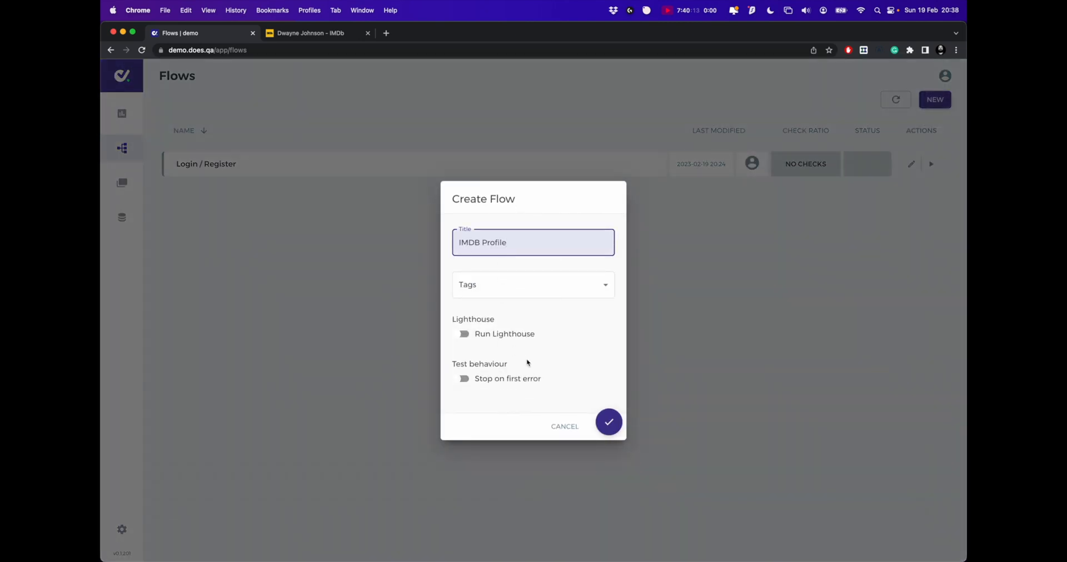
left_click(609, 423)
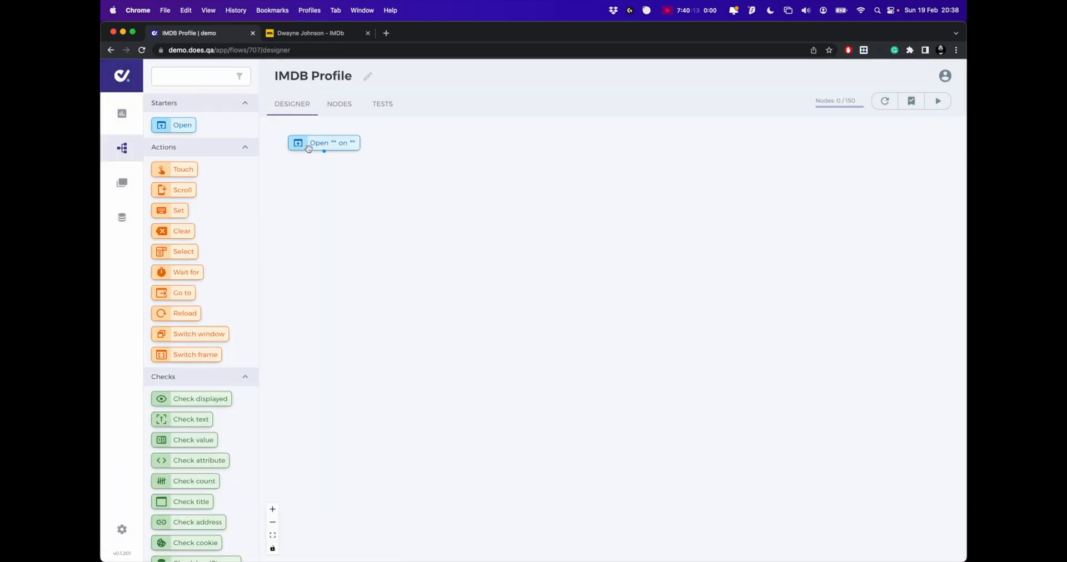
left_click_drag(324, 143, 314, 132)
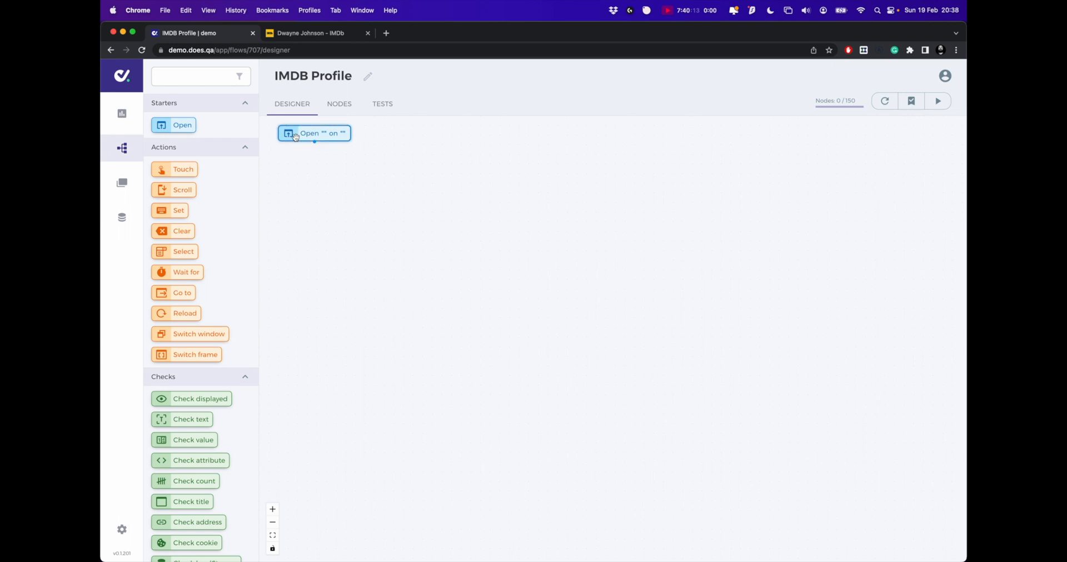
type("https://www.imdb")
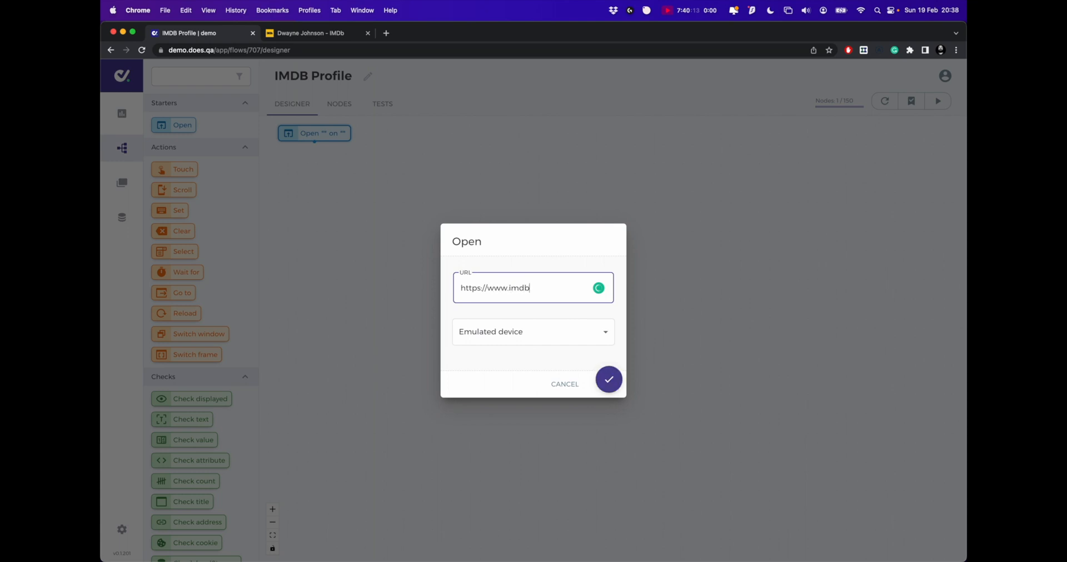
left_click(533, 332)
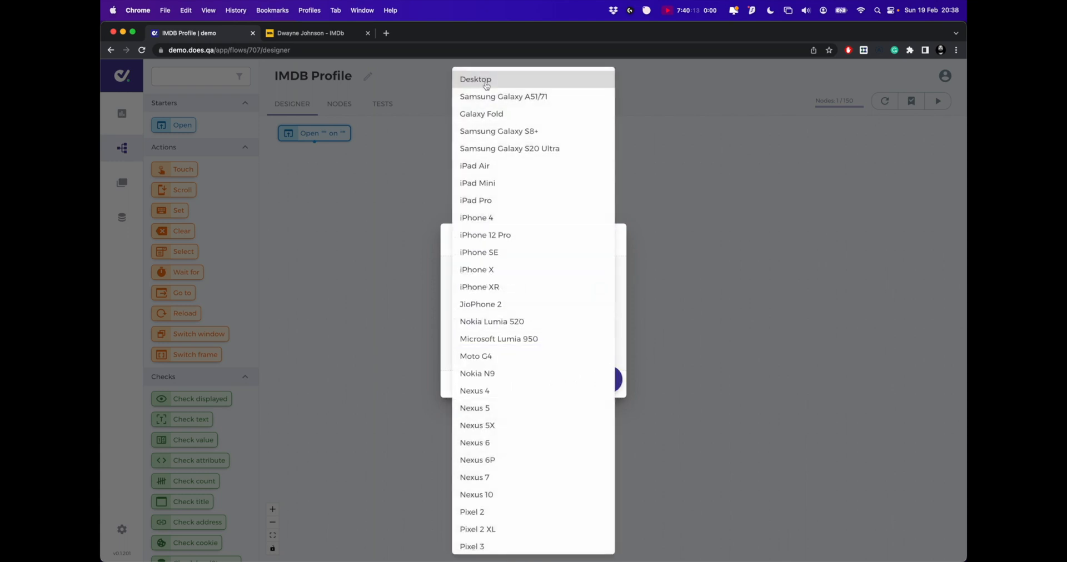
left_click(475, 80)
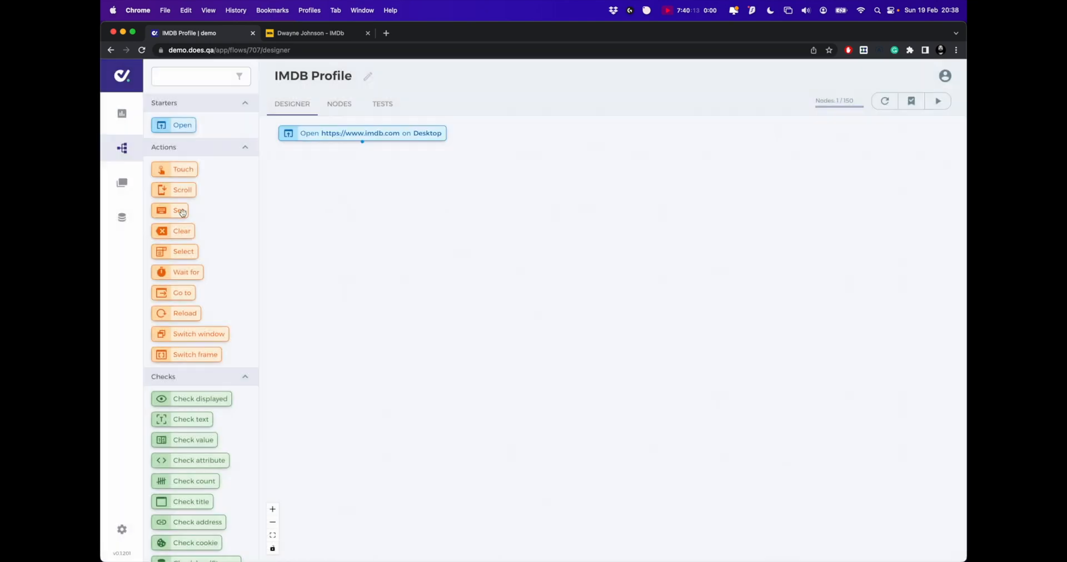
left_click(306, 34)
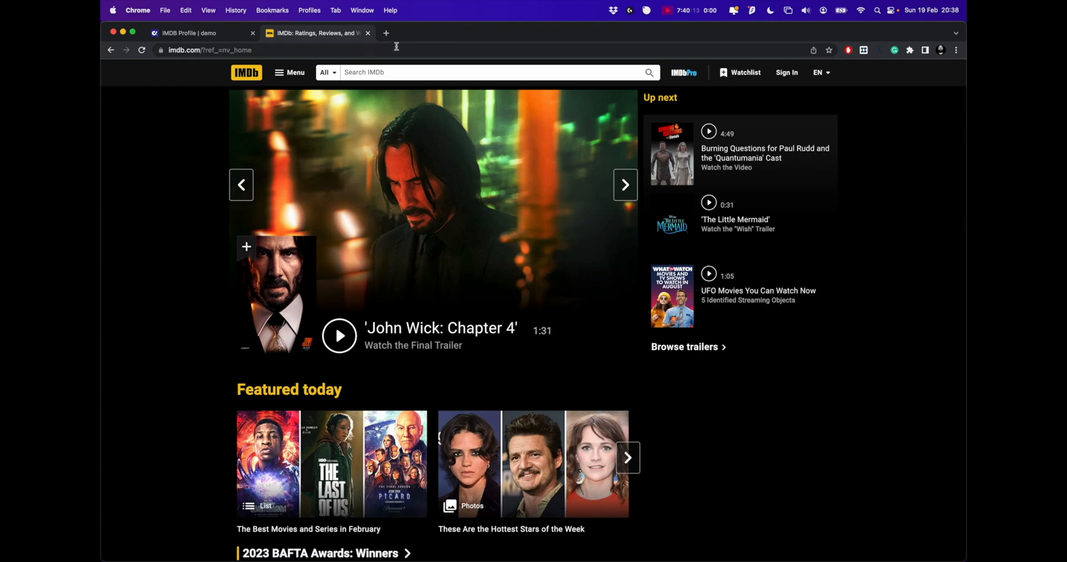
- Search IMDb for Dwayne Johnson and open the first person result
type("Dwayne Johnson")
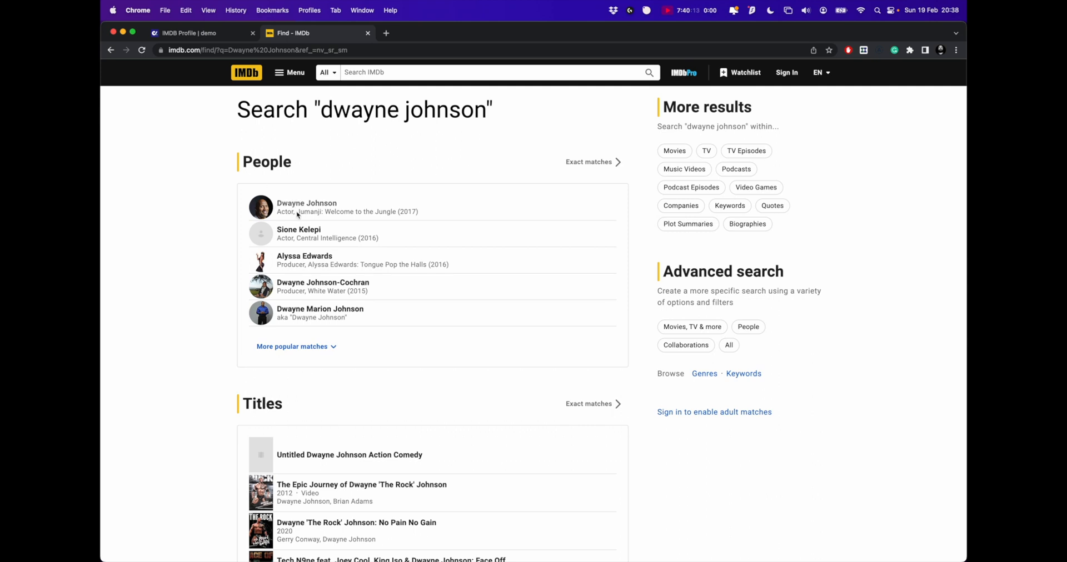
left_click(306, 203)
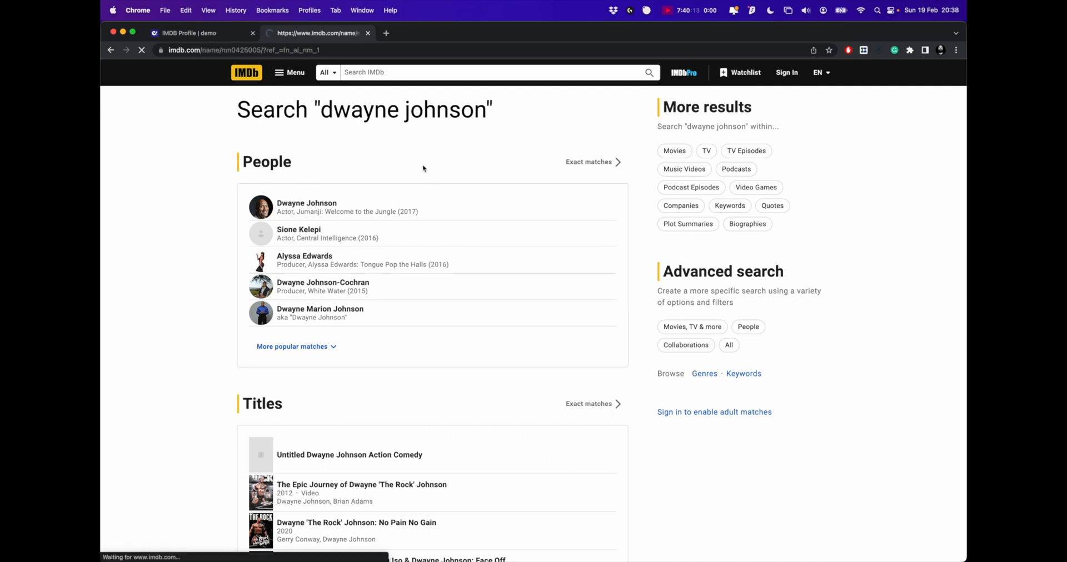
left_click(189, 33)
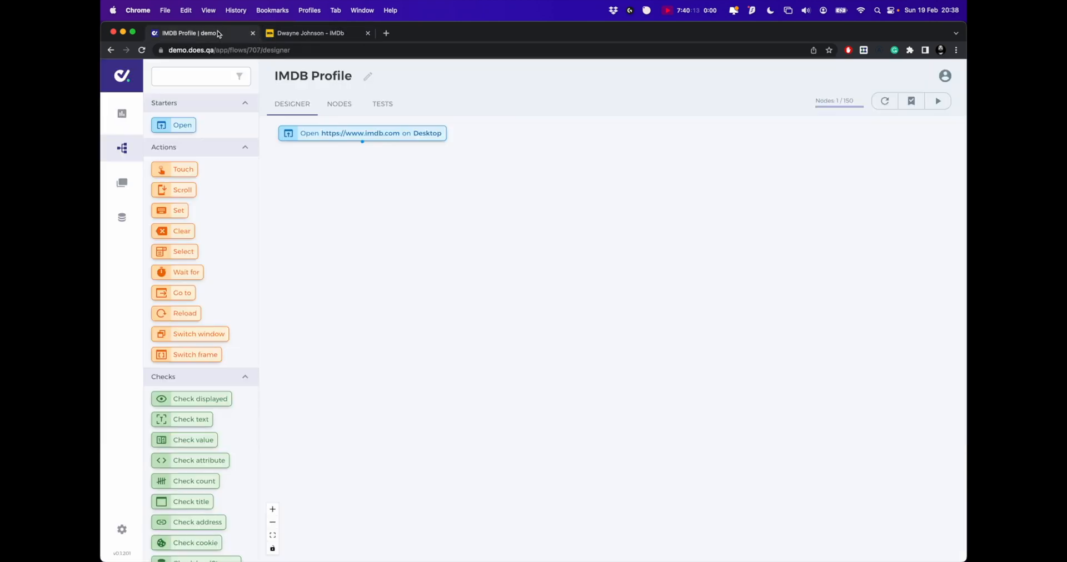
mouse_move(318, 161)
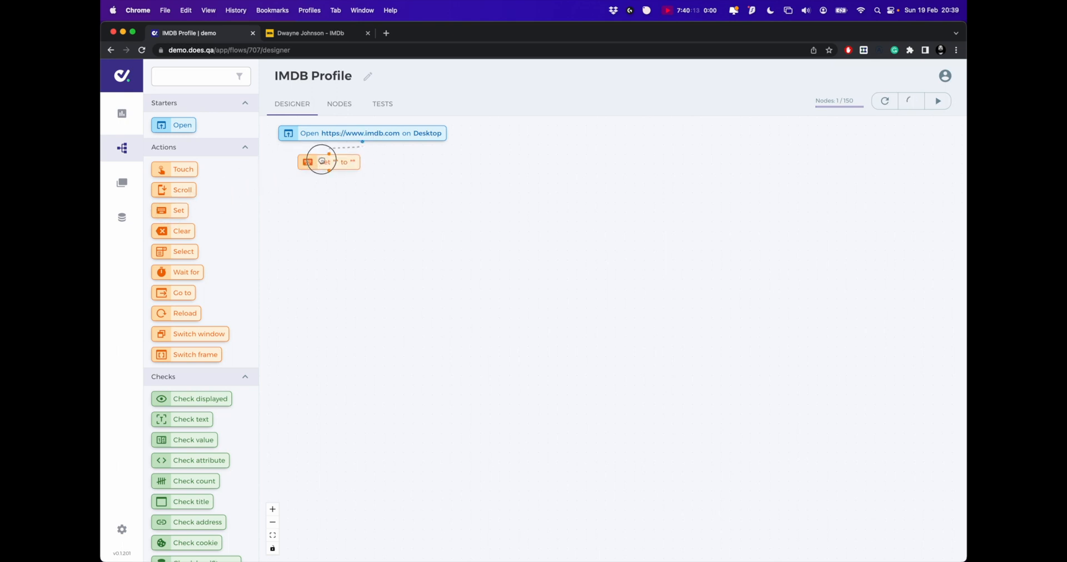
- Set the Header / Search element to Dwayne Johnson
left_click(323, 162)
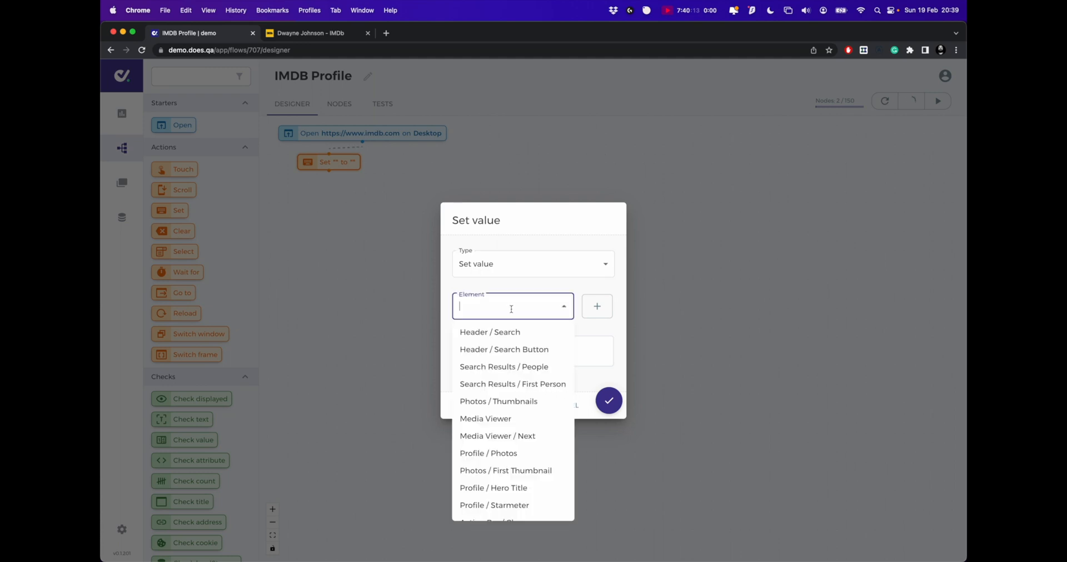
left_click(489, 332)
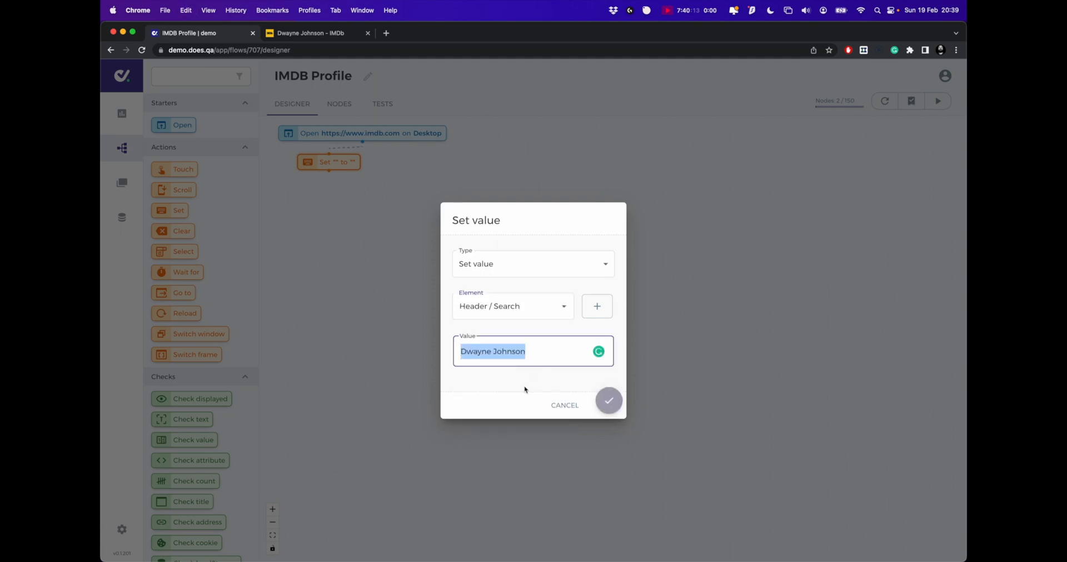
left_click(609, 401)
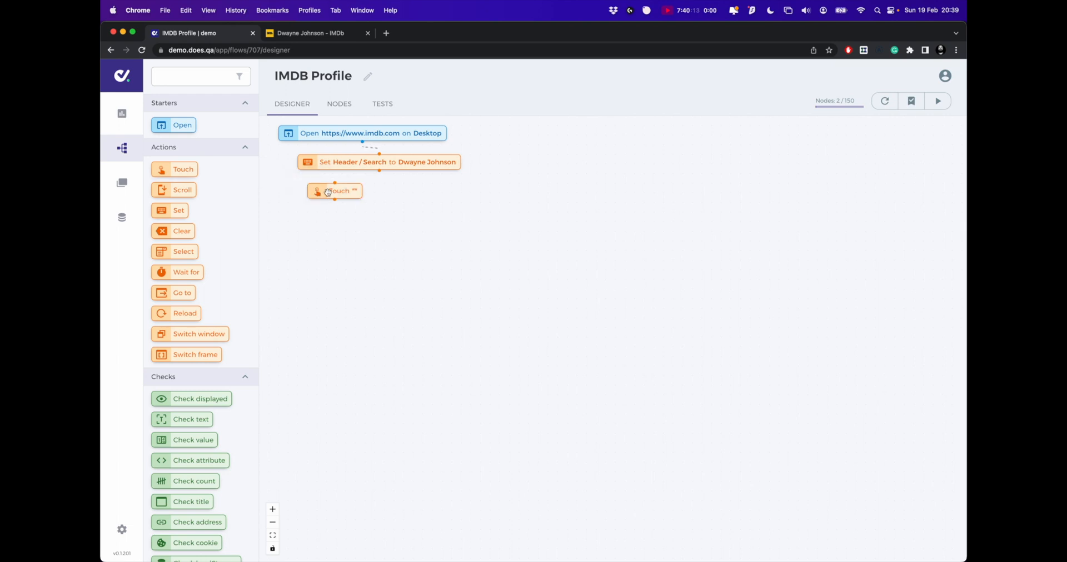
- Touch Header / Search Button, then touch Search Results / First Person
left_click(334, 191)
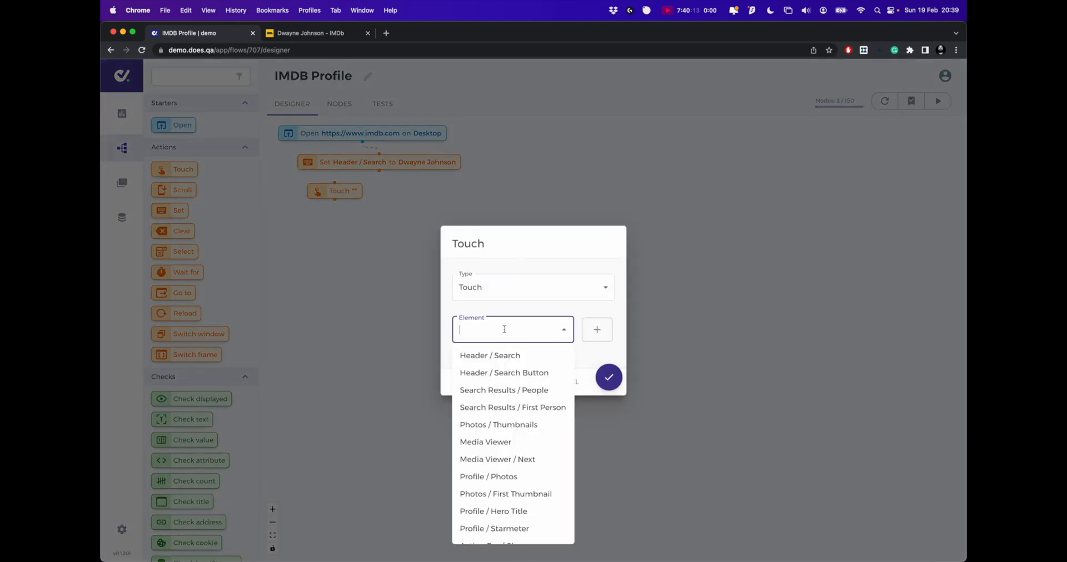
left_click(505, 373)
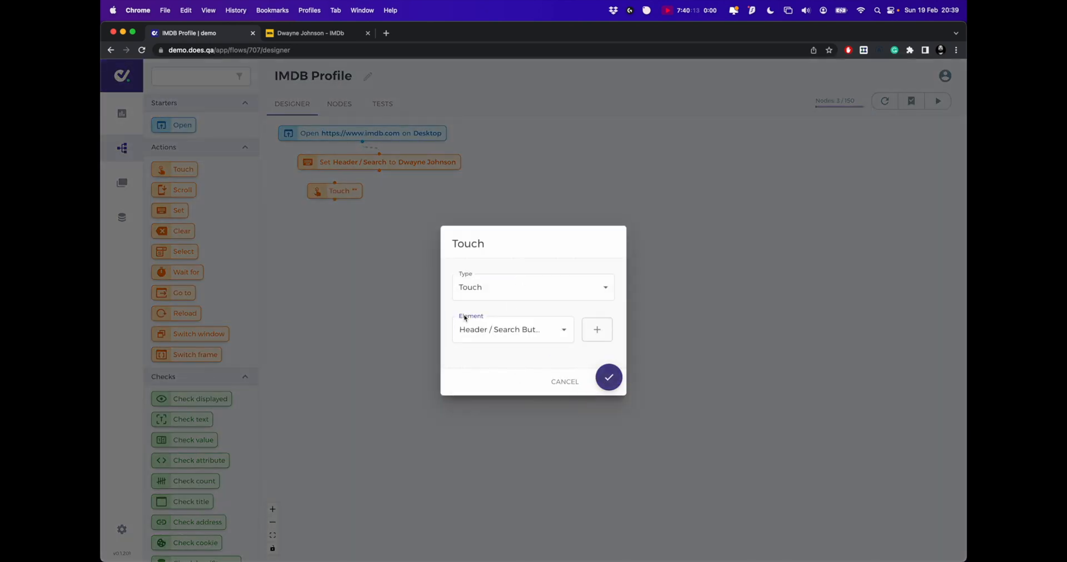
left_click(609, 378)
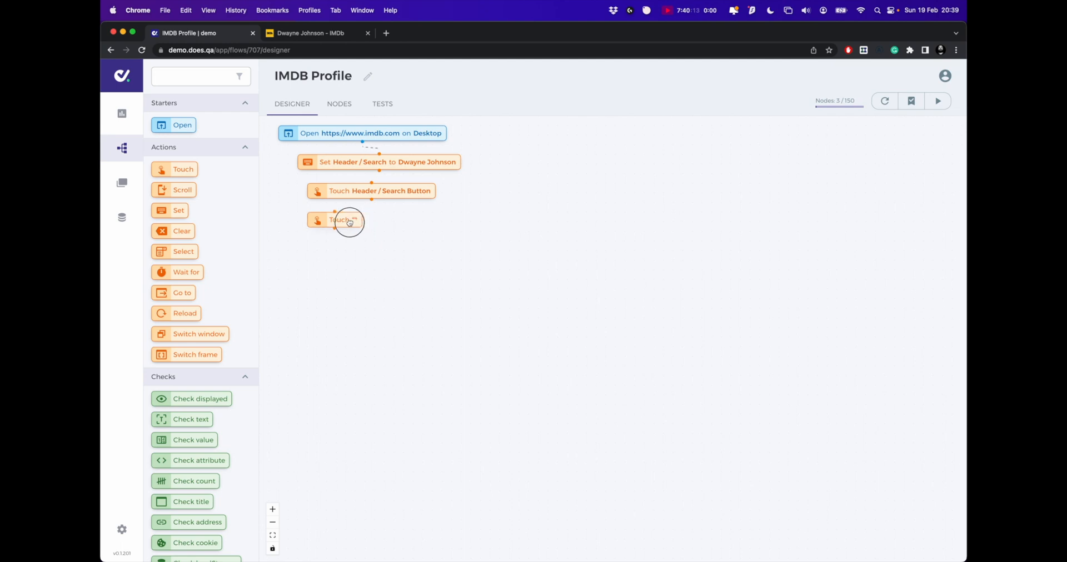
left_click(345, 222)
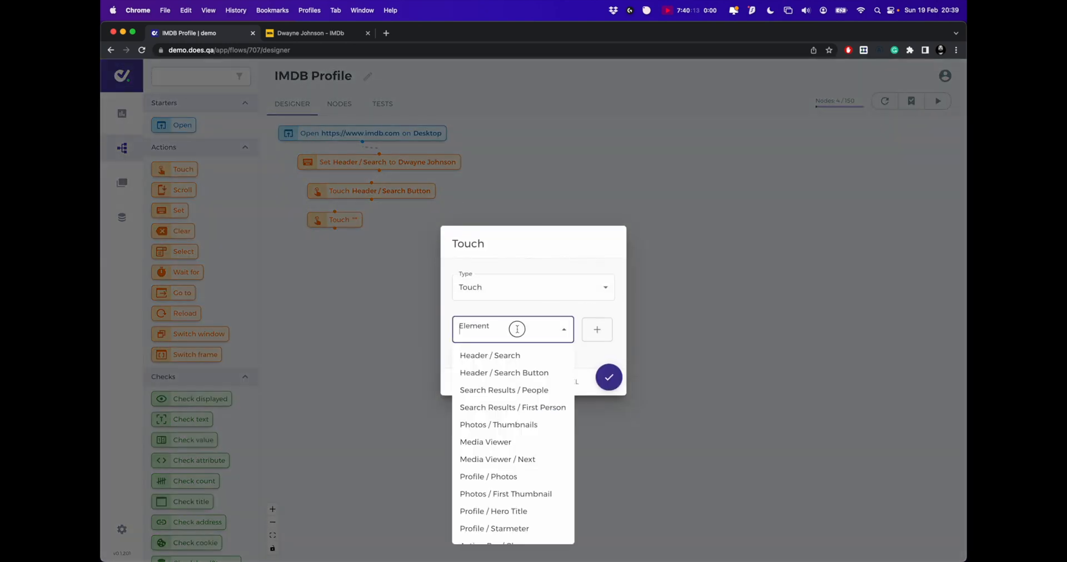
left_click(513, 408)
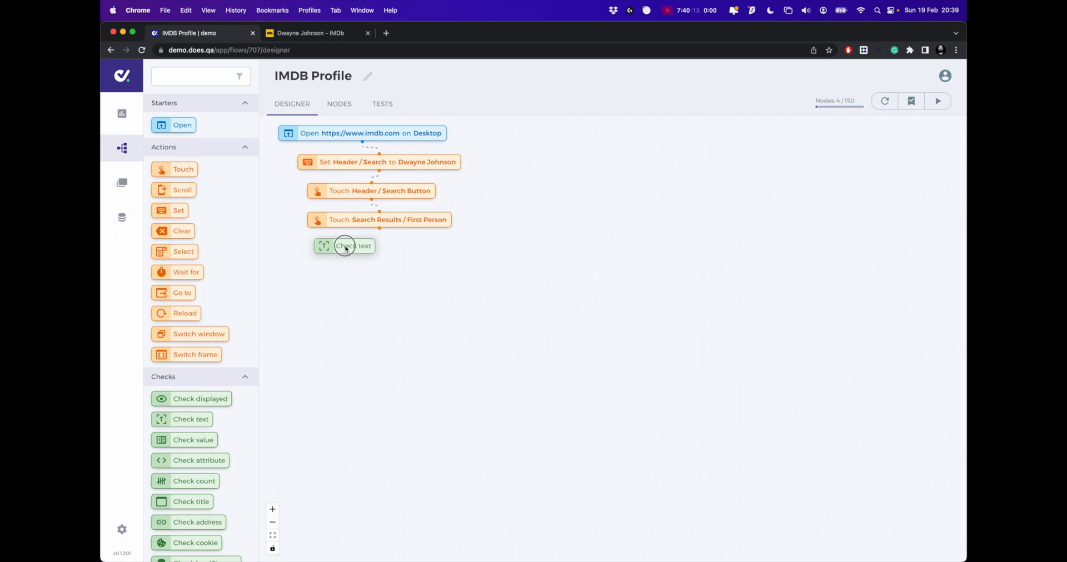
- Add a check that Profile / Hero Title text starts with Dwayne Johnson
left_click(346, 246)
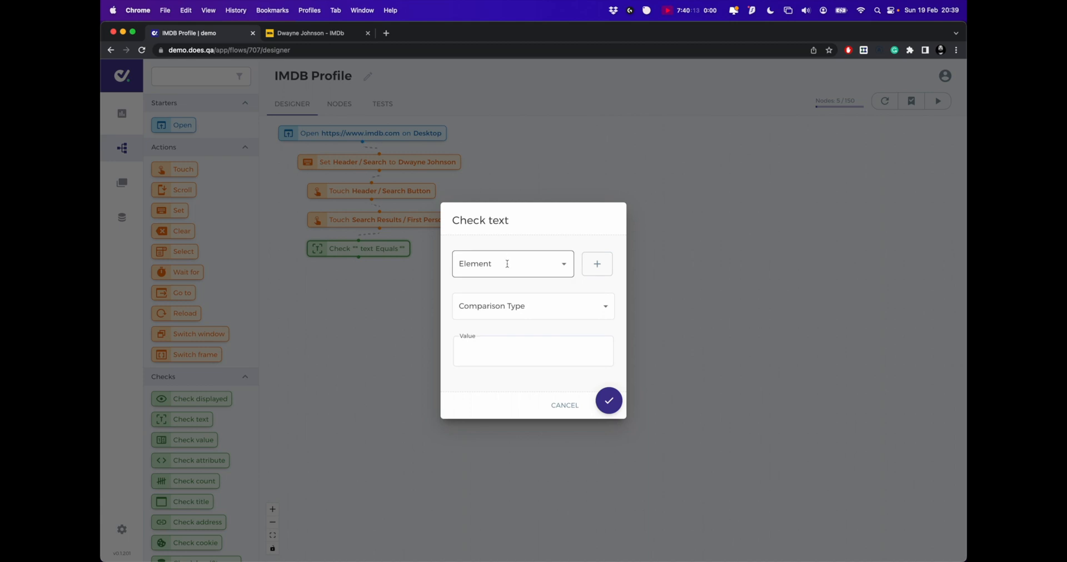
left_click(513, 264)
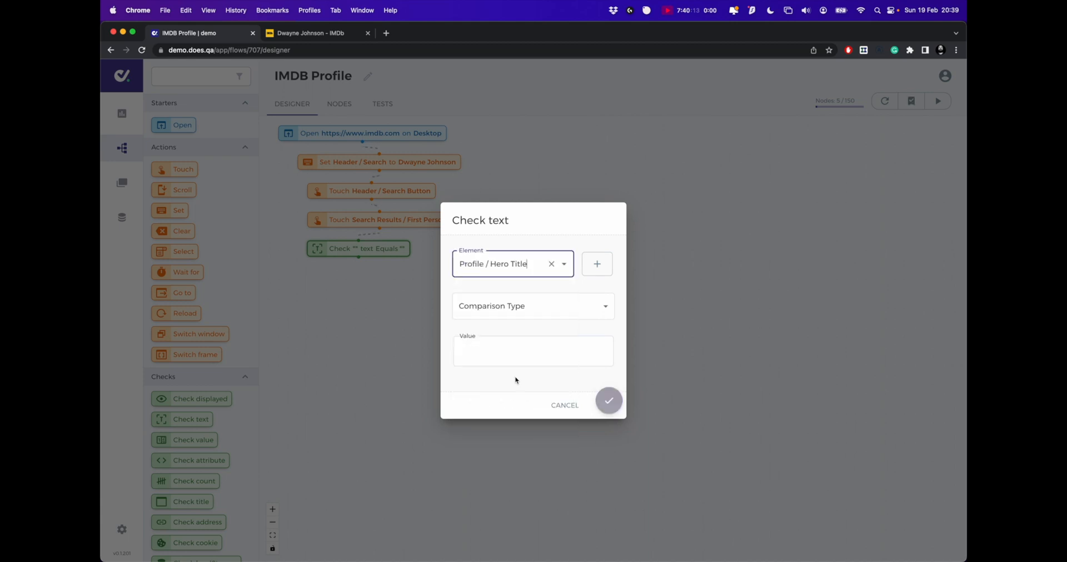
left_click(534, 307)
type("Dwayne Johnson")
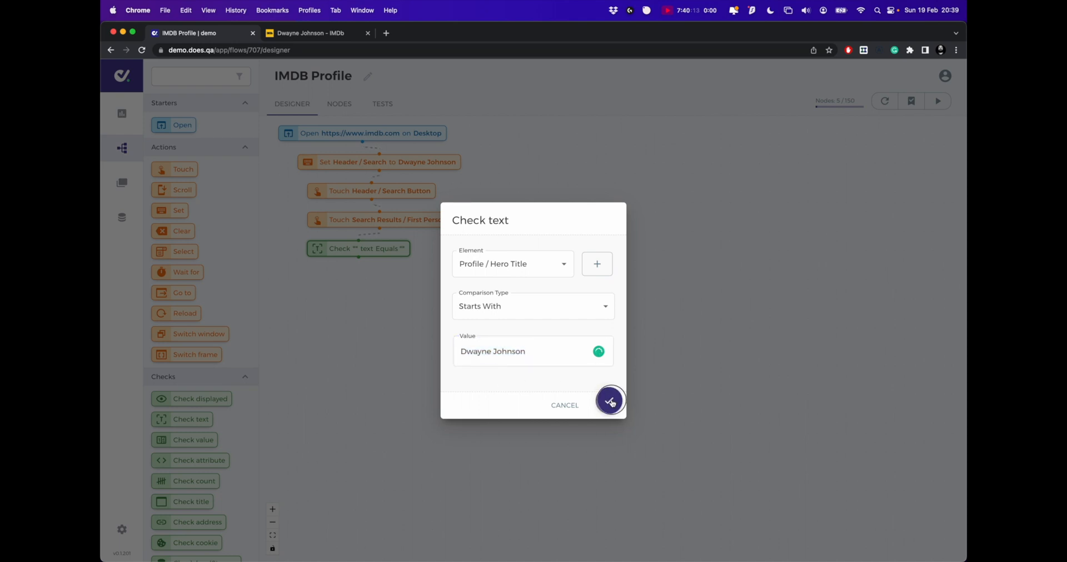
left_click(611, 401)
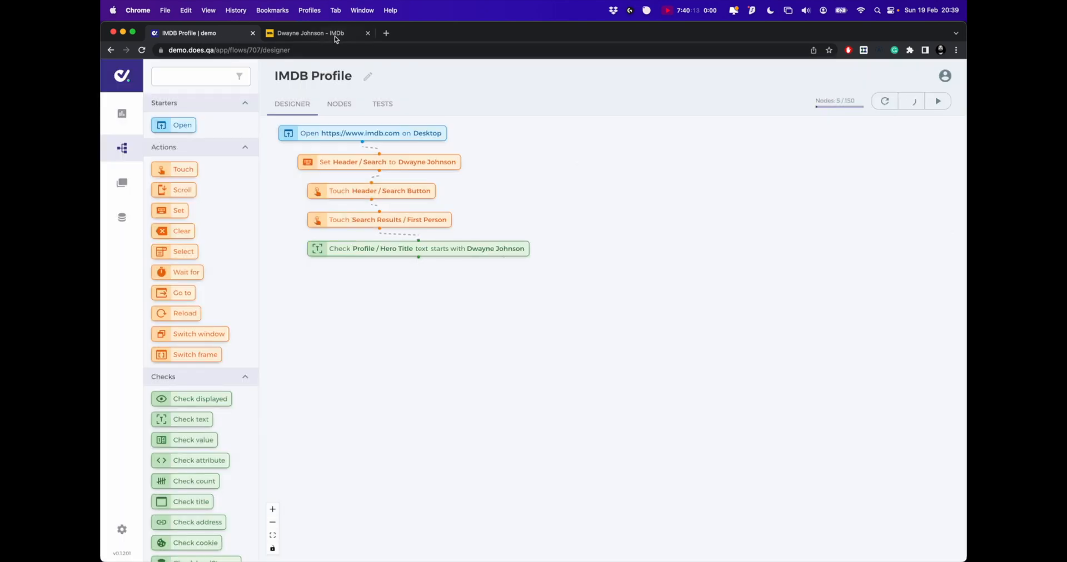
left_click(306, 34)
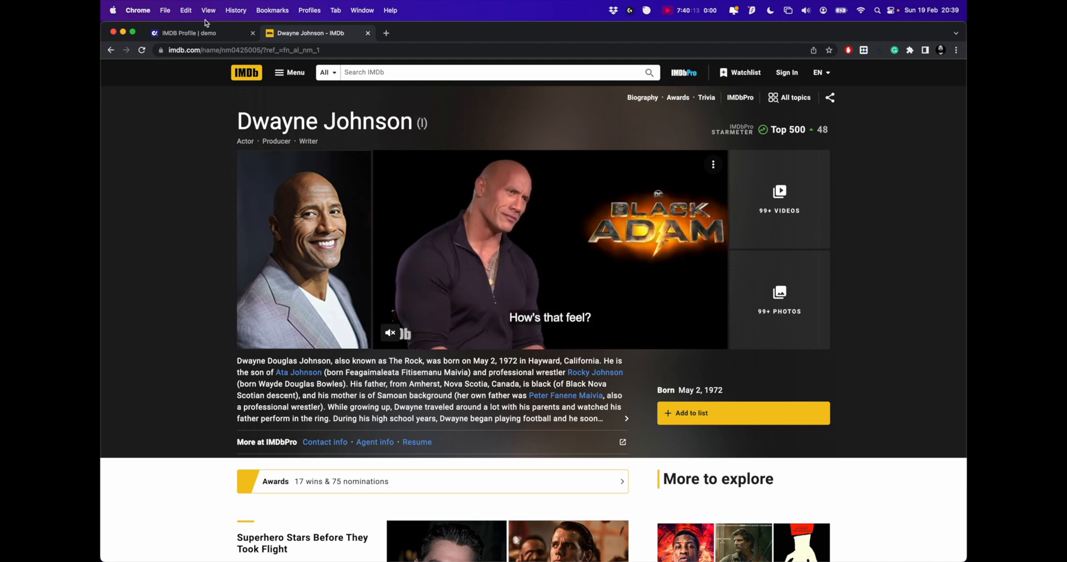
left_click(191, 33)
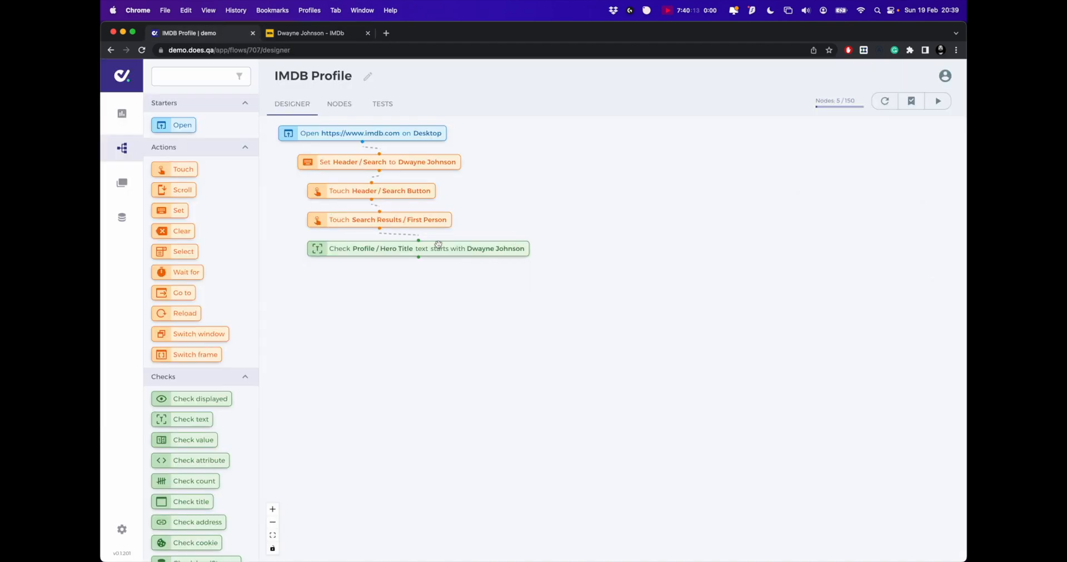
mouse_move(350, 233)
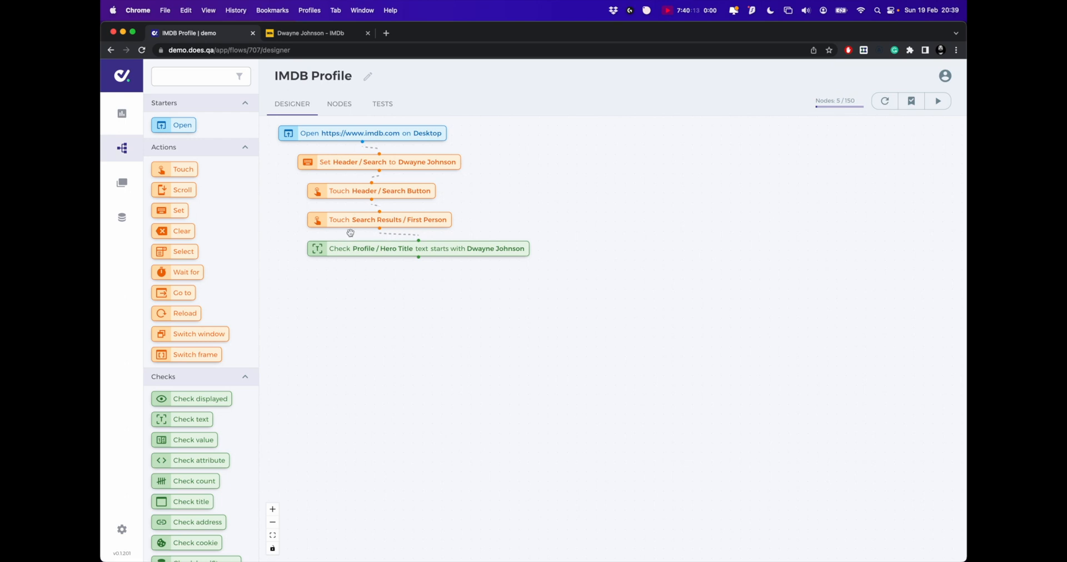
- Name the test-naming step Details from the name suggestions
scroll("down", 3)
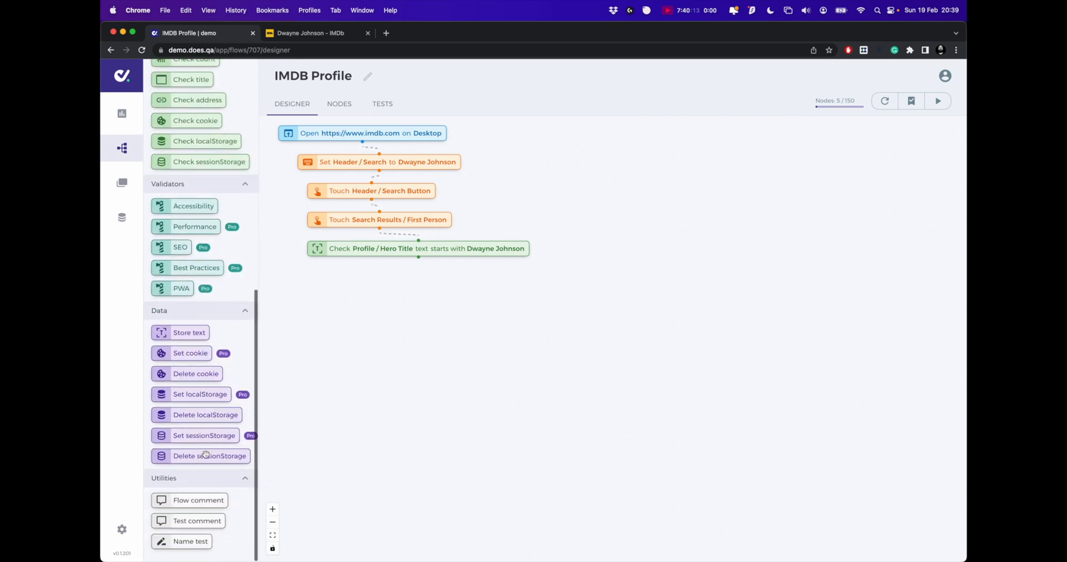
mouse_move(359, 288)
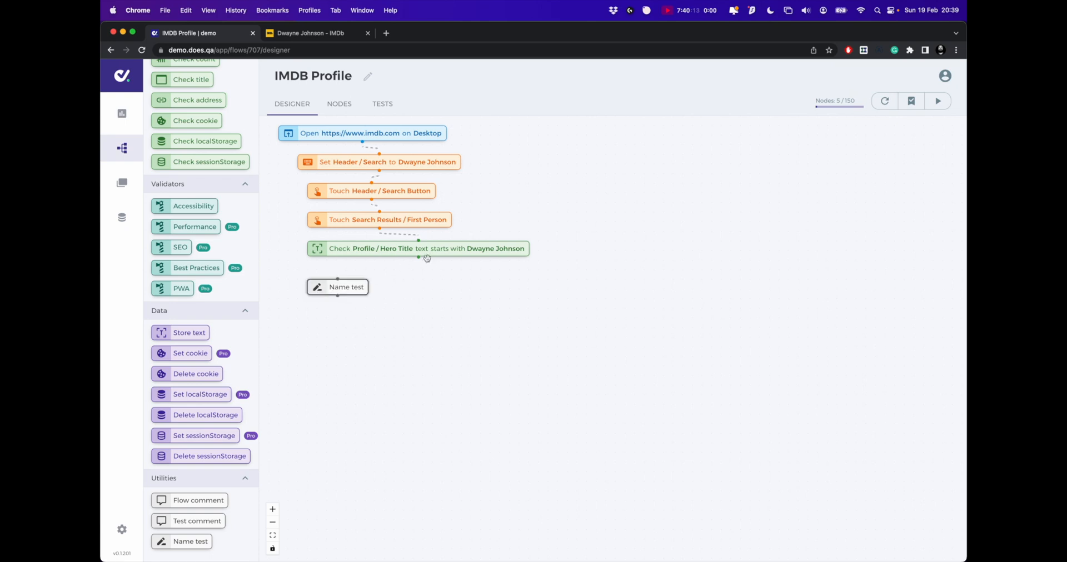
left_click(337, 288)
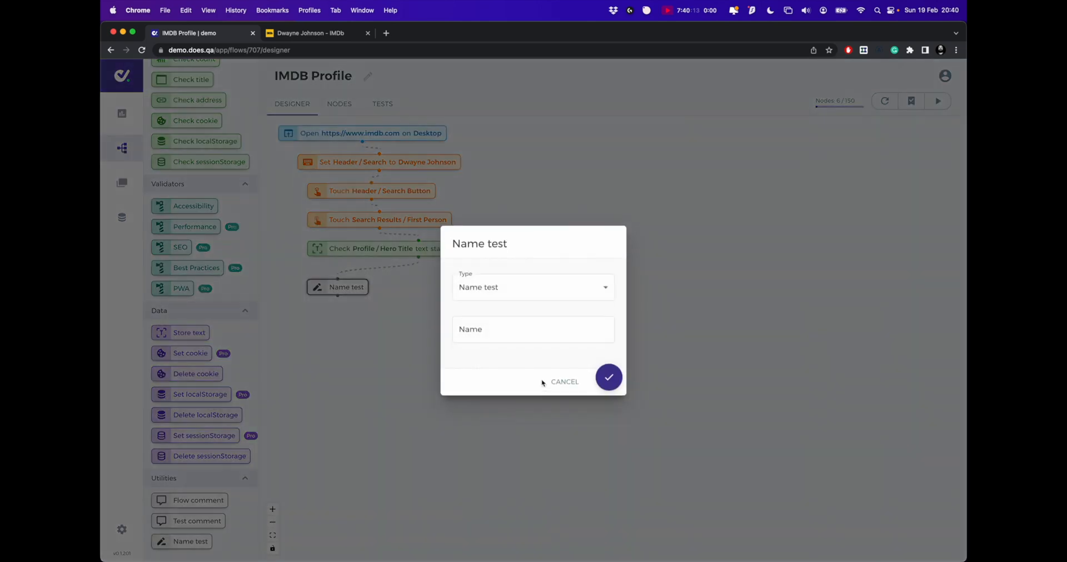
type("D")
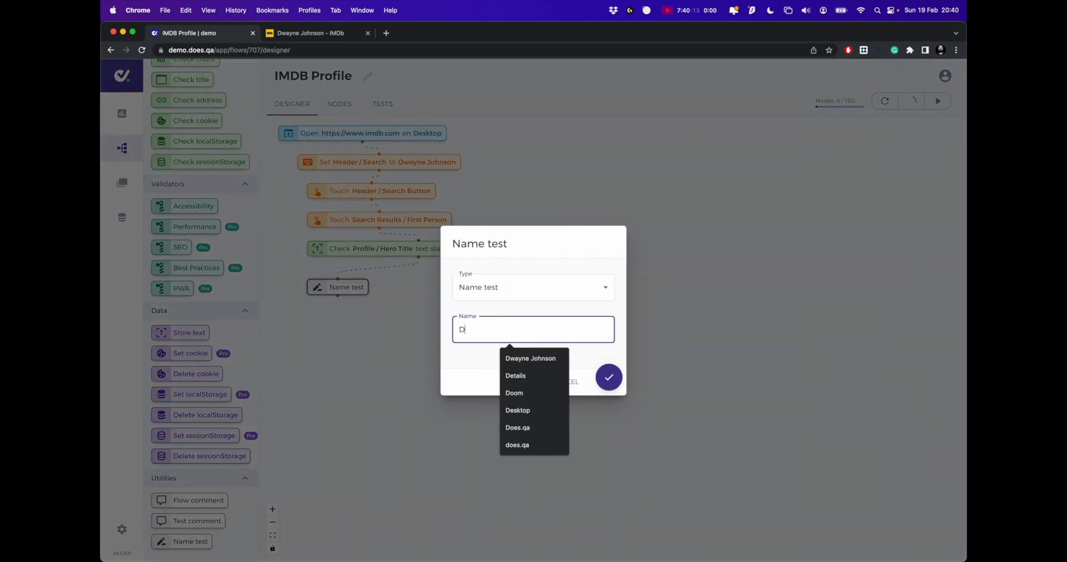
left_click(515, 376)
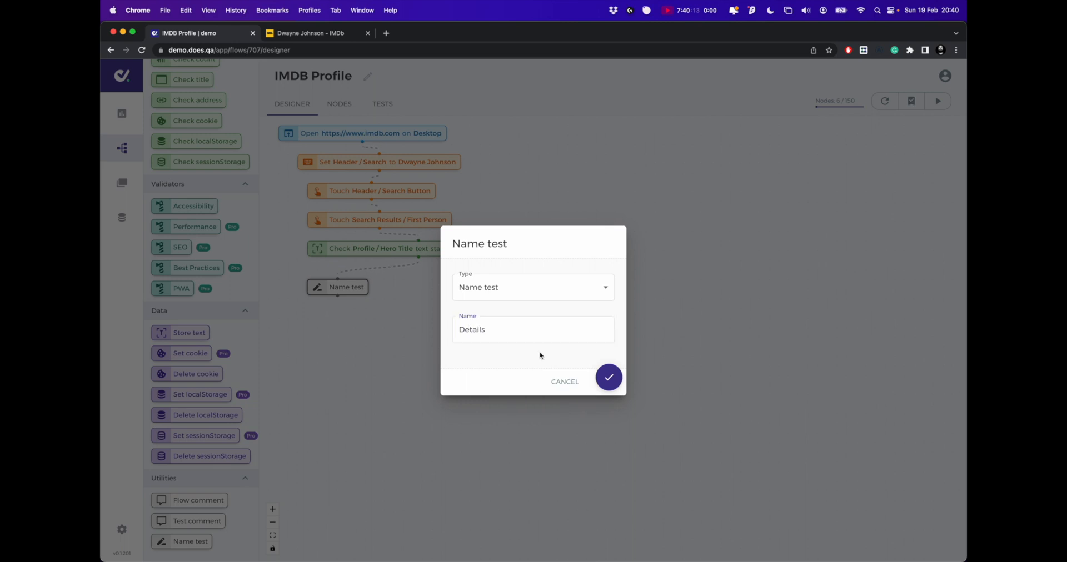
left_click(608, 378)
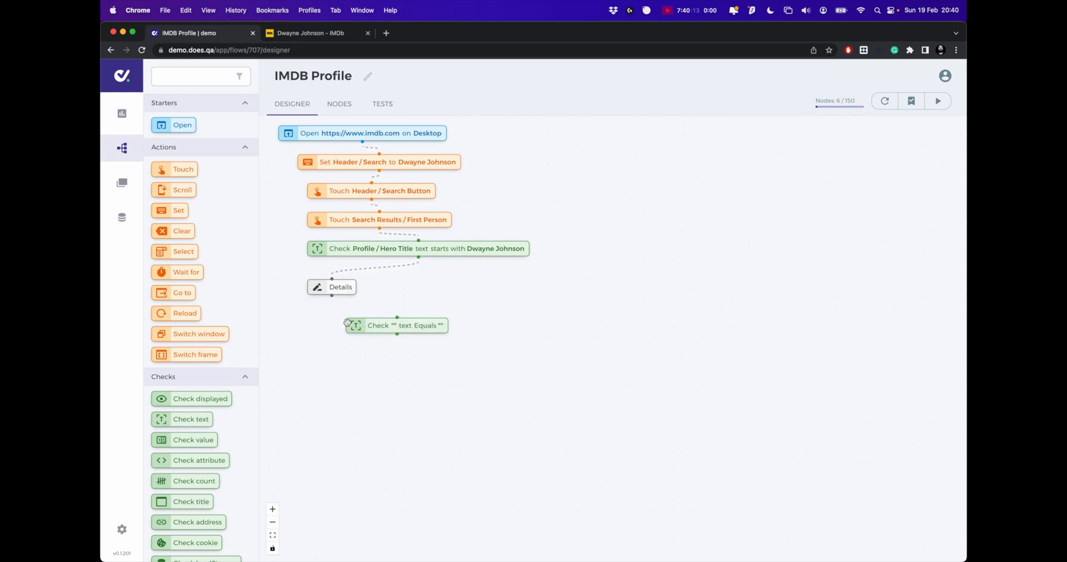
- Add a text check that Profile / Starmeter equals Top 500
left_click_drag(396, 324, 359, 316)
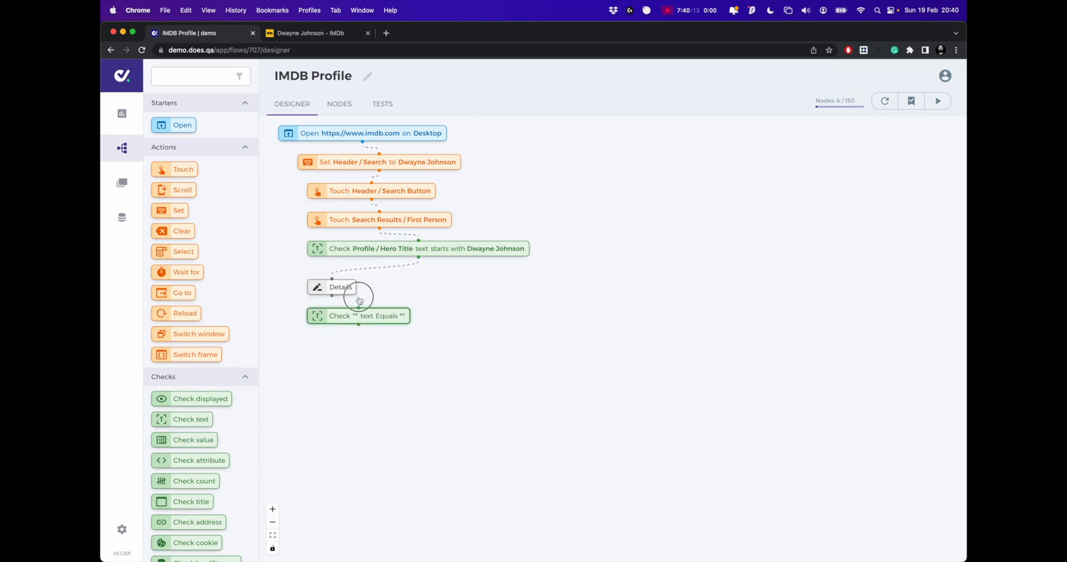
left_click(358, 317)
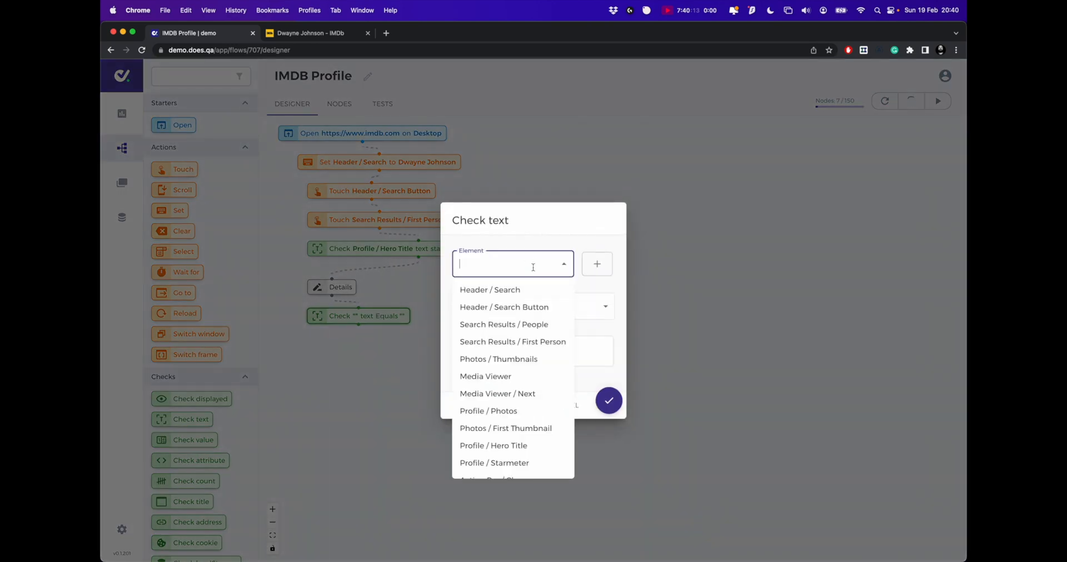
left_click(494, 463)
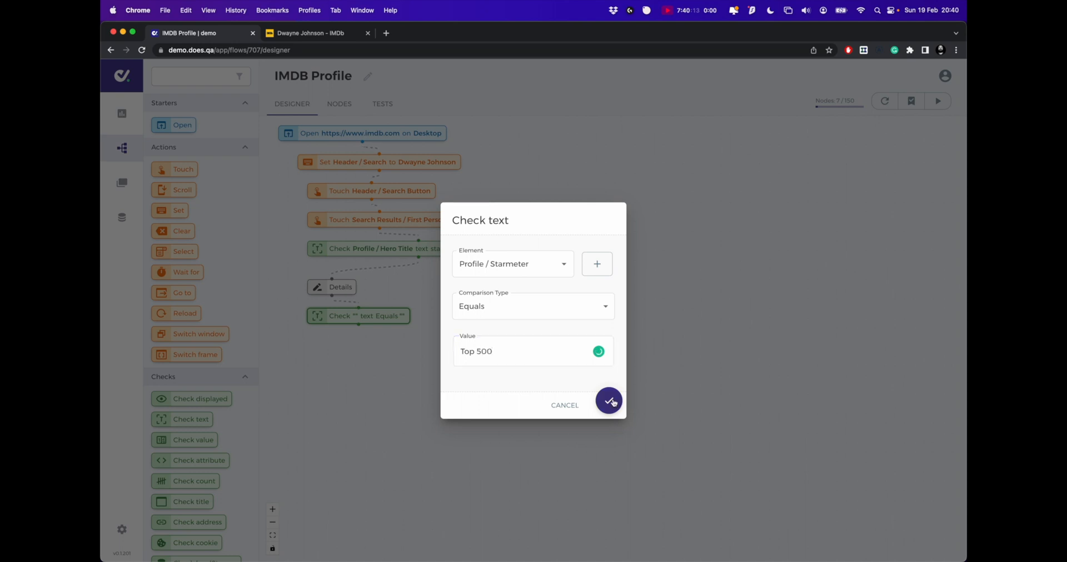
left_click(609, 401)
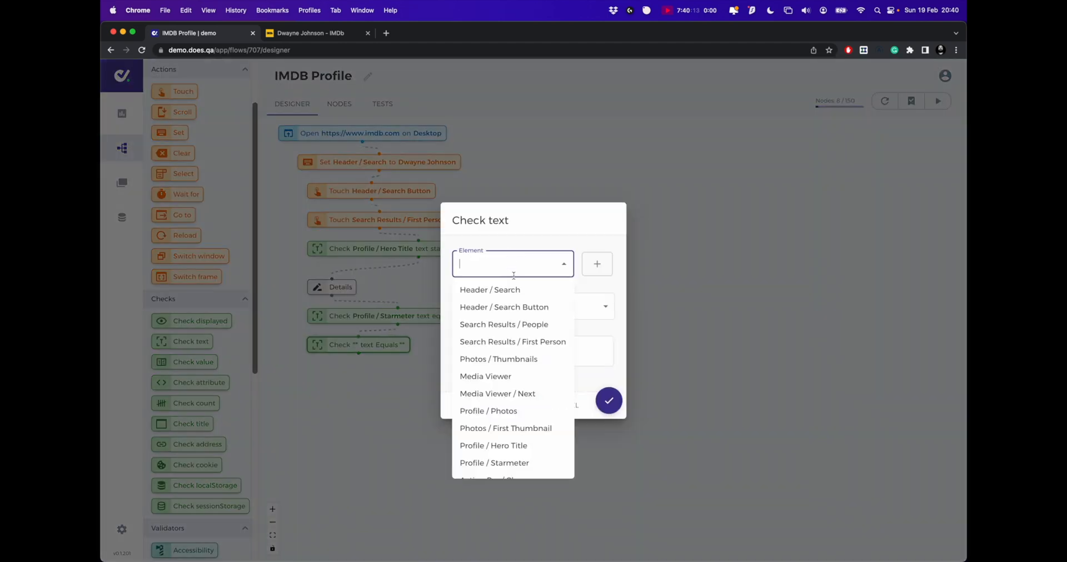
- Add a text check that Profile / Birth Date equals May 2, 1972
left_click(493, 463)
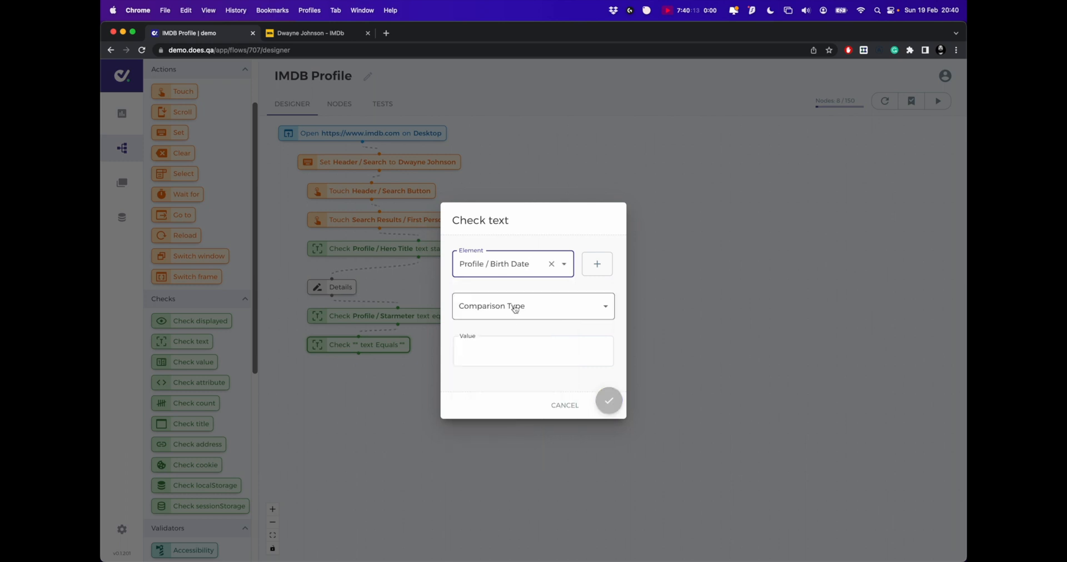
left_click(533, 307)
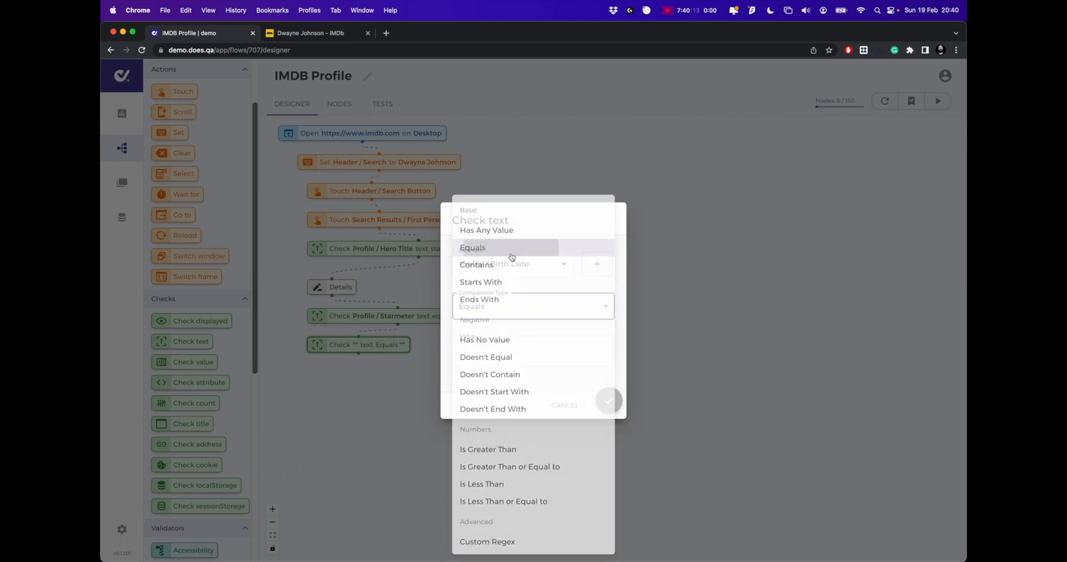
left_click(316, 33)
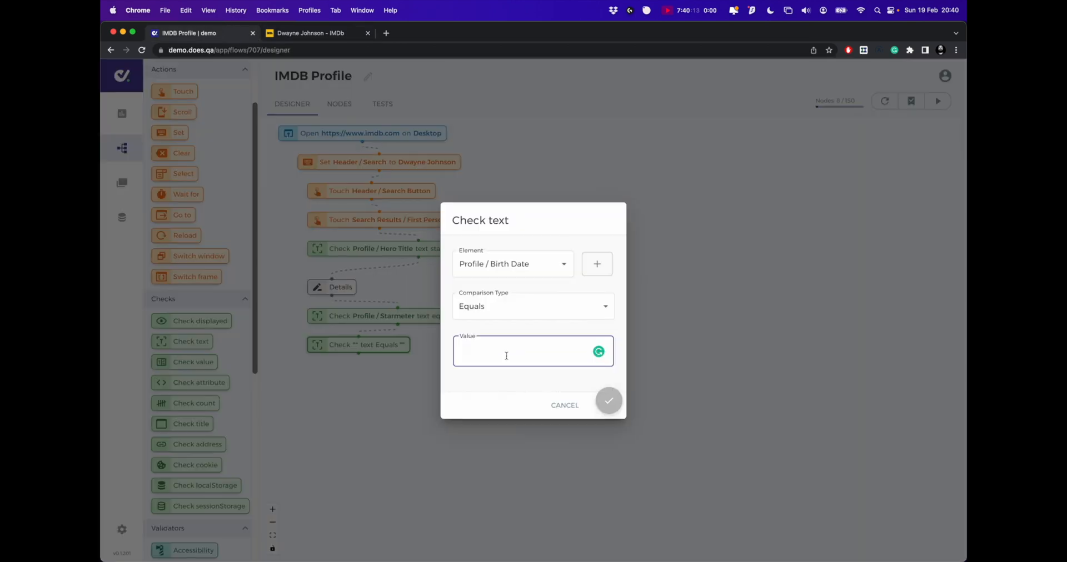
type("May 2, 1972")
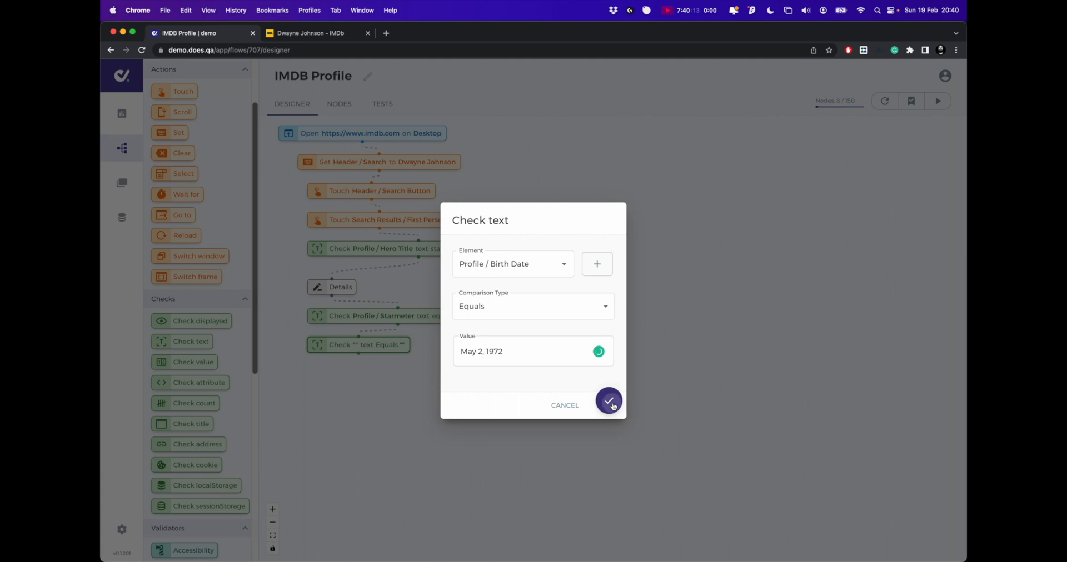
left_click(609, 401)
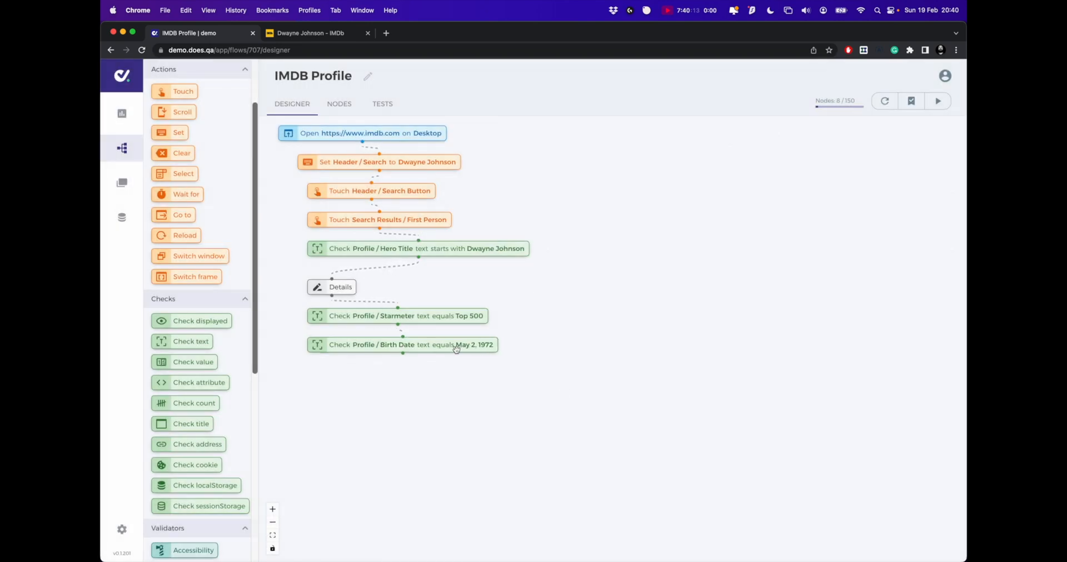
mouse_move(467, 345)
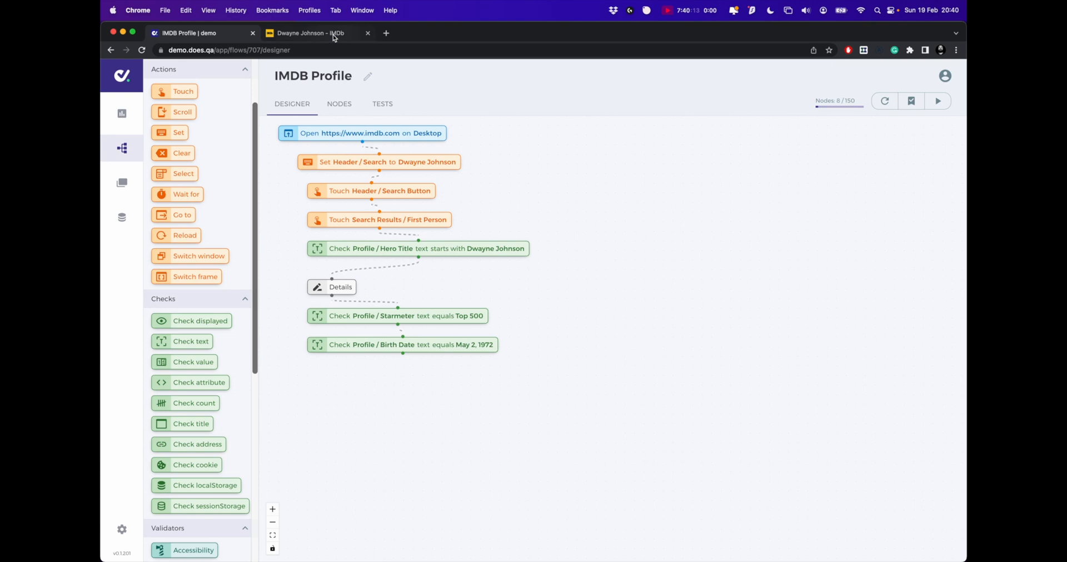
mouse_move(334, 34)
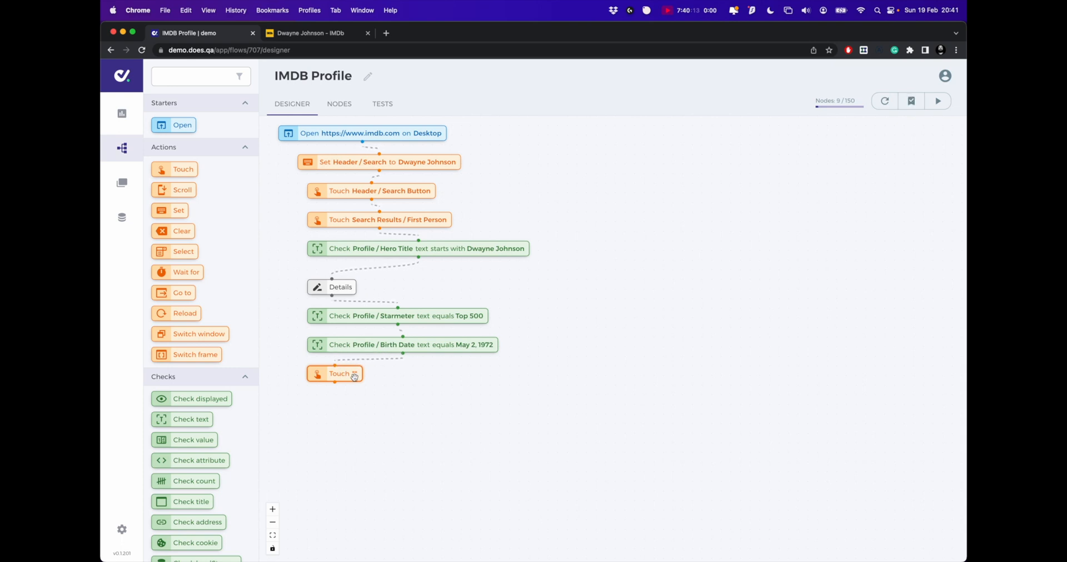
- Target the touch step at the Profile / Actor / See All element
left_click(335, 373)
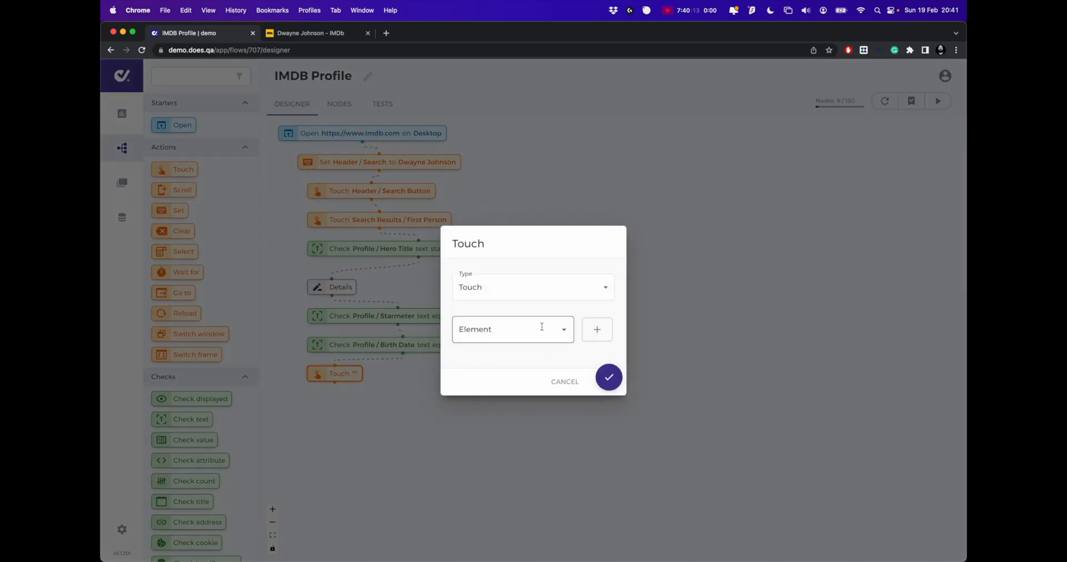
left_click(513, 329)
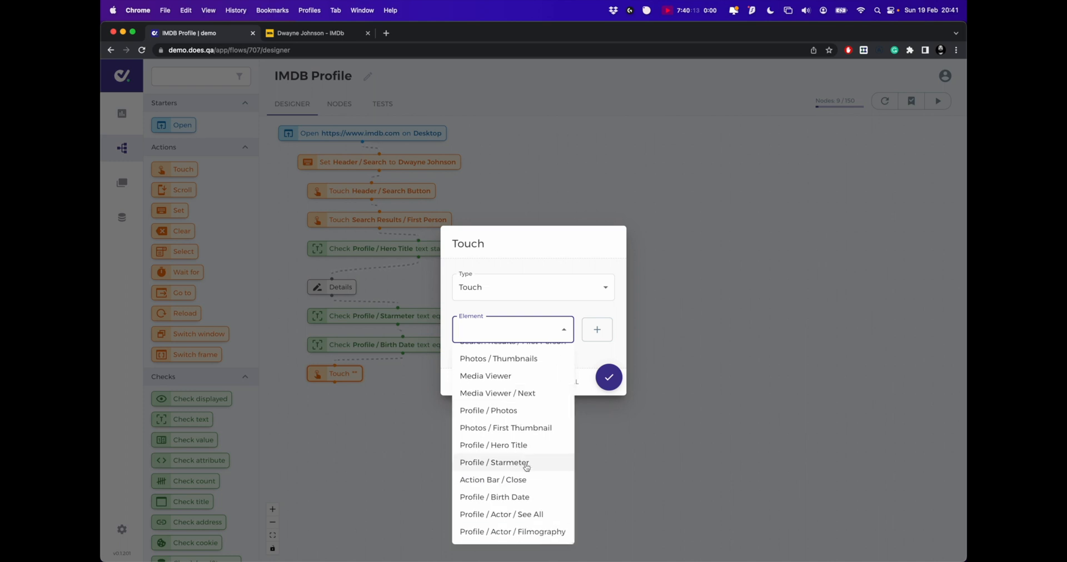
left_click(499, 515)
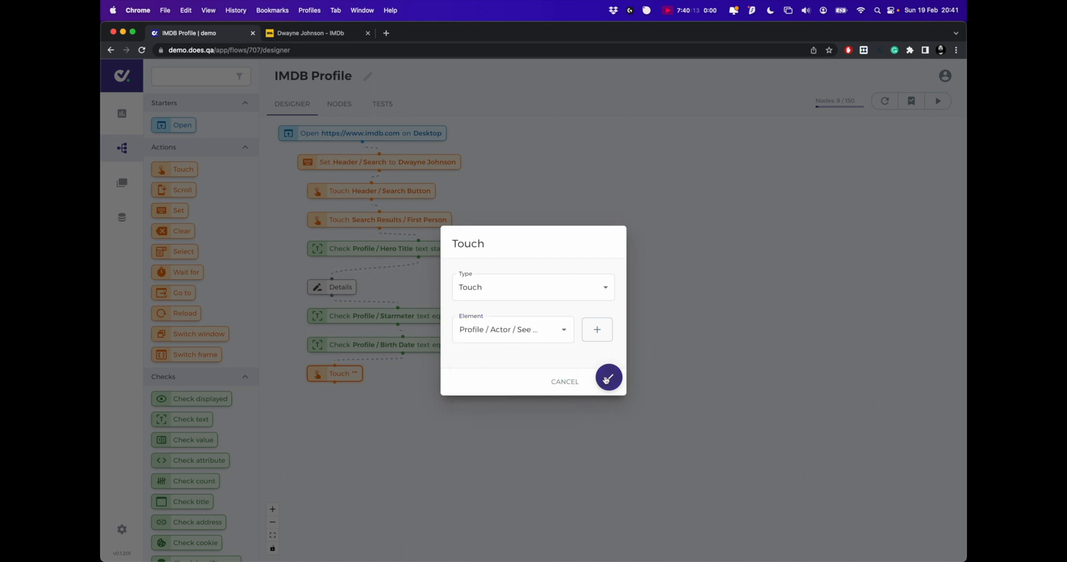
left_click(609, 378)
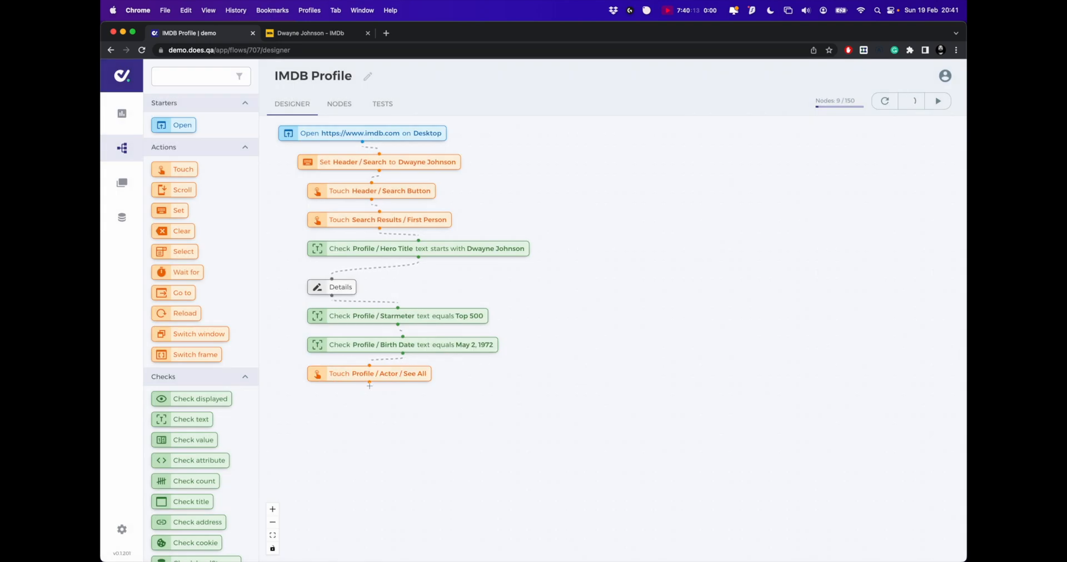
- Expand Dwayne Johnson's previous actor credits on IMDb via See all
left_click(306, 33)
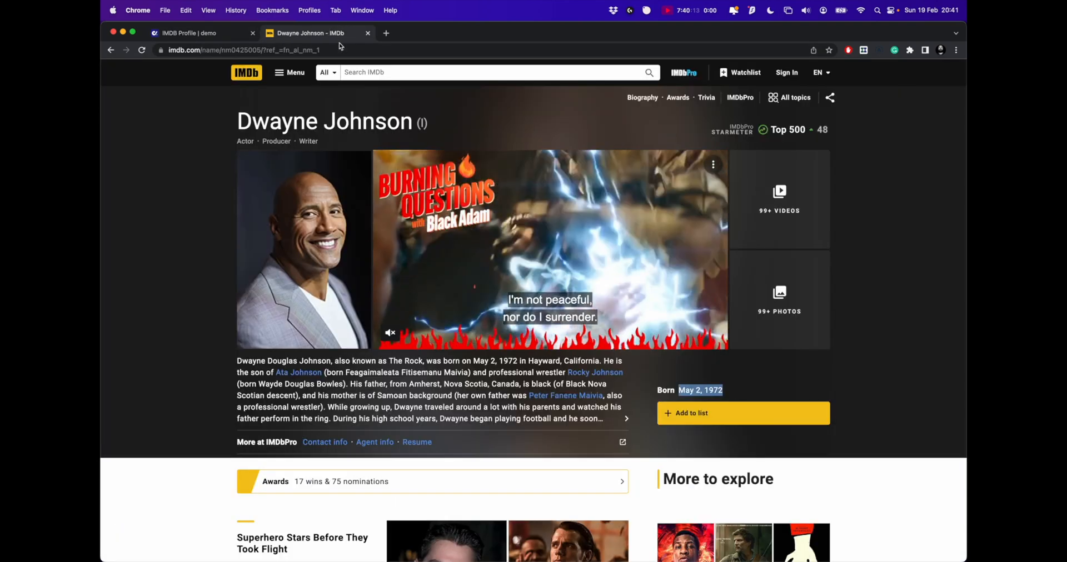
scroll("down", 3)
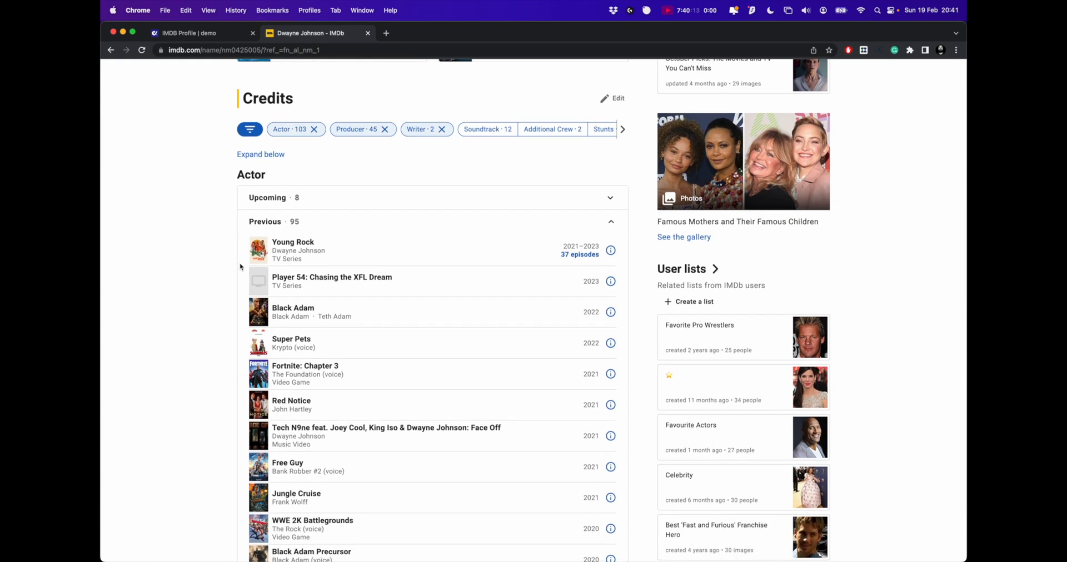
scroll("down", 3)
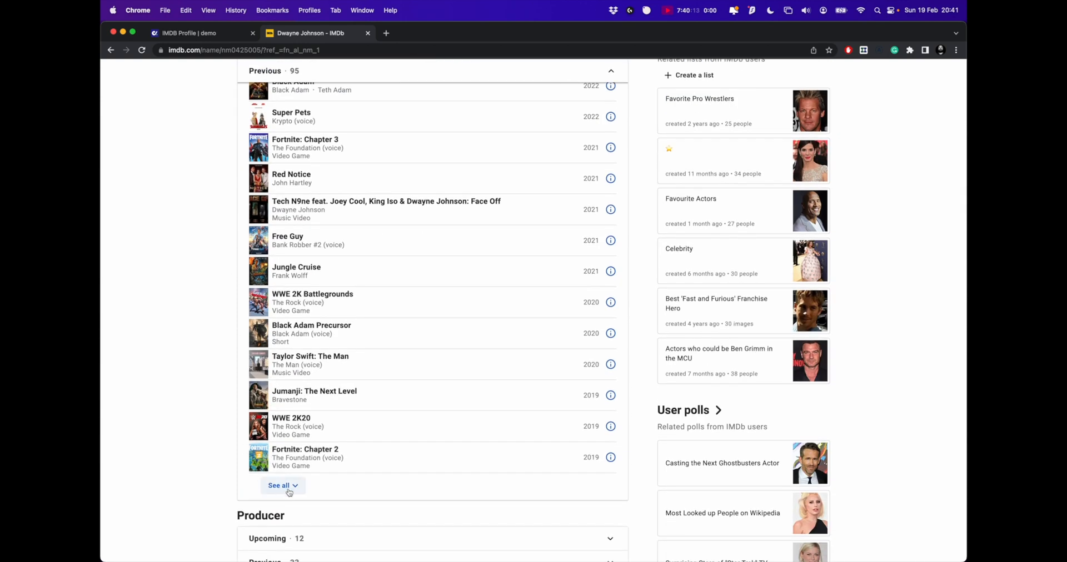
left_click(282, 486)
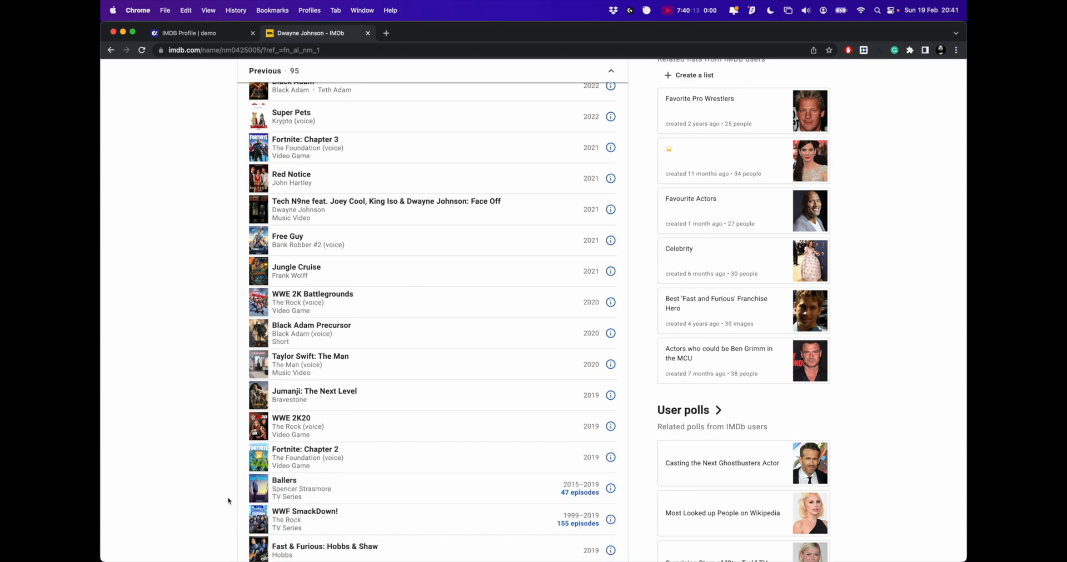
scroll("down", 3)
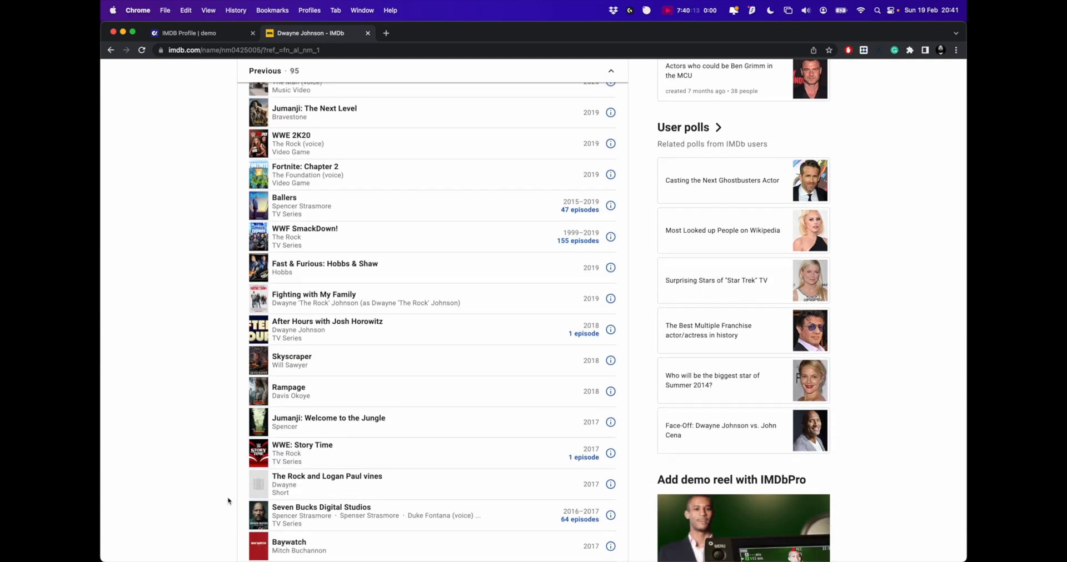
scroll("down", 3)
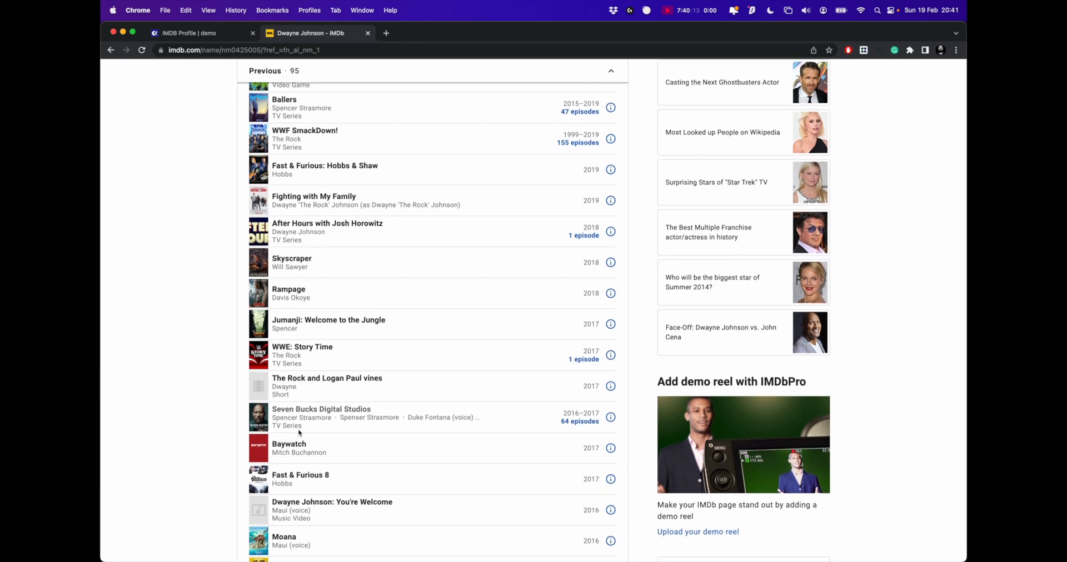
mouse_move(365, 451)
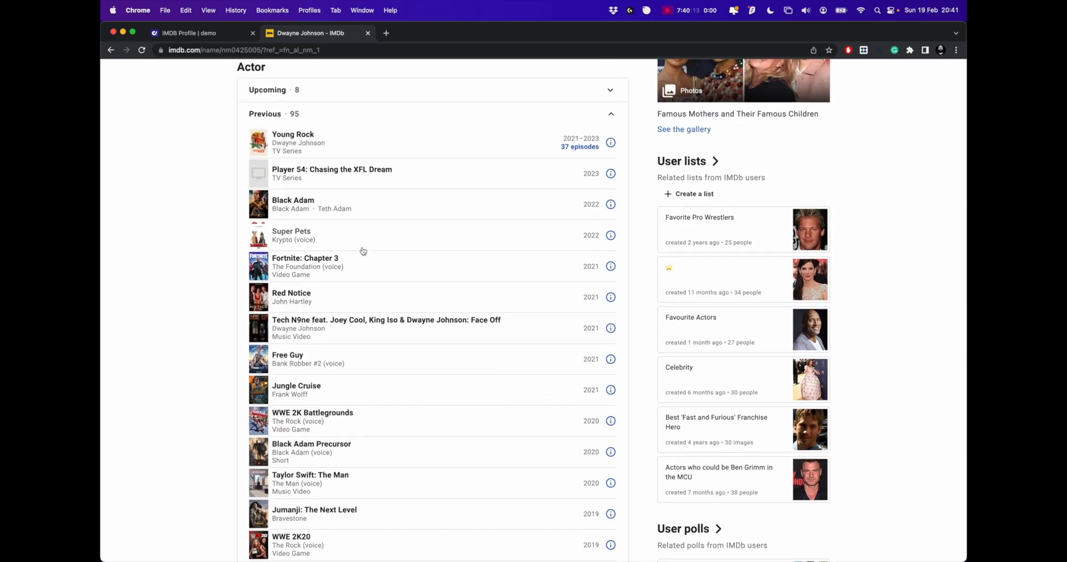
mouse_move(408, 218)
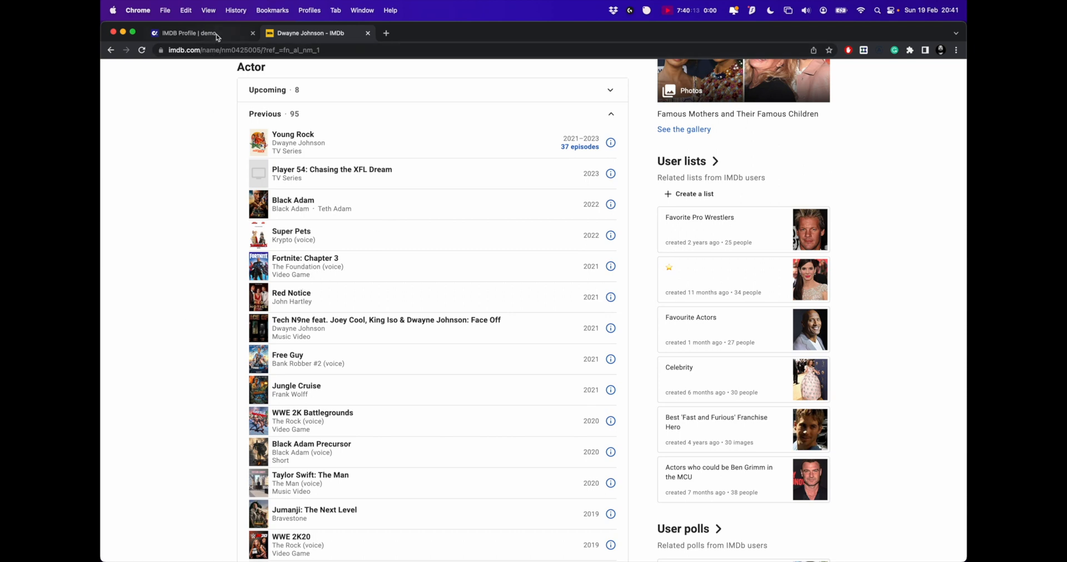
- Add a Wait for step after the See All touch, leaving its settings unchanged
left_click(200, 33)
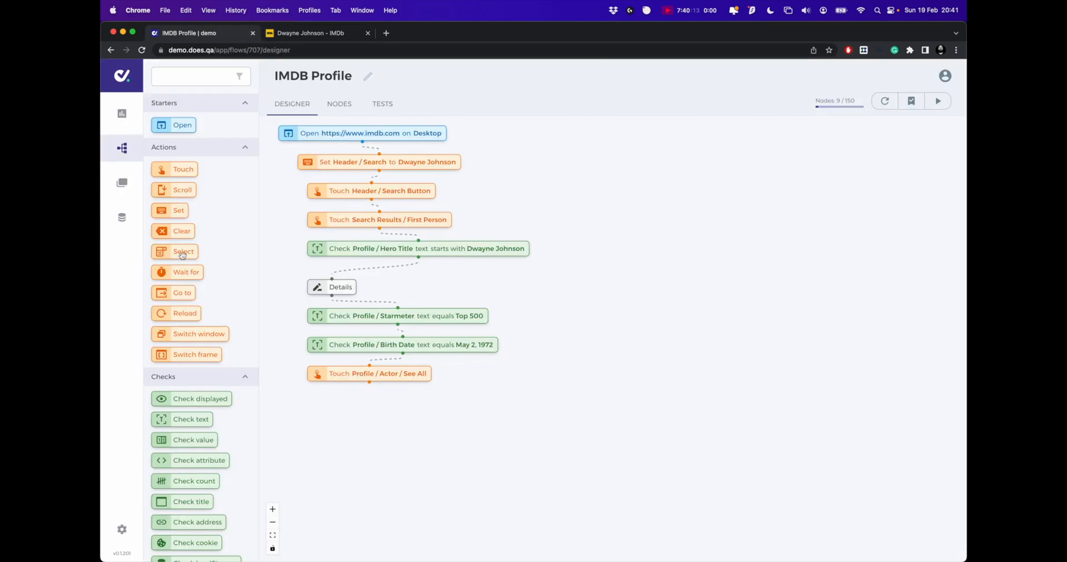
left_click(182, 272)
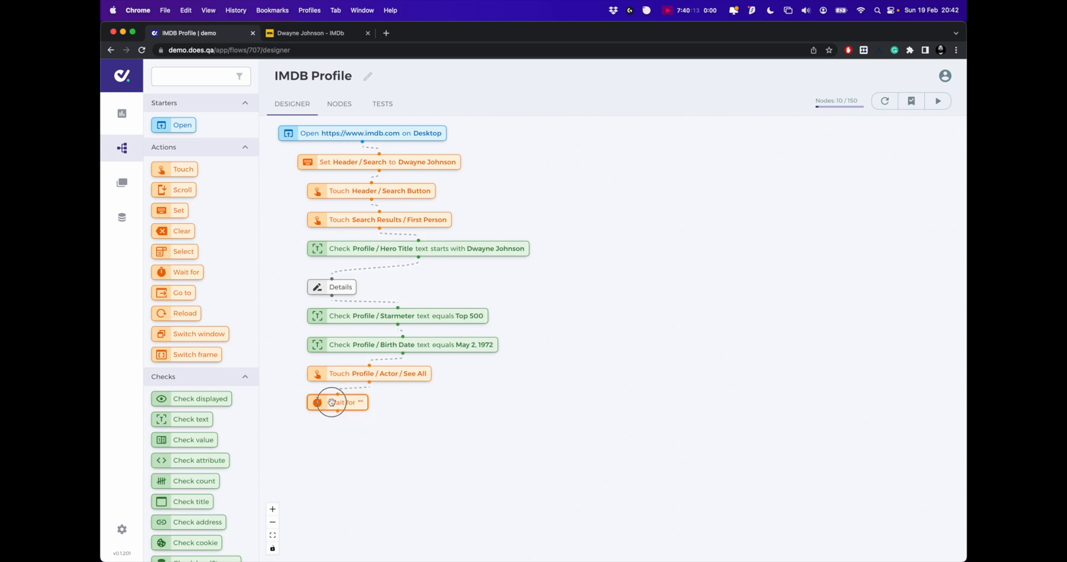
left_click(338, 404)
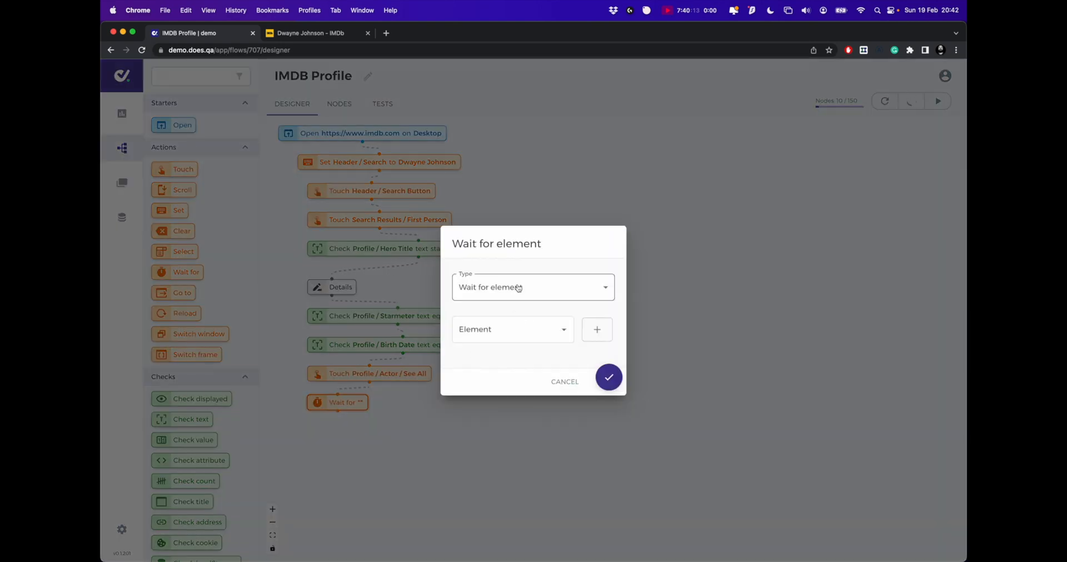
left_click(532, 287)
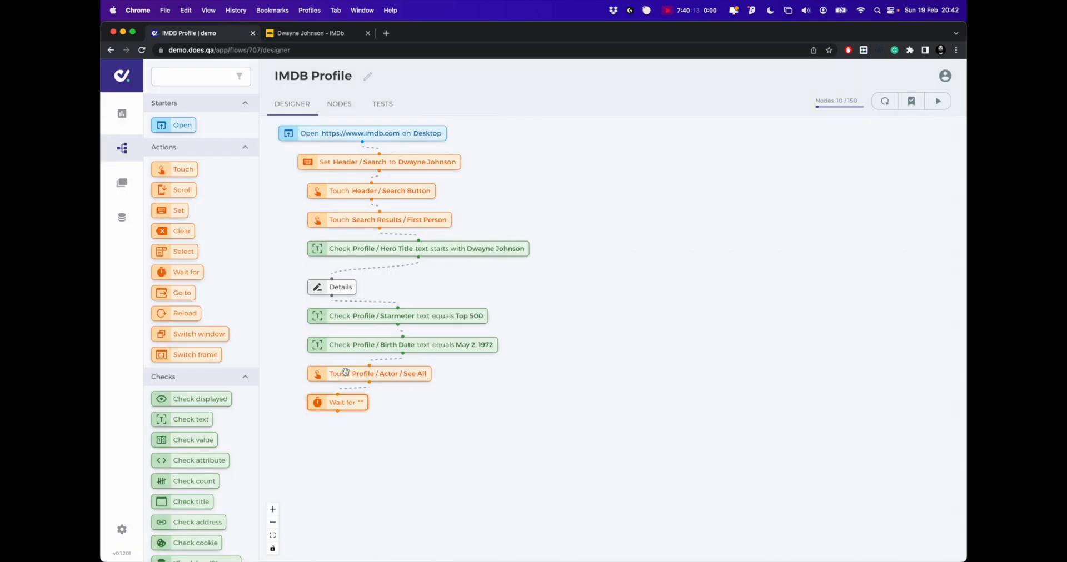
scroll("down", 3)
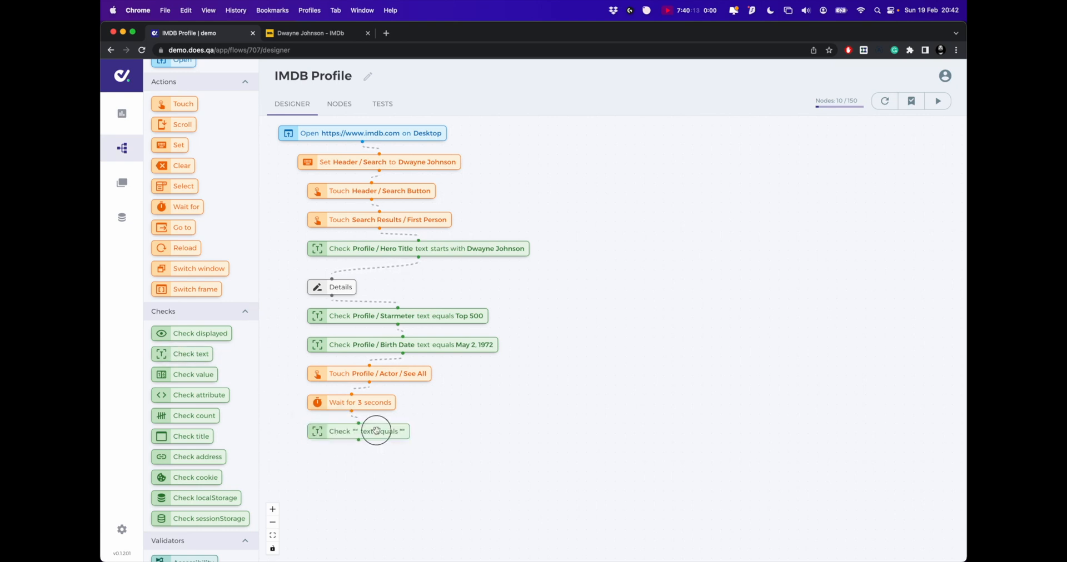
- Make the text check verify Profile / Actor / Filmography contains 'Doom' and save it
left_click(373, 432)
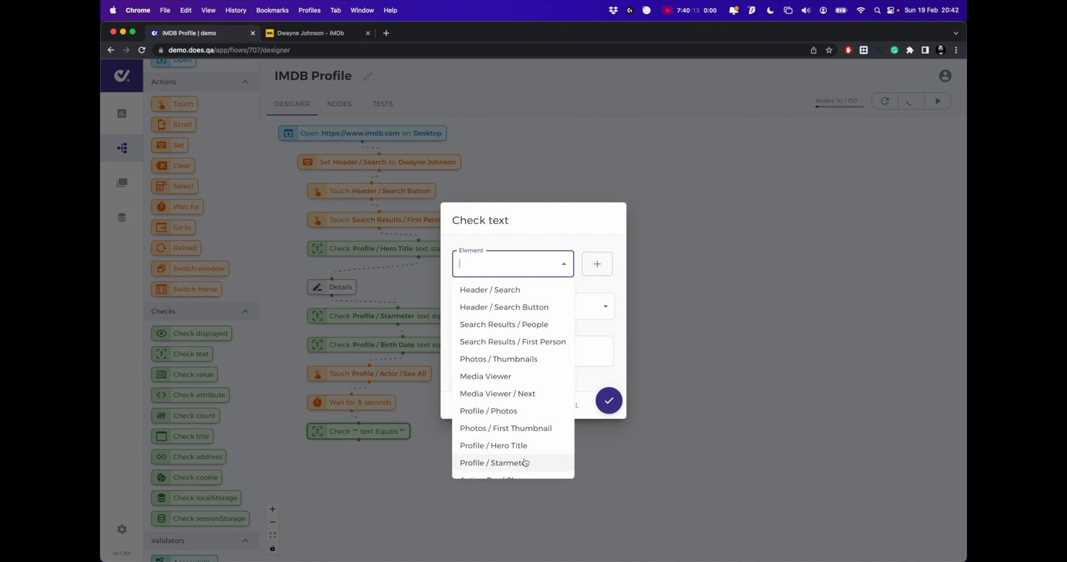
left_click(514, 464)
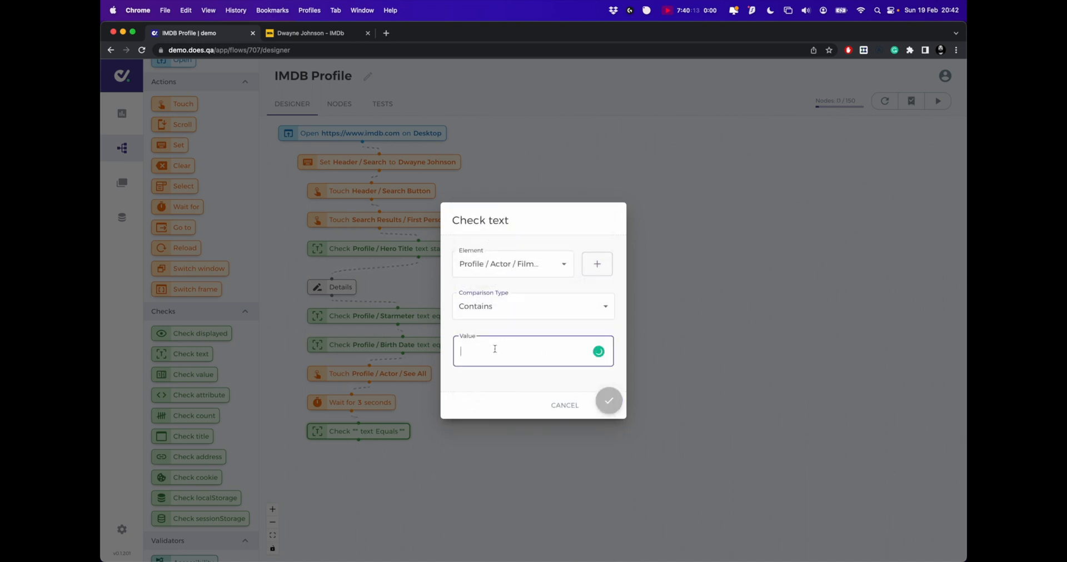
type("Doo")
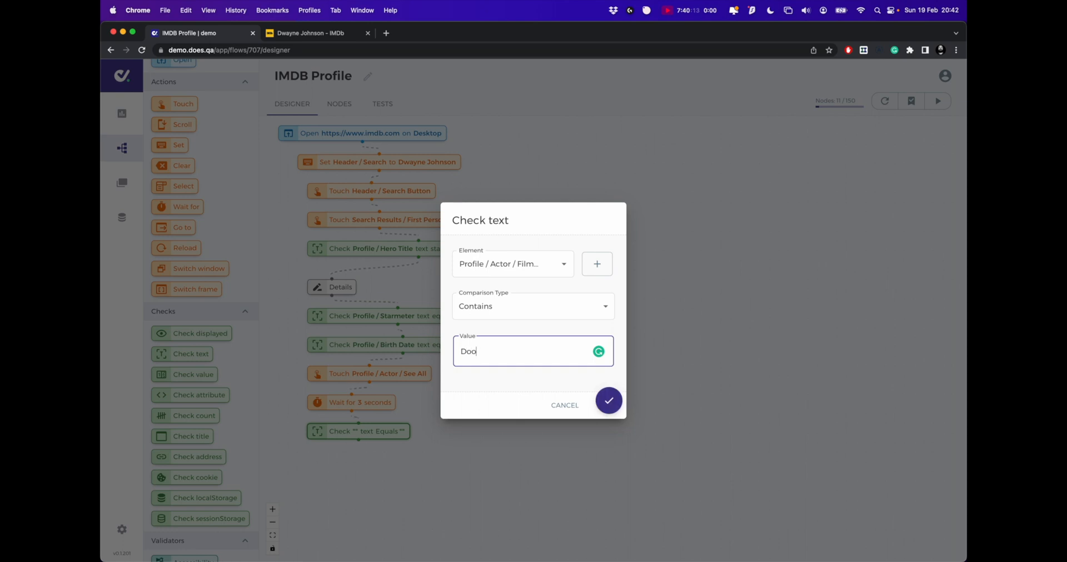
type("m")
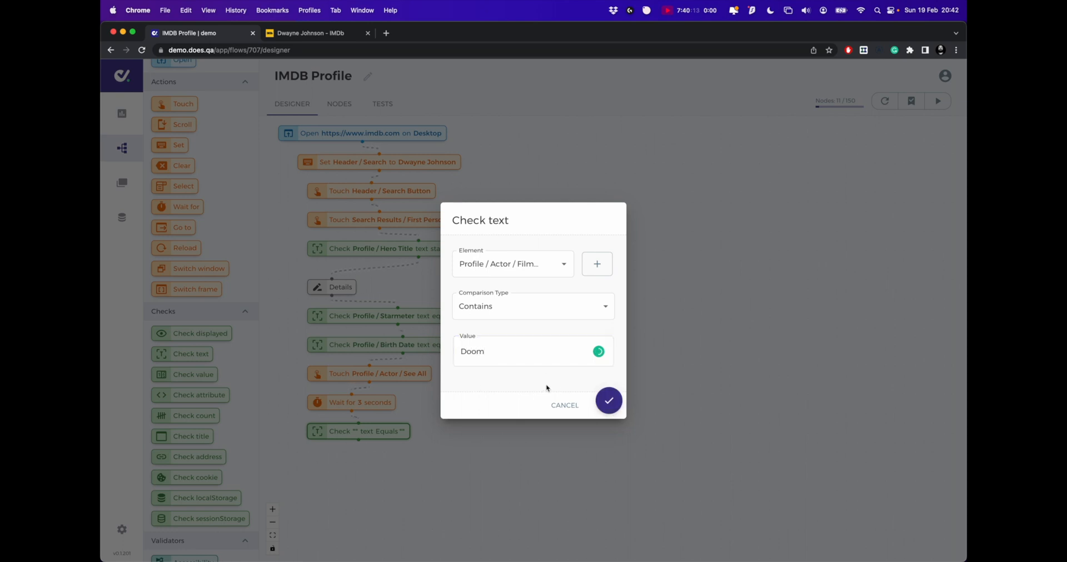
left_click(609, 401)
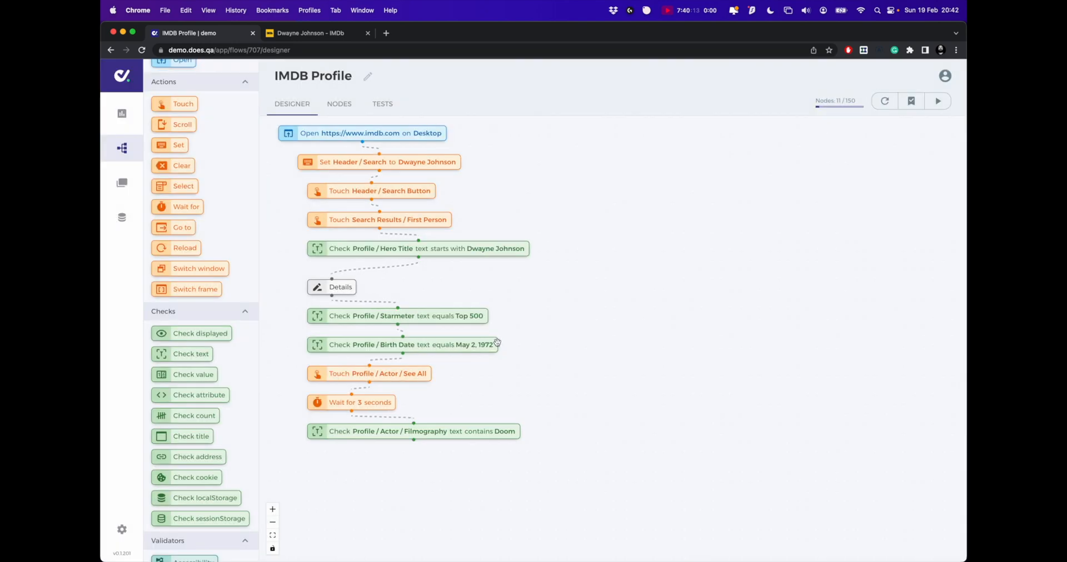
mouse_move(375, 487)
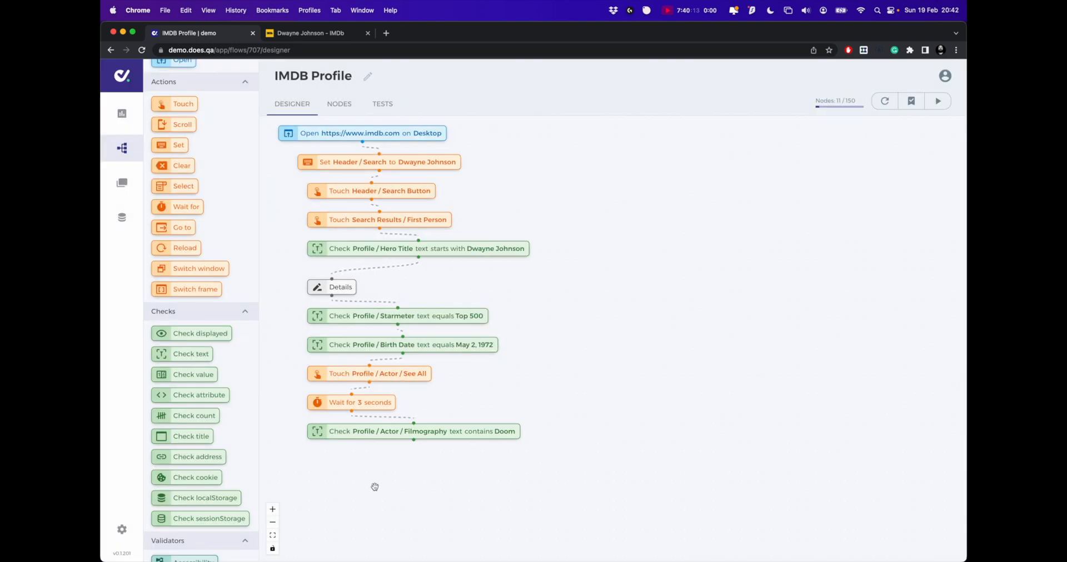
mouse_move(377, 374)
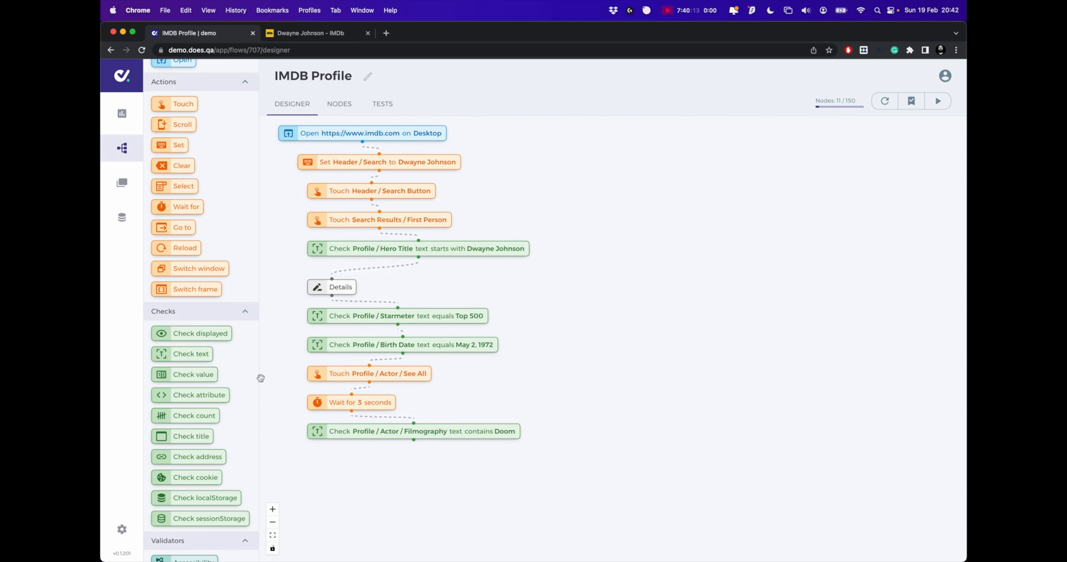
- Add a Name test step from Utilities after the Hero Title check and name it Photos
scroll("down", 3)
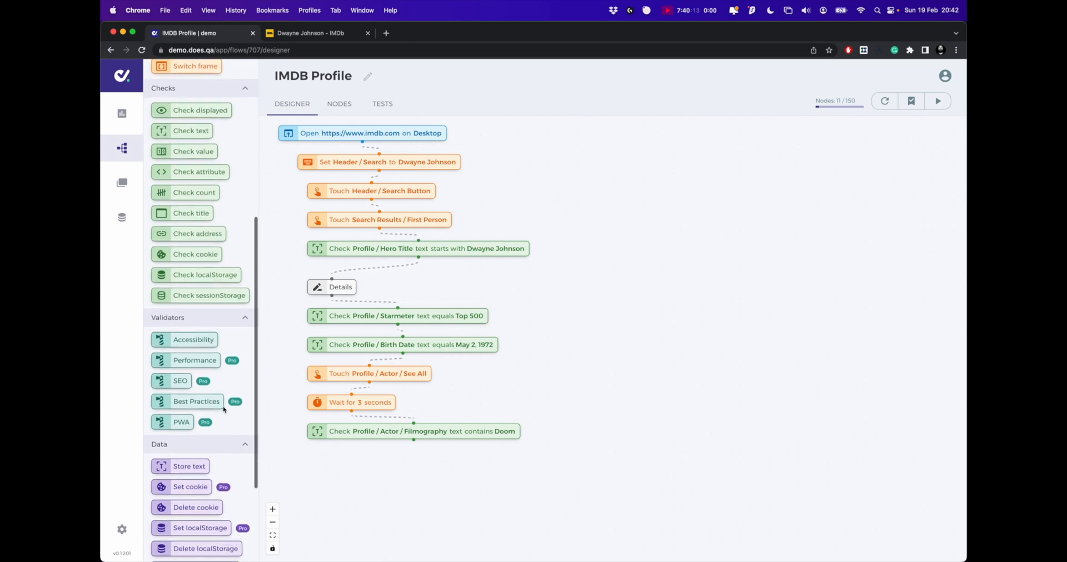
scroll("down", 3)
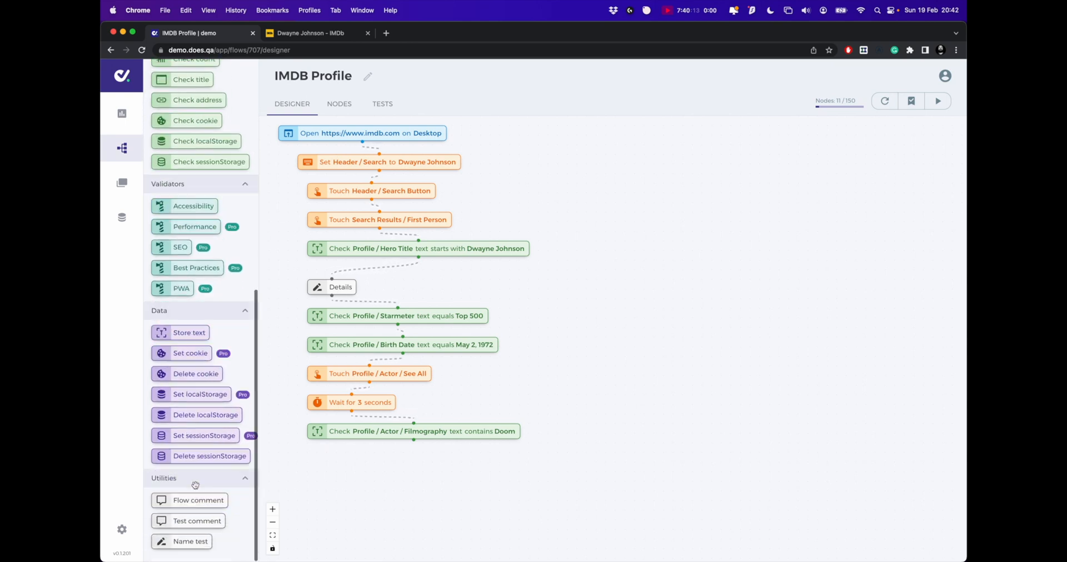
left_click_drag(190, 541, 587, 287)
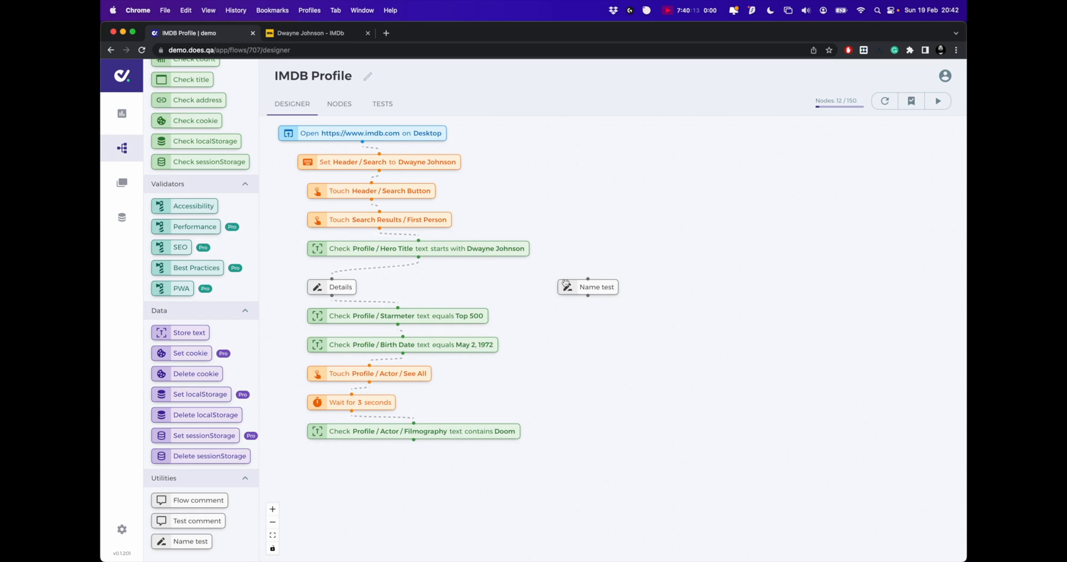
left_click(588, 288)
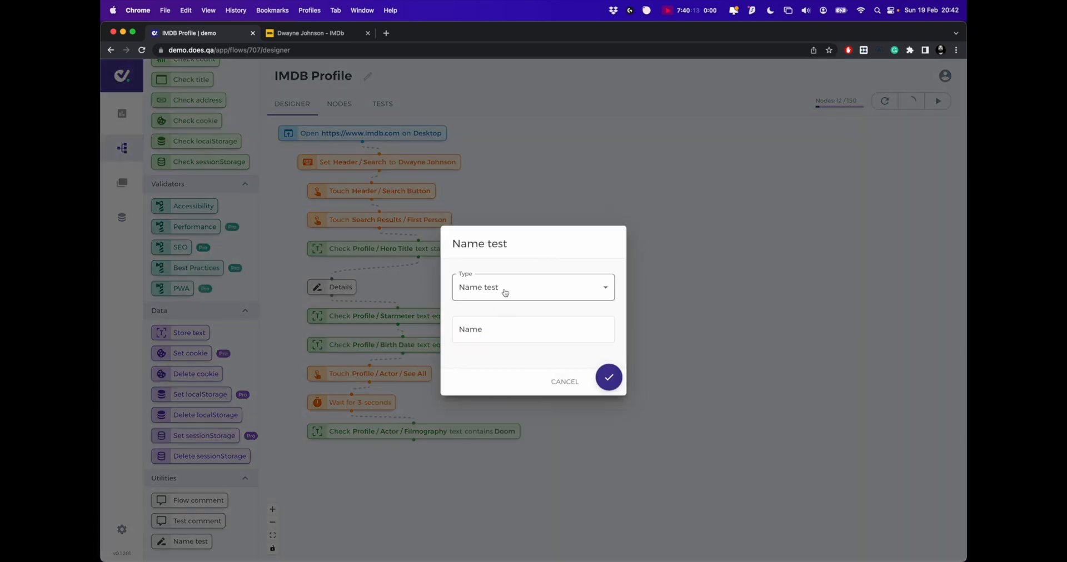
type("Photos")
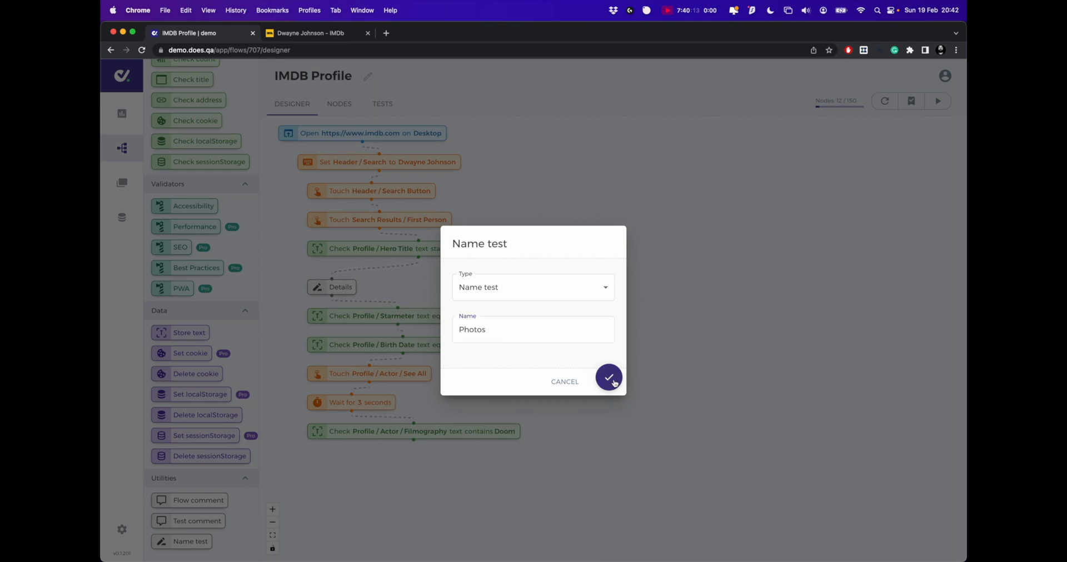
left_click(609, 378)
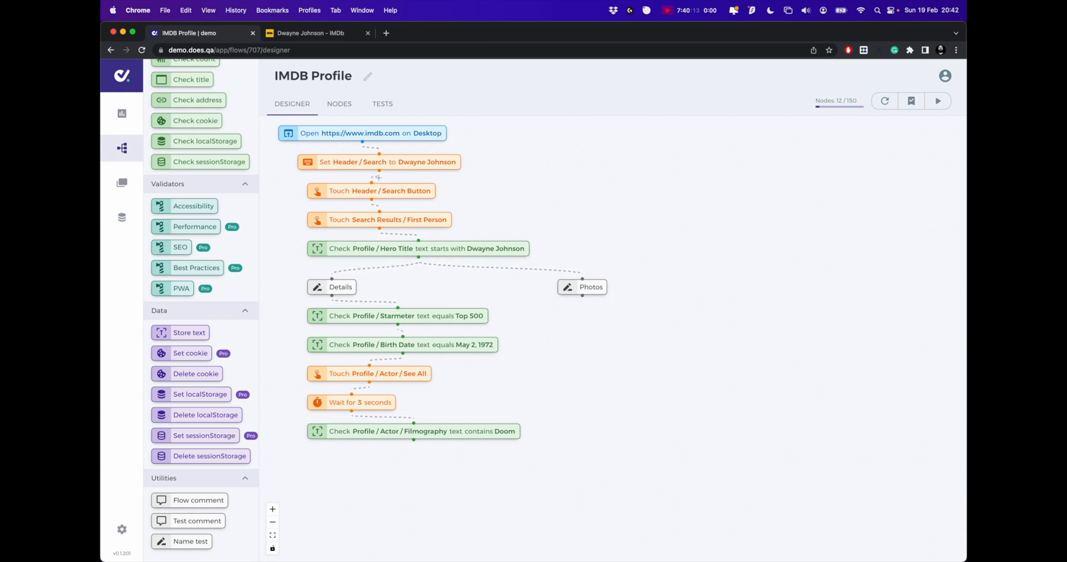
mouse_move(604, 399)
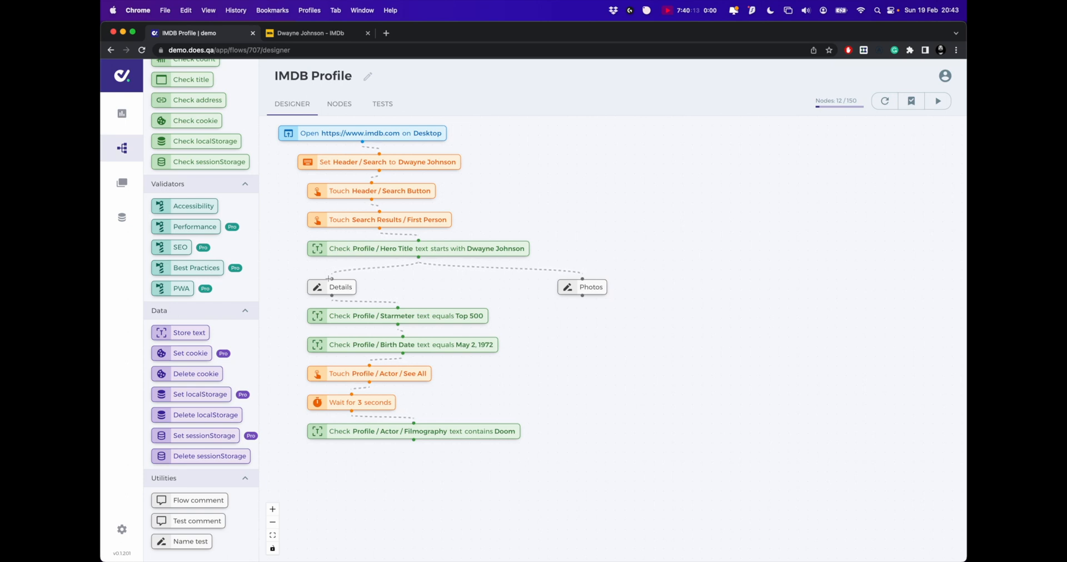
mouse_move(347, 210)
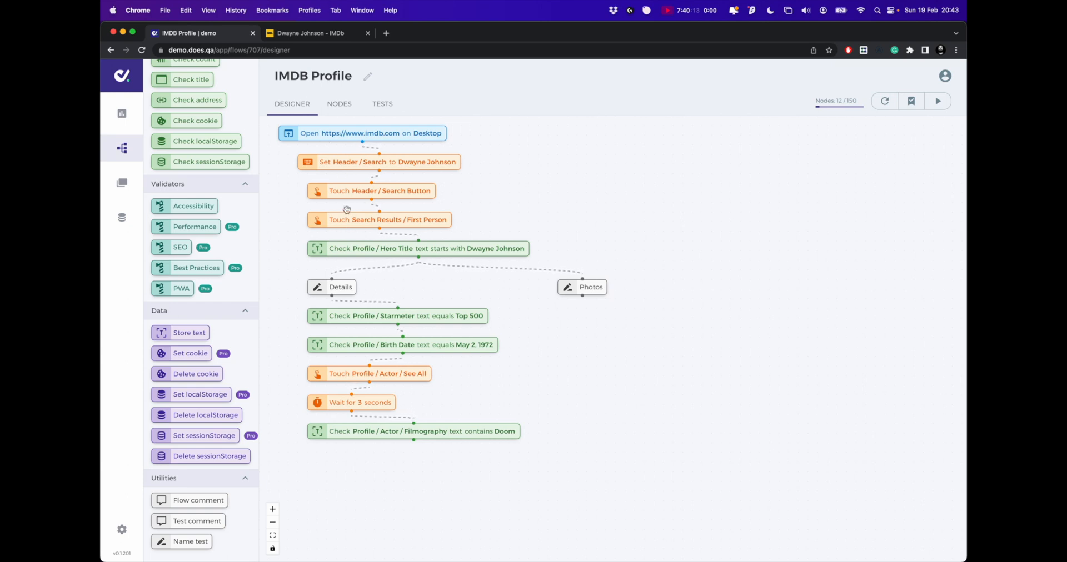
mouse_move(324, 435)
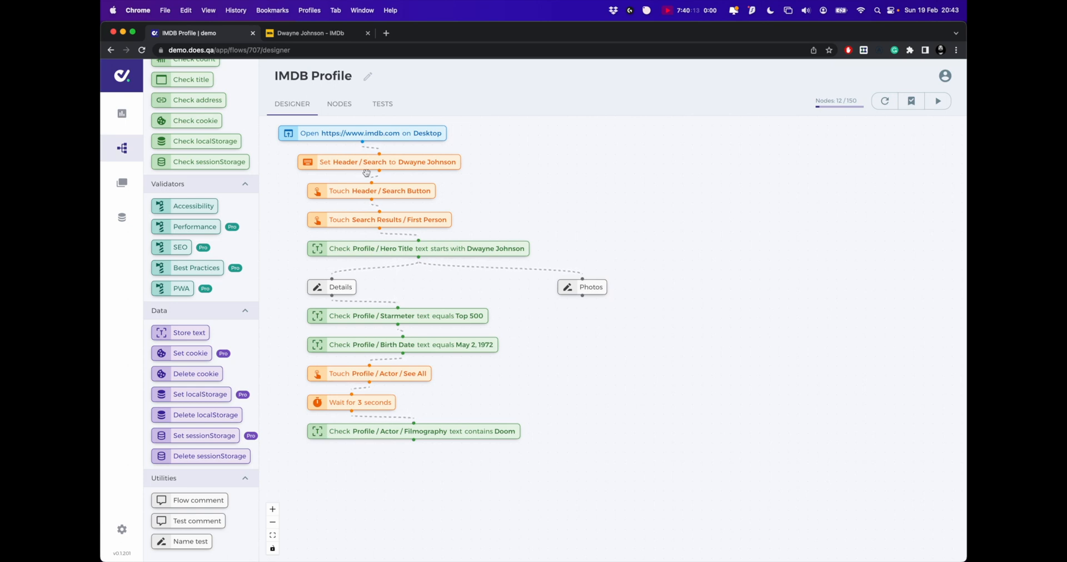
mouse_move(561, 333)
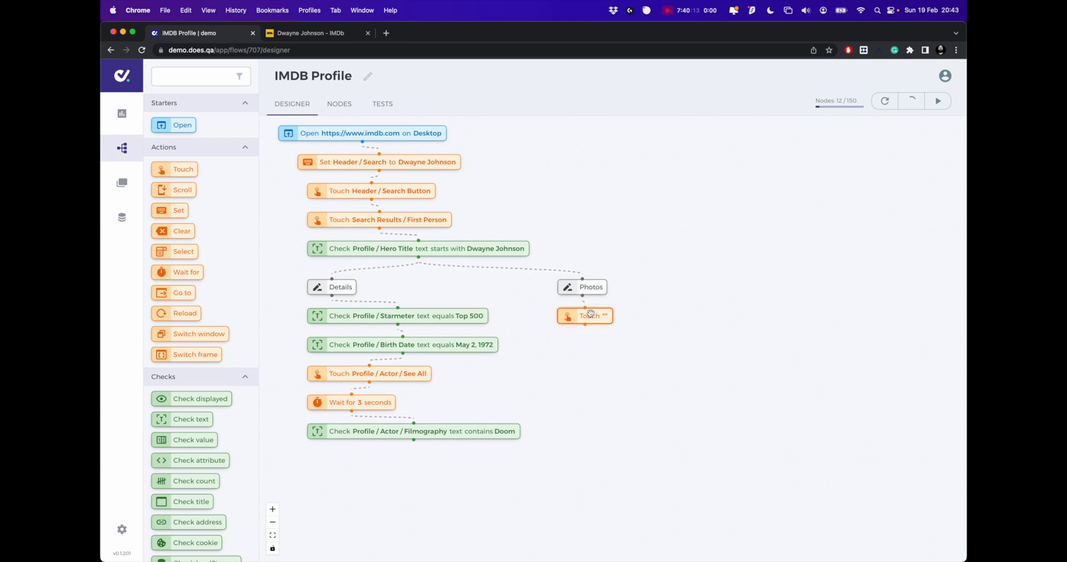
- Set the new Touch step's element to Profile / Photos, save it, and switch to IMDb
left_click(589, 315)
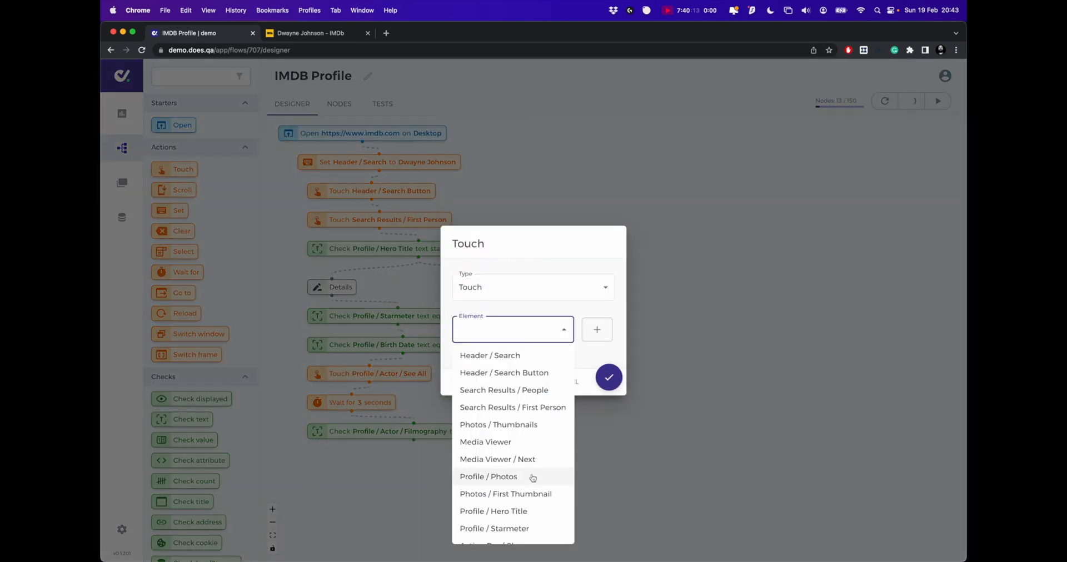
left_click(488, 477)
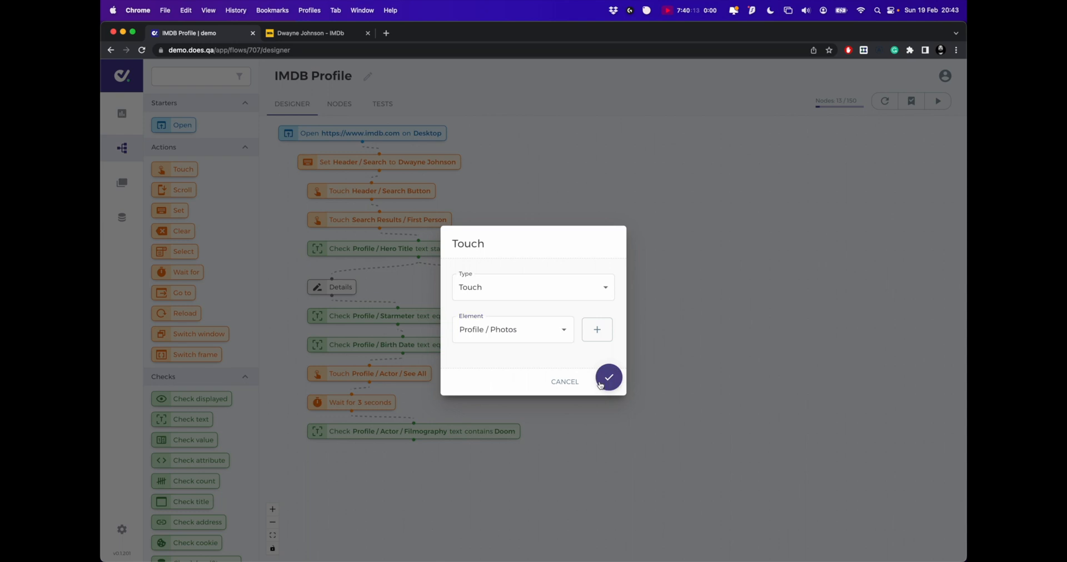
left_click(609, 378)
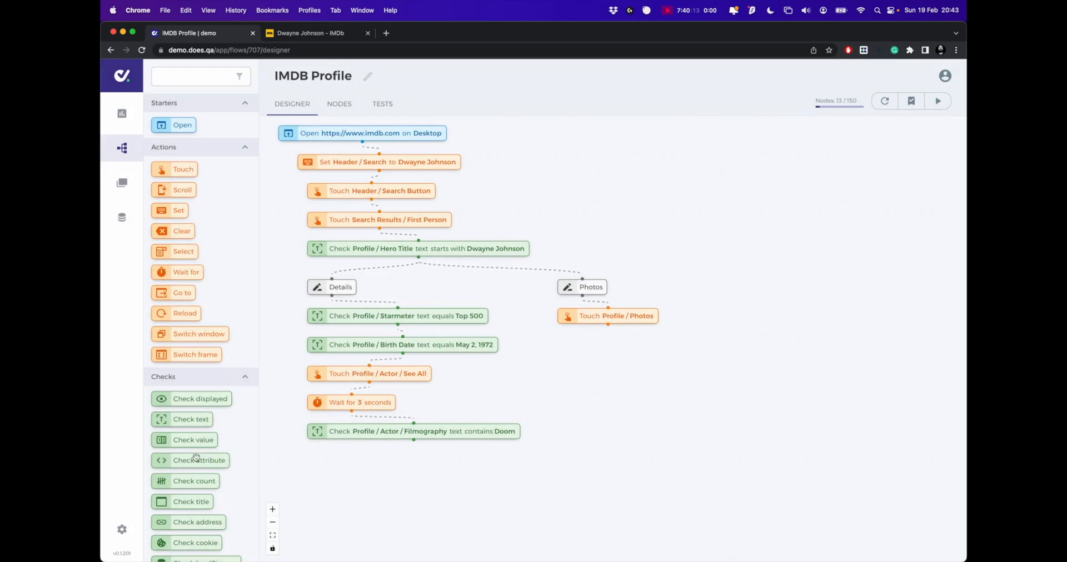
left_click(313, 33)
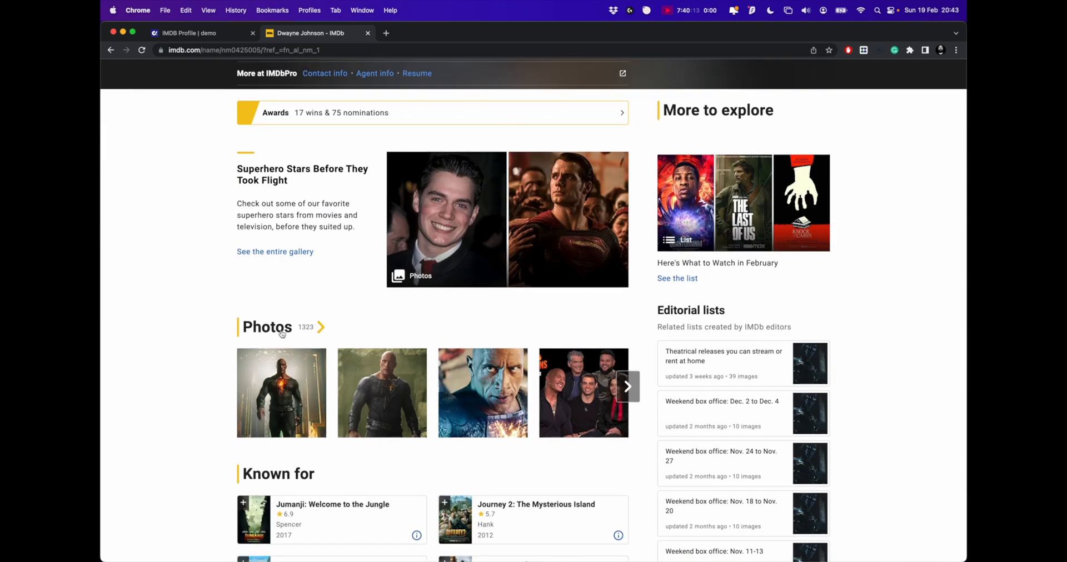
- Open the actor's photo gallery from the Photos heading, then return to DoesQA
left_click(267, 328)
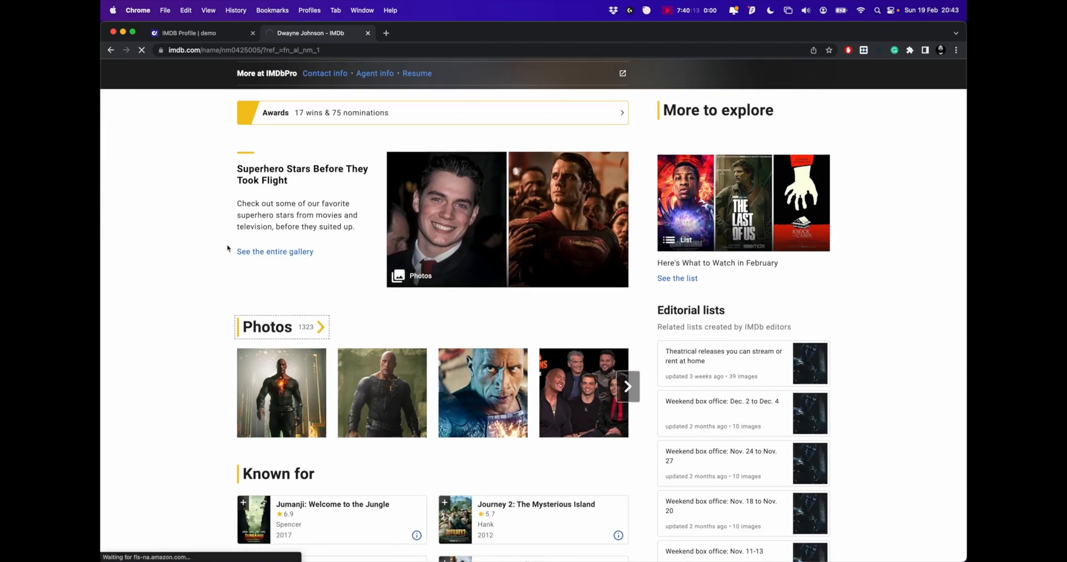
left_click(198, 33)
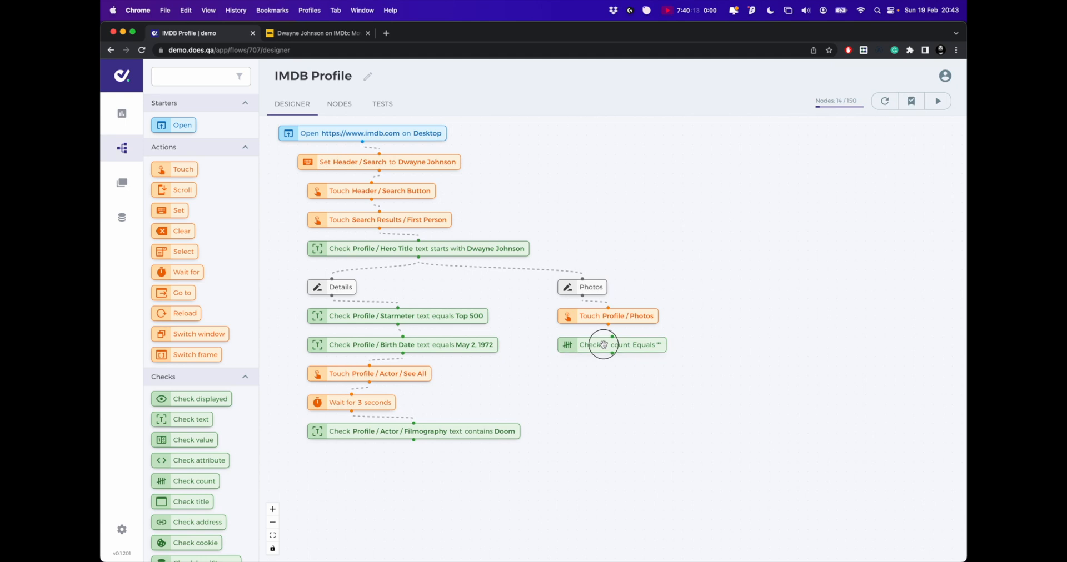
- Make the count check require Photos / Thumbnails count equals 48
left_click(604, 346)
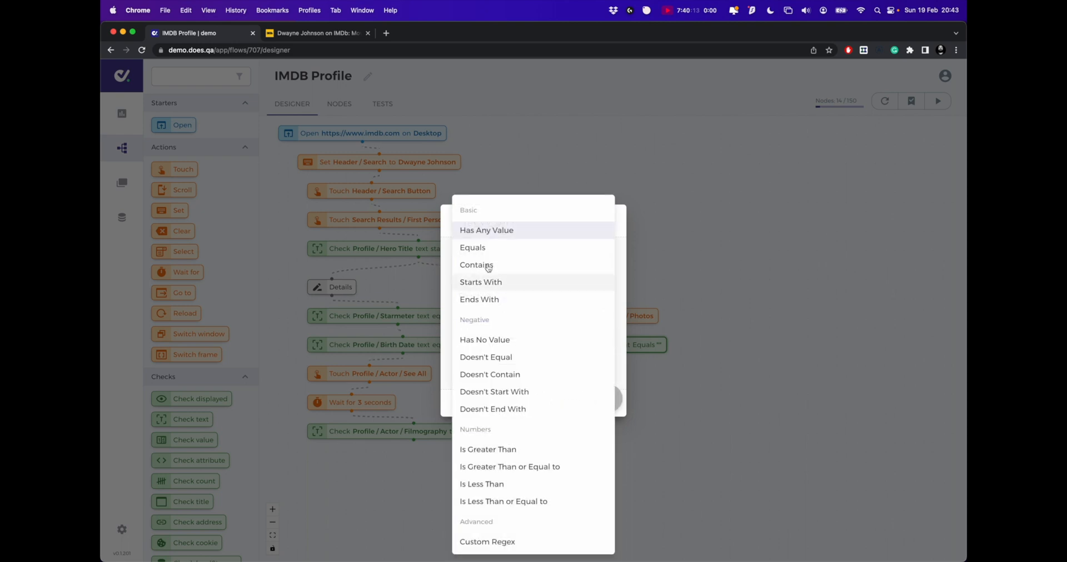
left_click(472, 247)
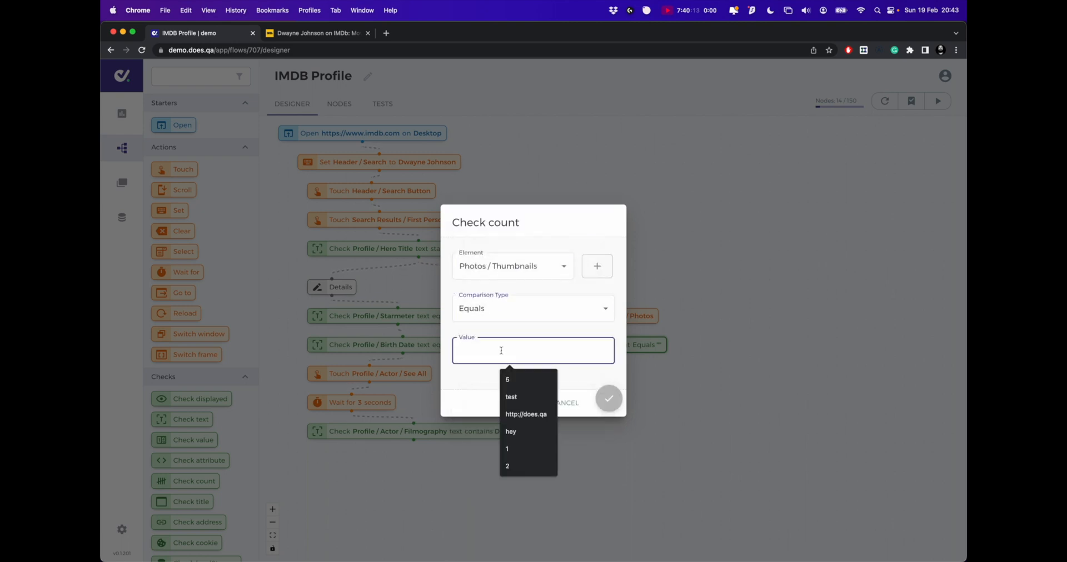
type("48")
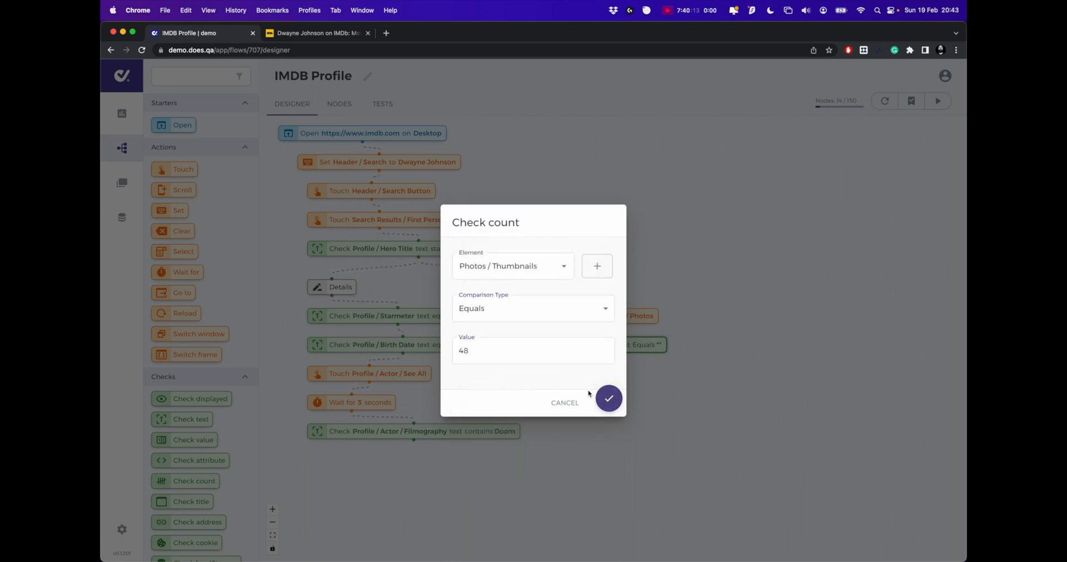
left_click(609, 399)
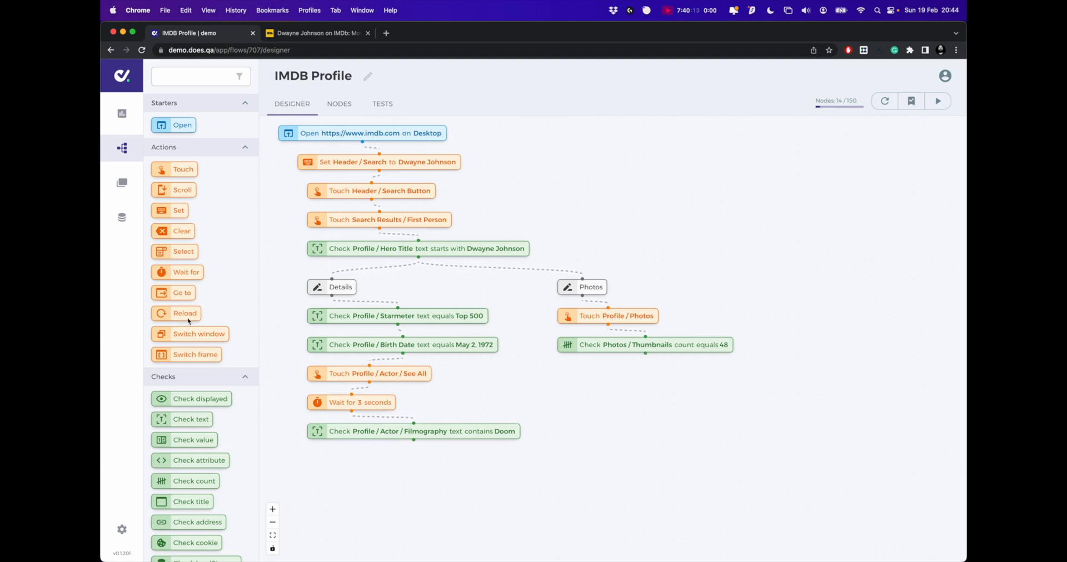
- Add a Touch step for Photos / First Thumbnail under the count check and verify it on IMDb
left_click_drag(183, 169, 593, 382)
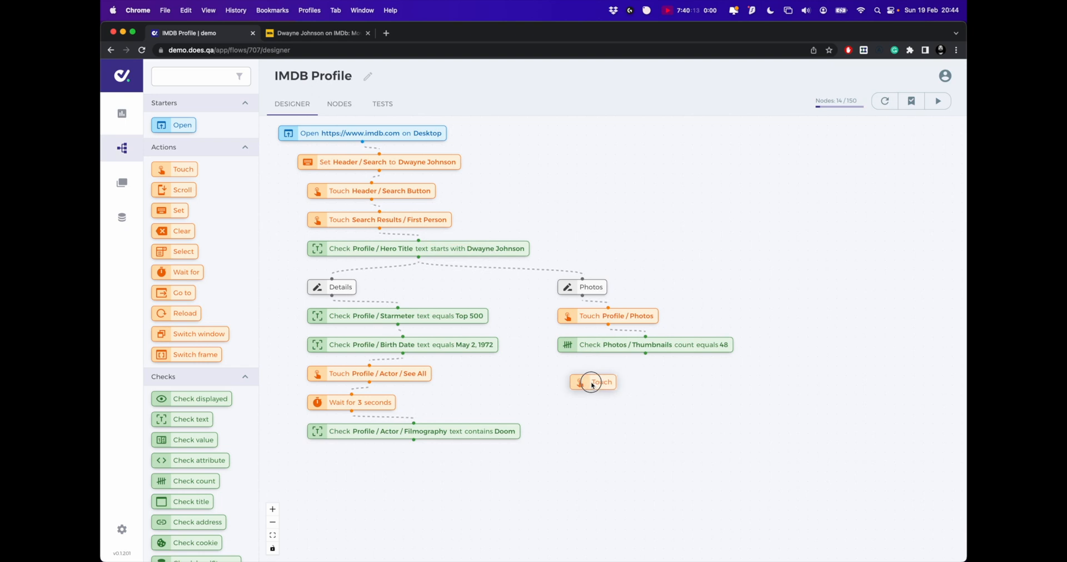
left_click(593, 383)
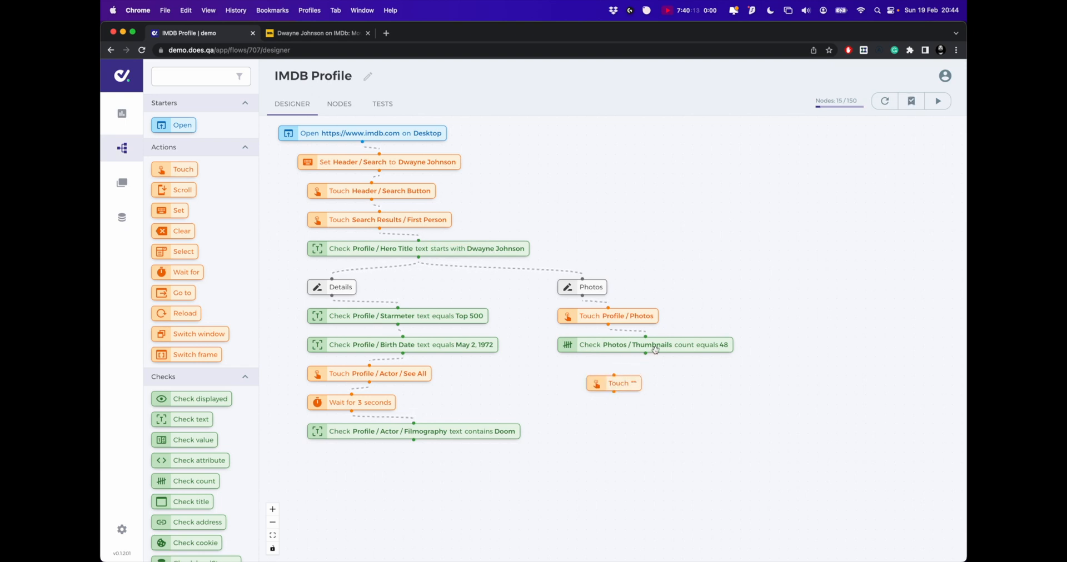
left_click_drag(612, 383, 574, 373)
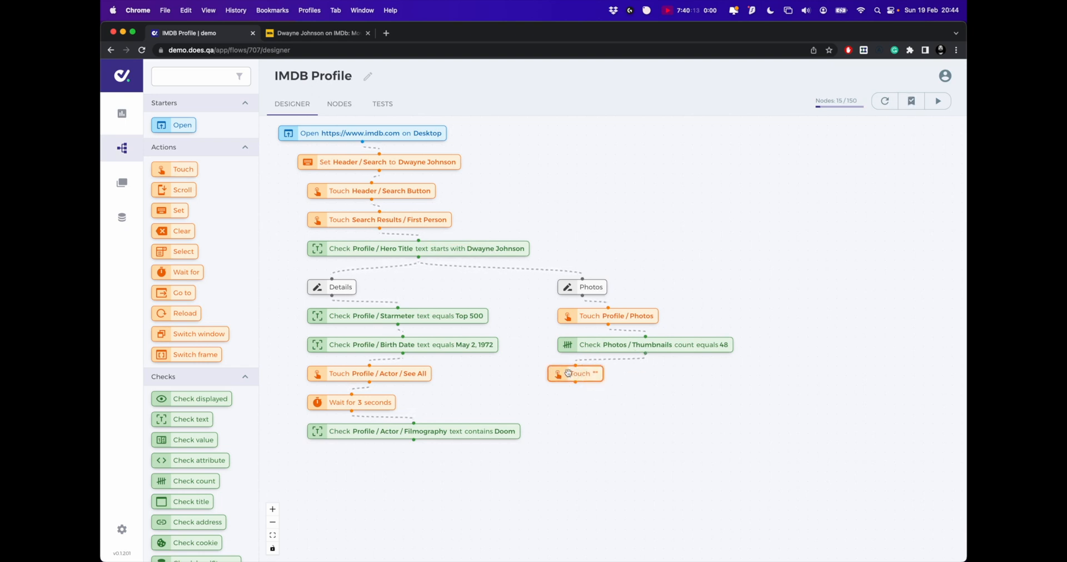
left_click(579, 373)
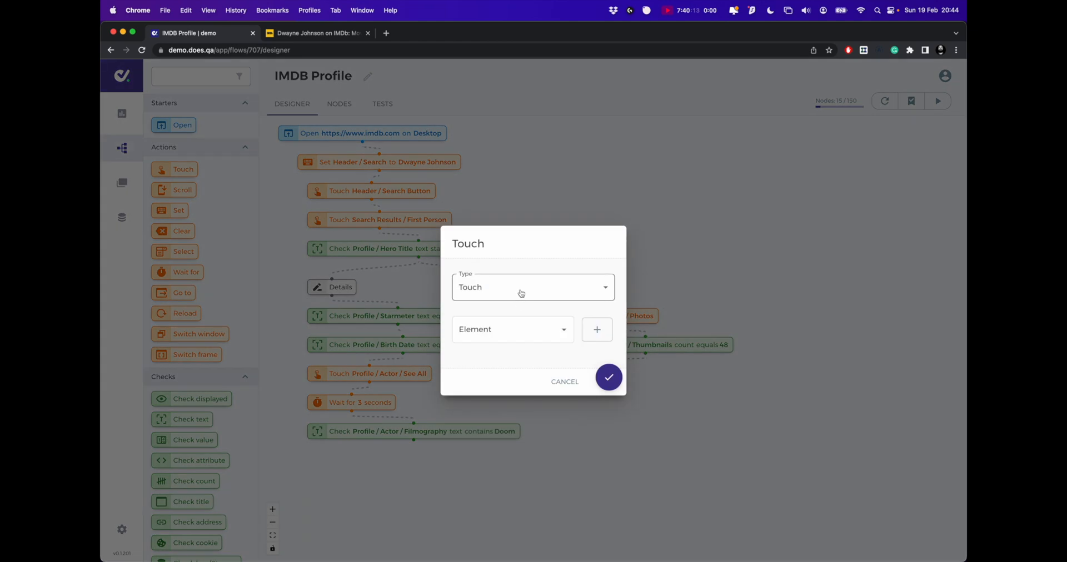
left_click(513, 330)
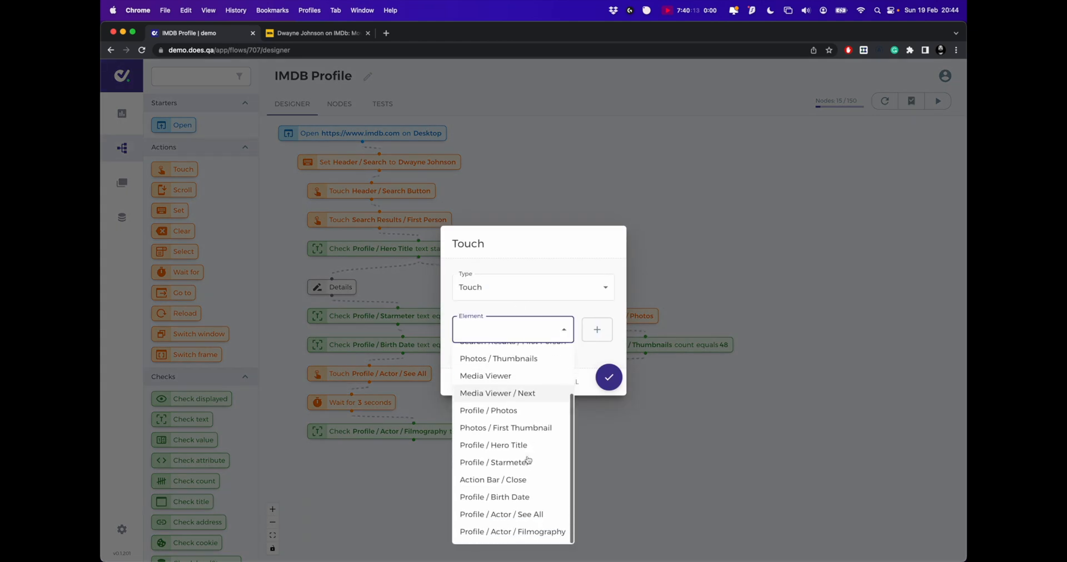
left_click(609, 377)
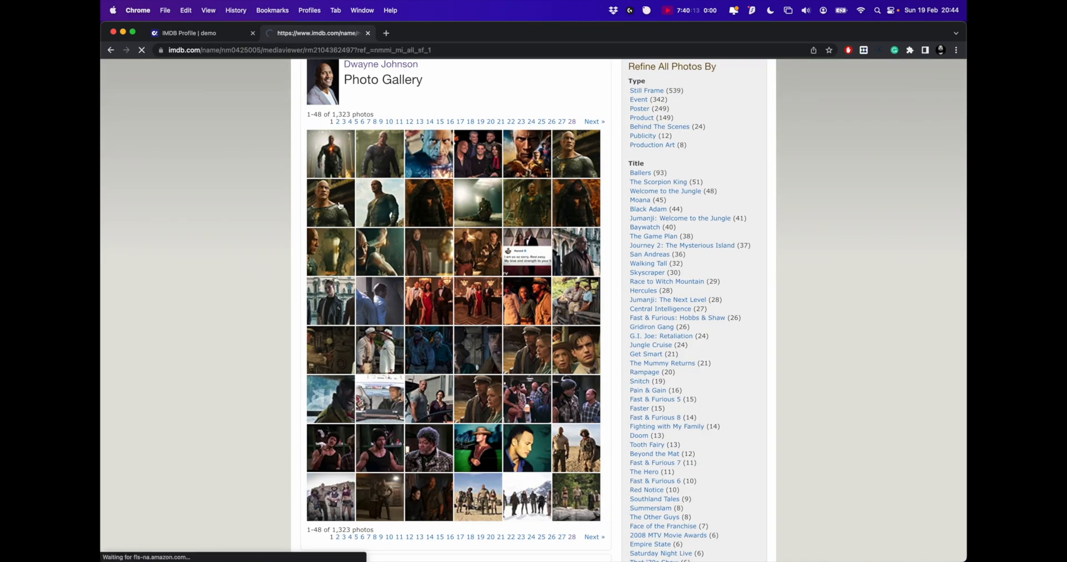
left_click(331, 154)
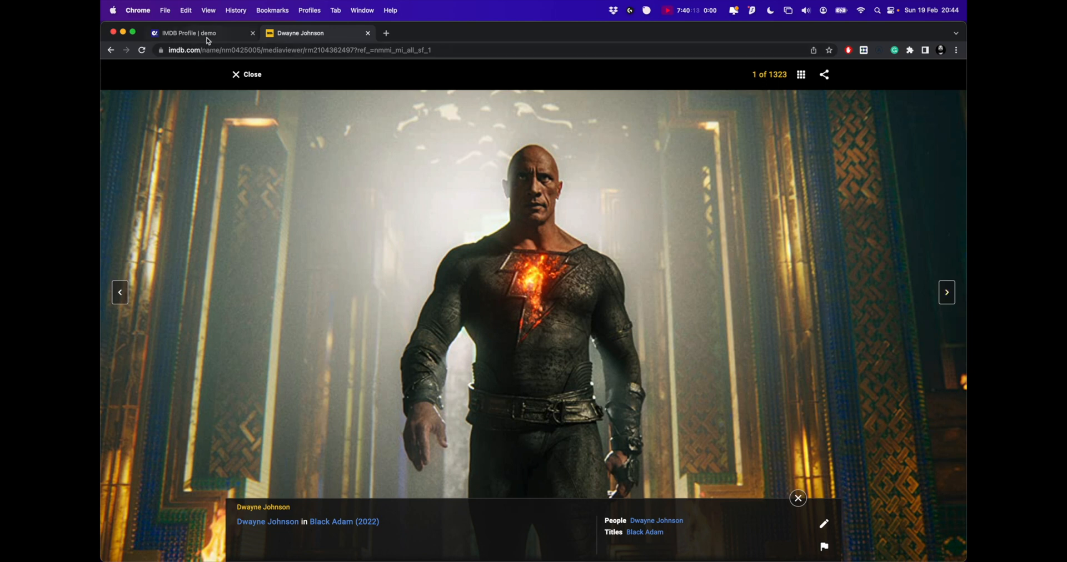
left_click(197, 33)
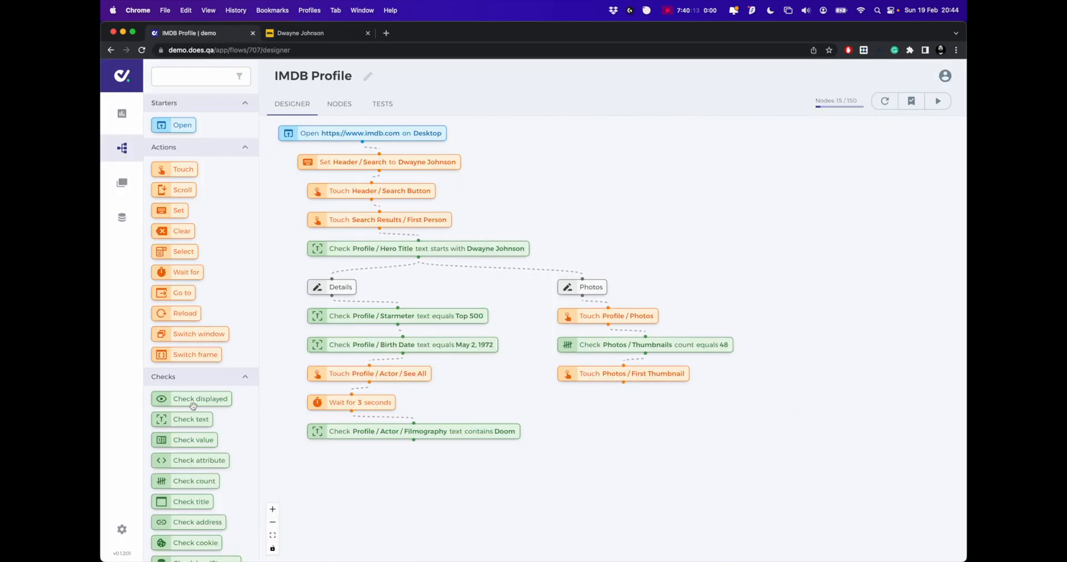
- Add a Check displayed step under the first-thumbnail touch and start choosing Media Viewer
left_click_drag(192, 399, 647, 413)
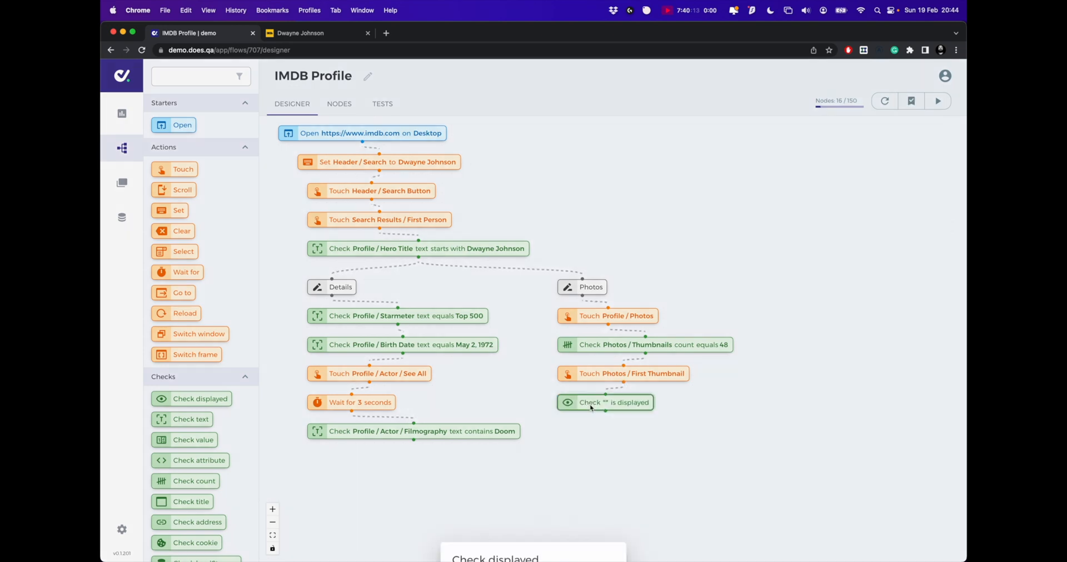
left_click(532, 288)
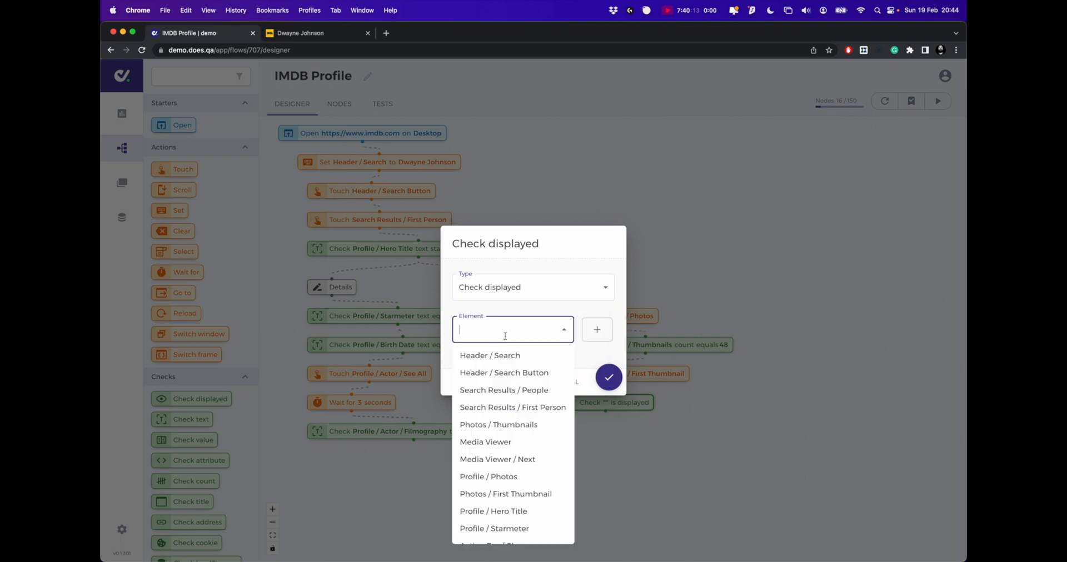
scroll("down", 3)
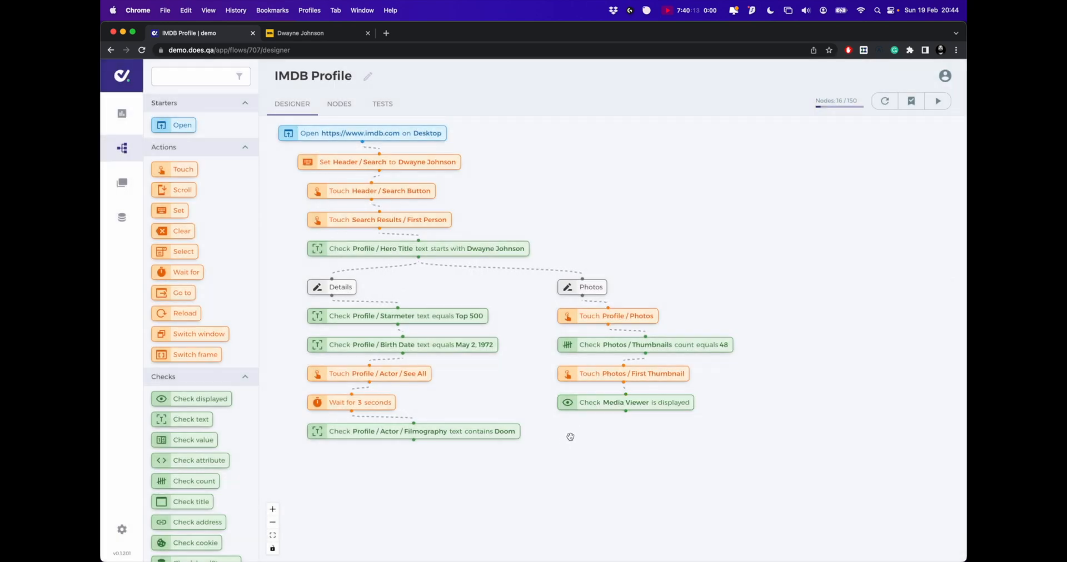
- Add three Touch steps set to Media Viewer / Next after the Media Viewer check
left_click_drag(174, 169, 568, 449)
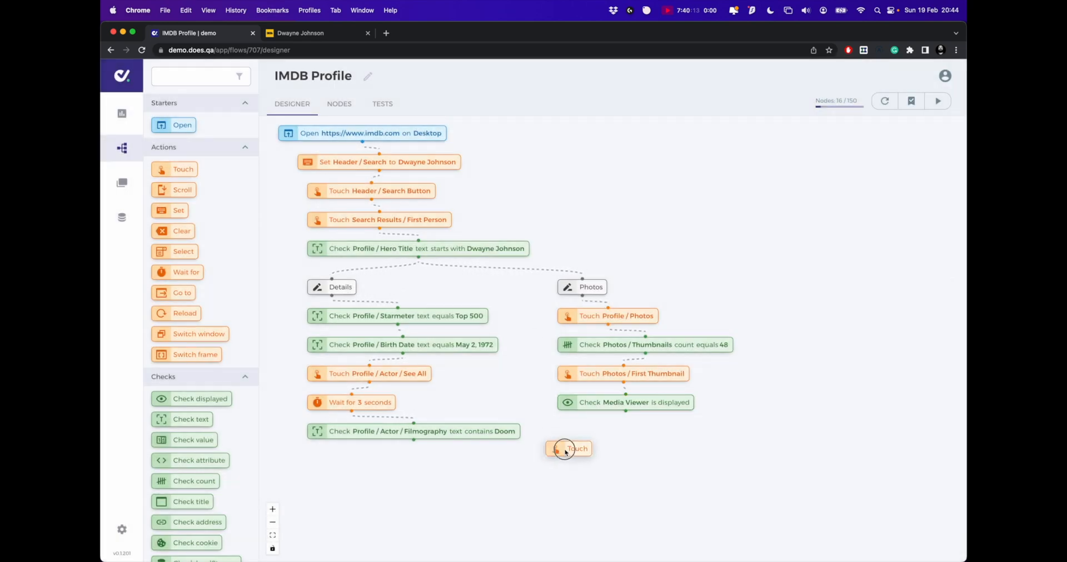
left_click_drag(568, 448, 583, 431)
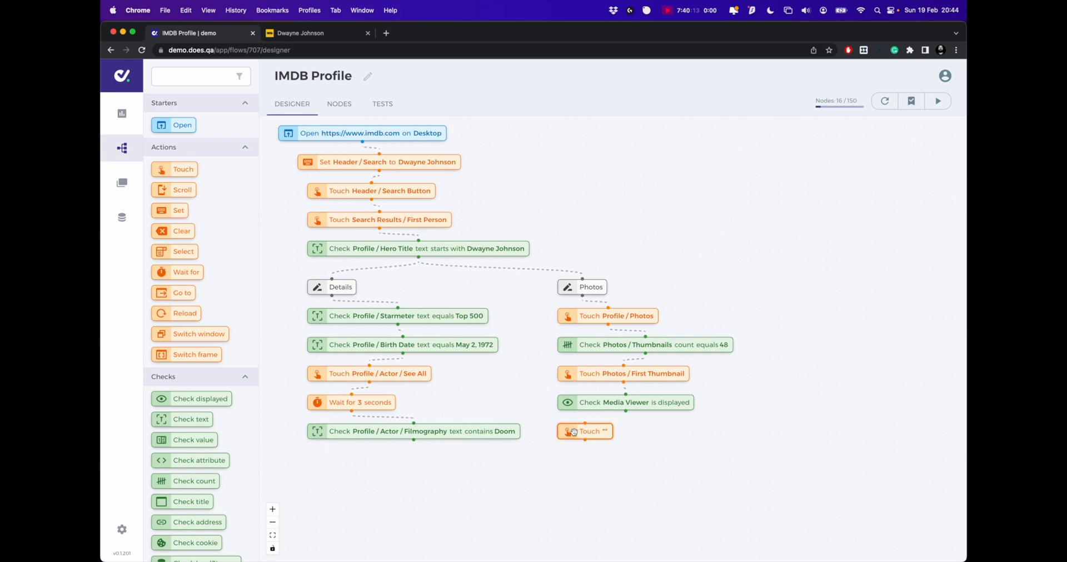
left_click(585, 431)
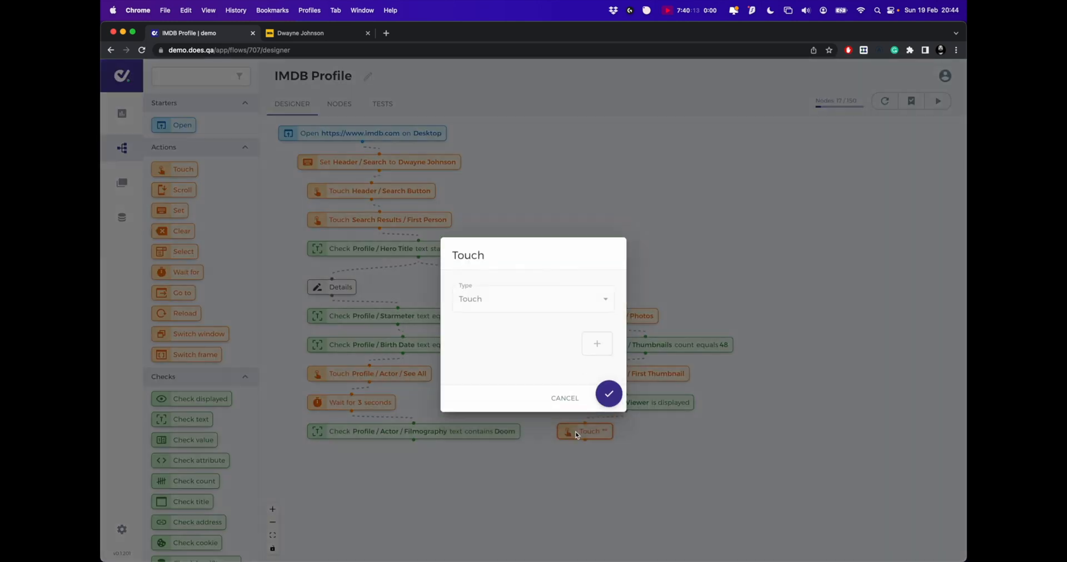
left_click(512, 330)
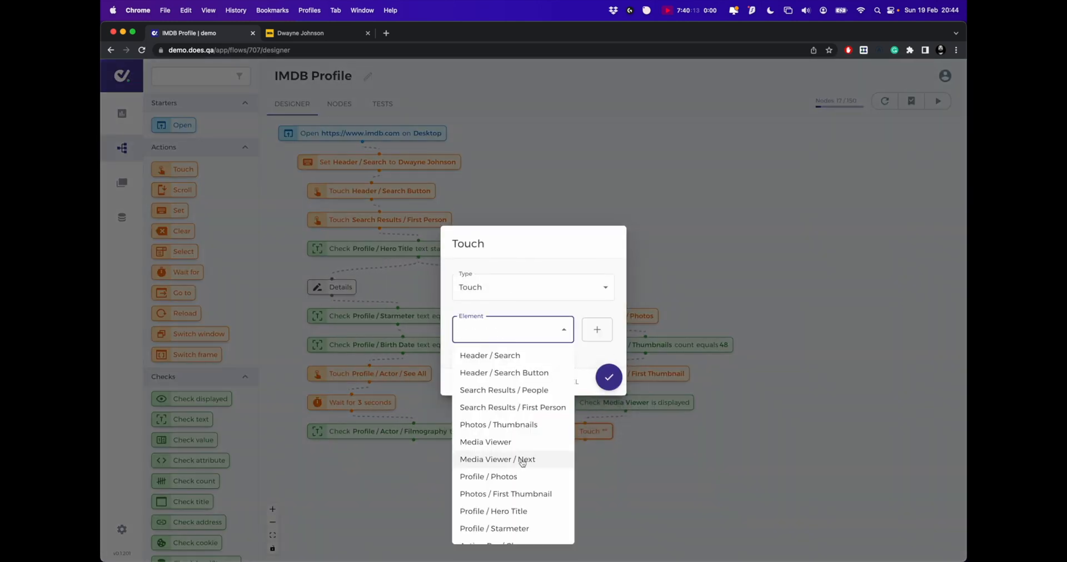
left_click(497, 460)
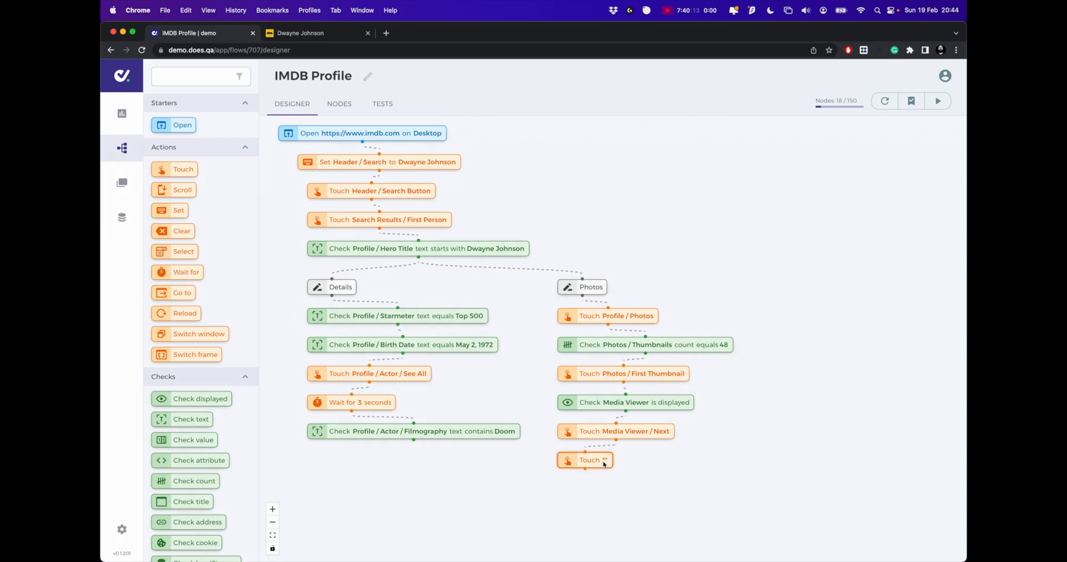
left_click(585, 460)
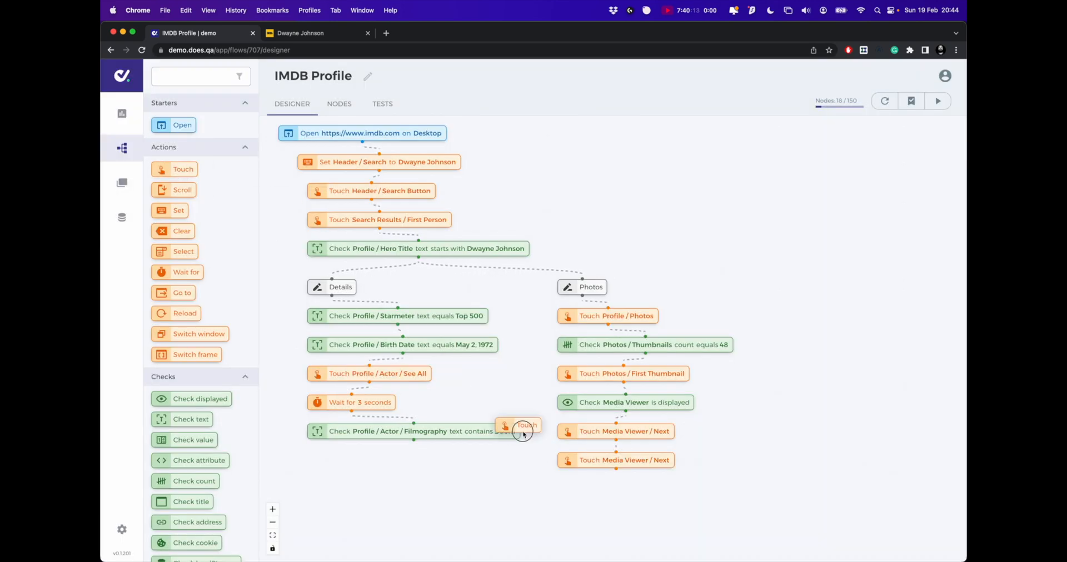
left_click_drag(524, 425, 581, 489)
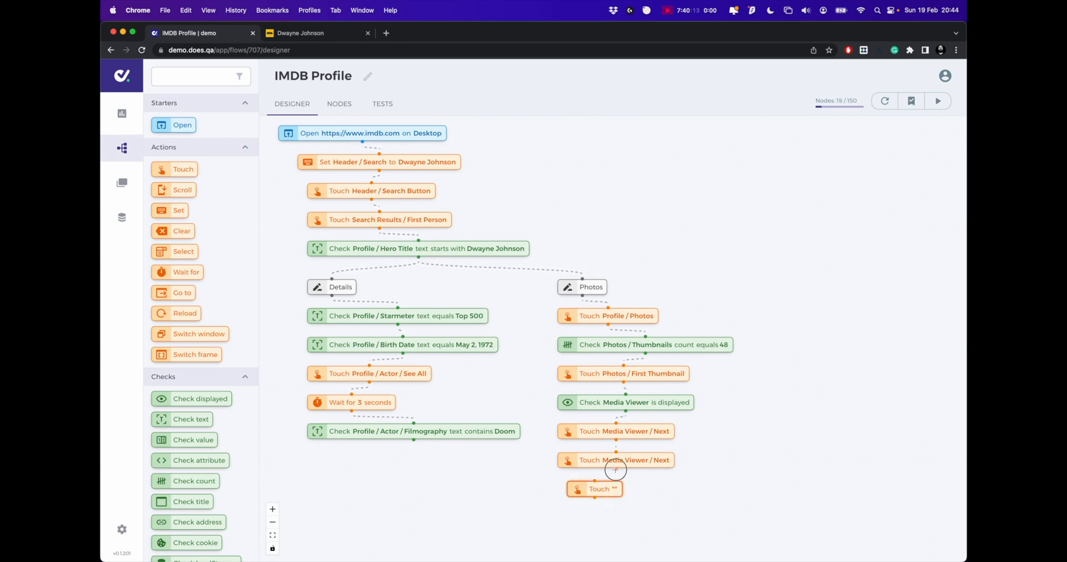
left_click(594, 489)
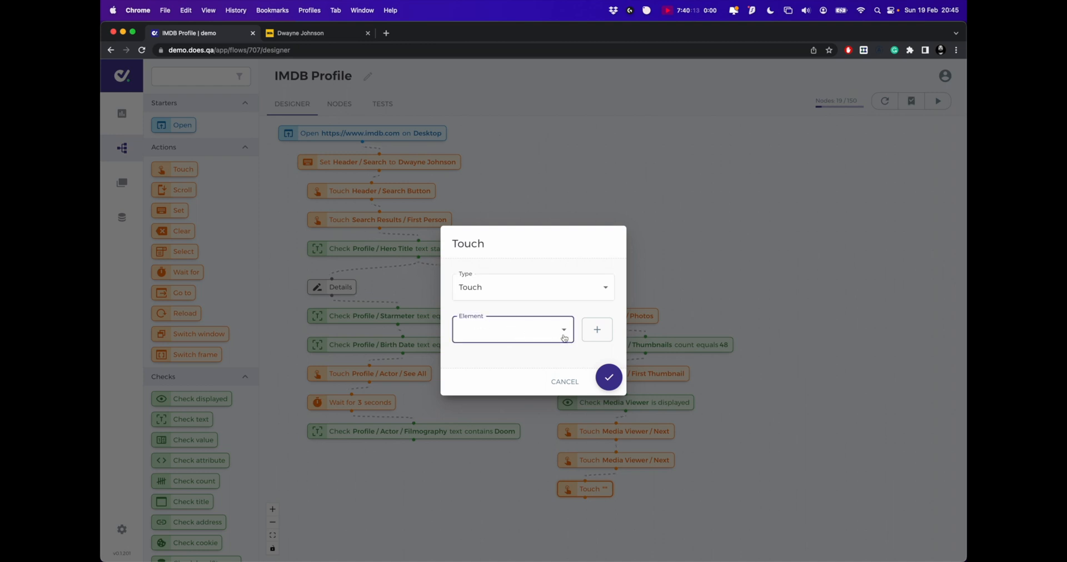
left_click(514, 330)
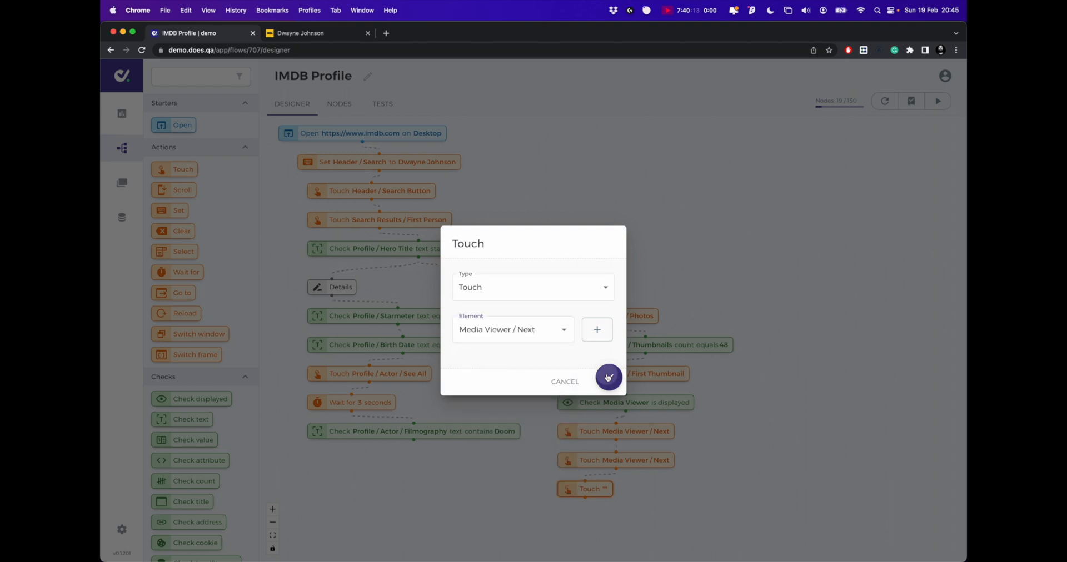
left_click(609, 377)
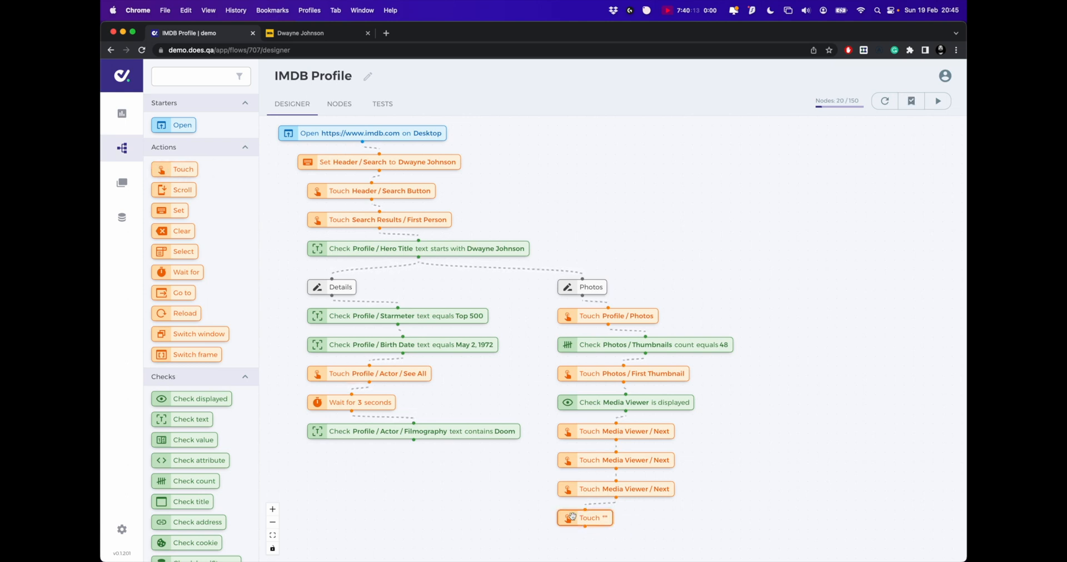
- Set the final Touch step's element to Action Bar / Close and confirm
left_click(586, 517)
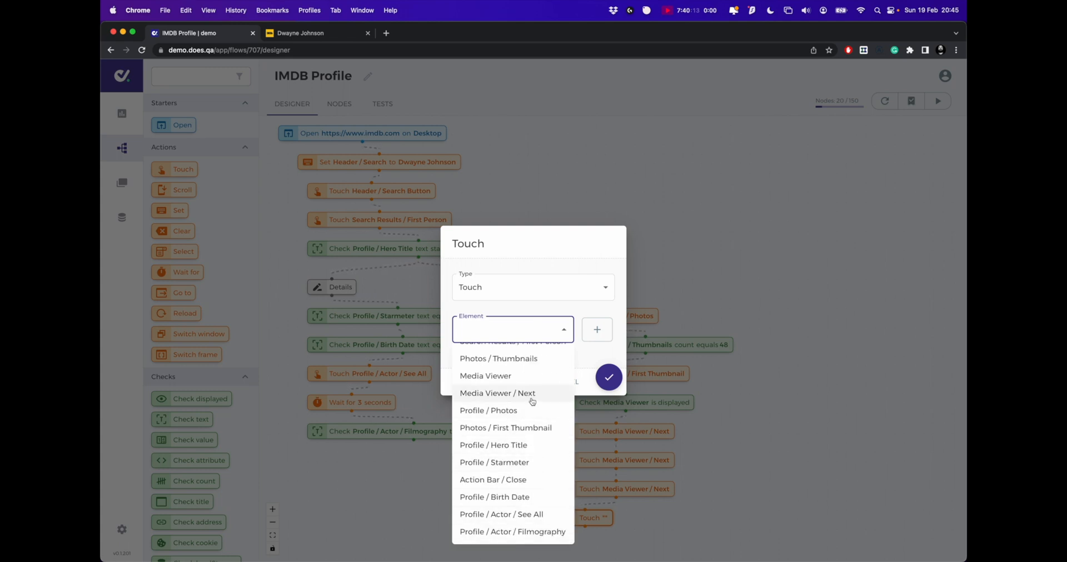
left_click(493, 480)
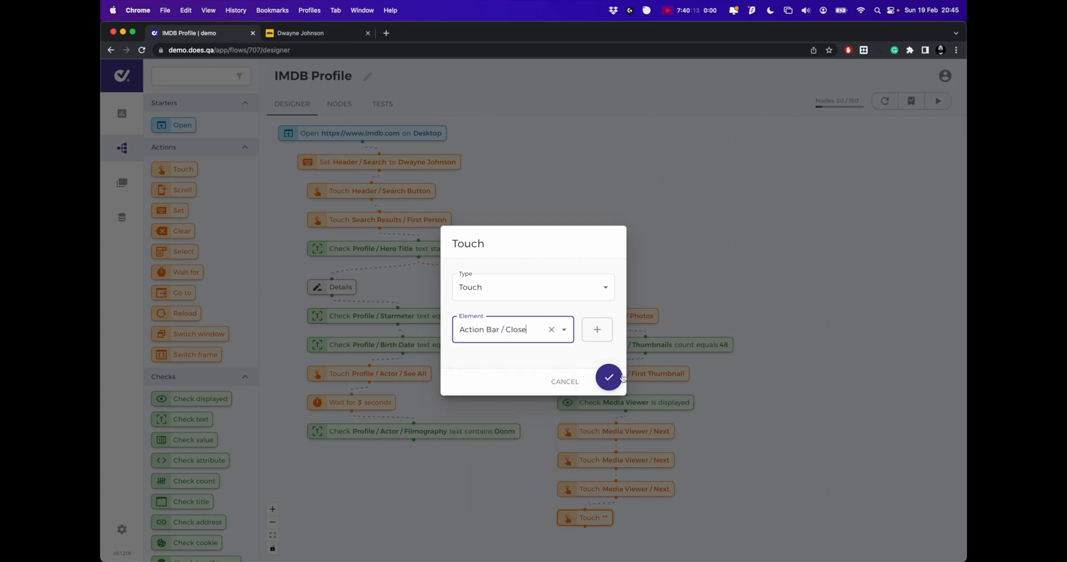
left_click(609, 378)
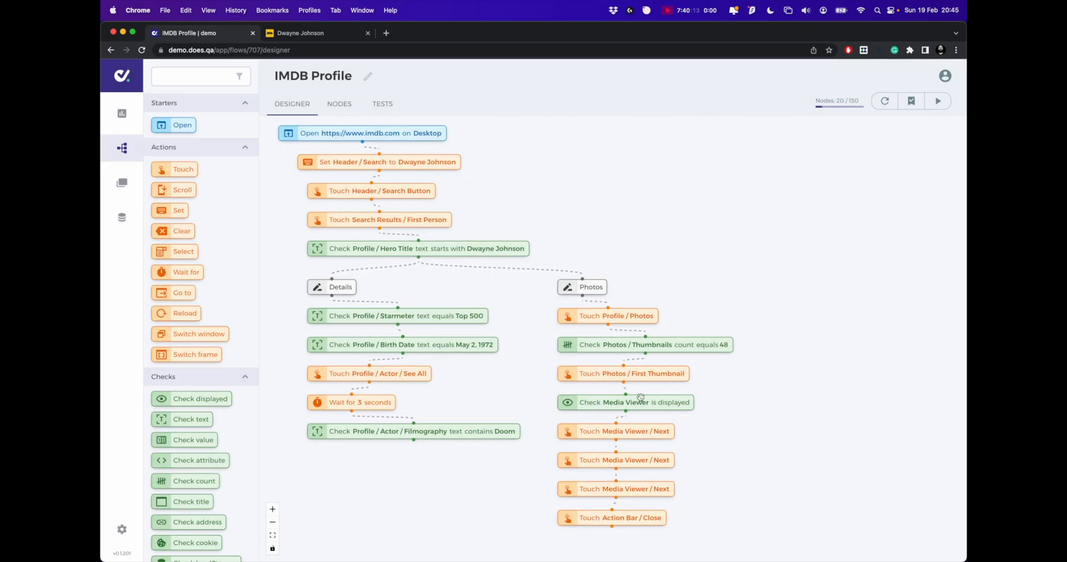
mouse_move(451, 431)
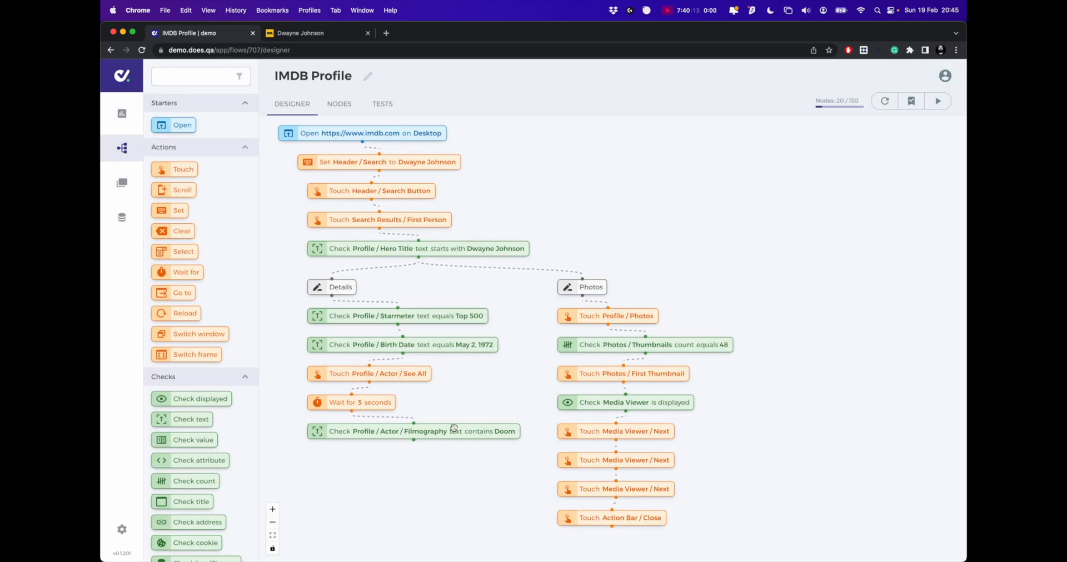
mouse_move(213, 308)
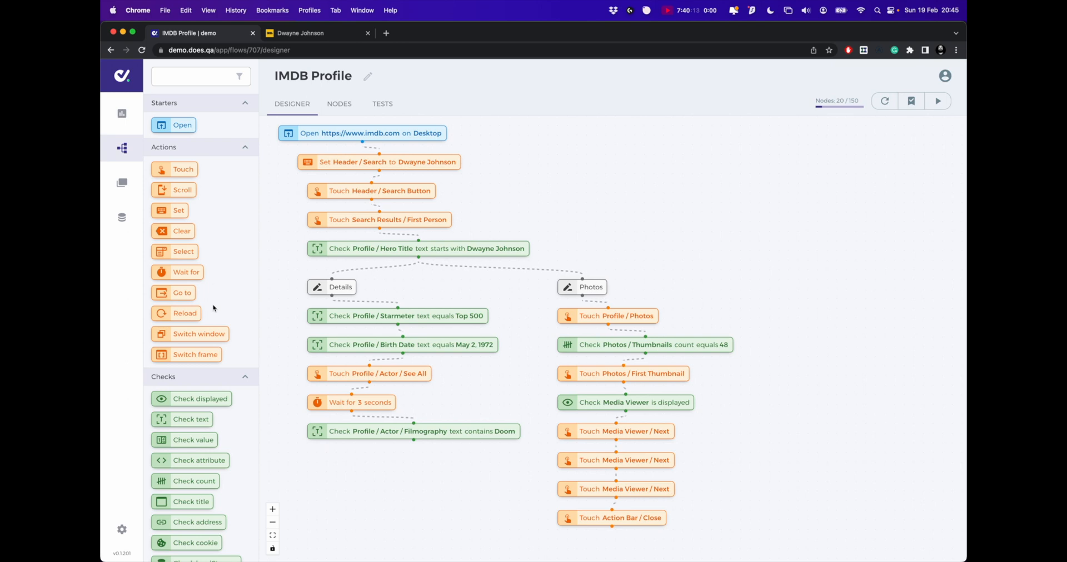
- Add a Name test step on the canvas and name it Lighthouse Scores
scroll("down", 3)
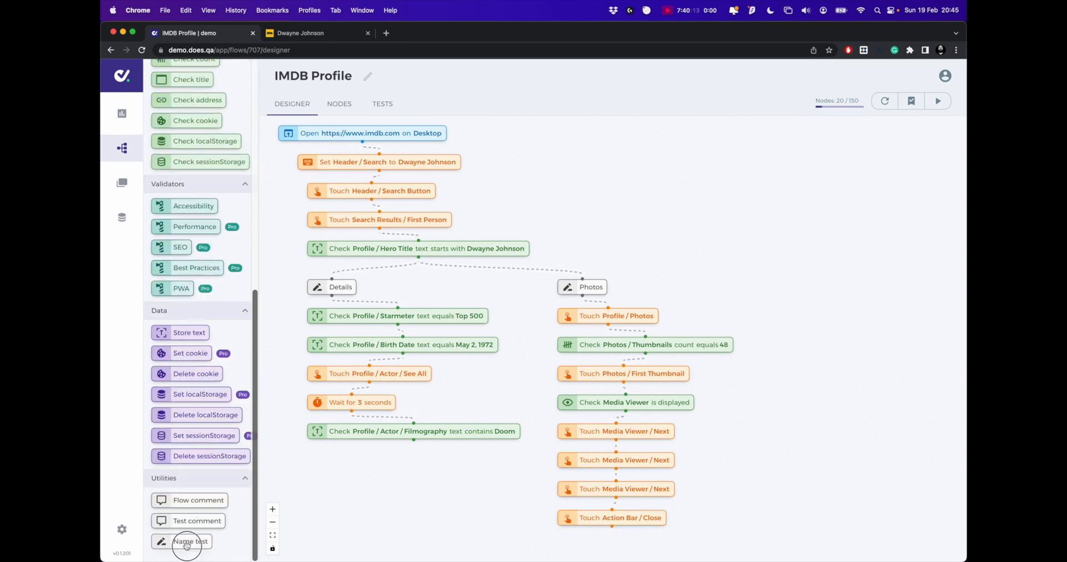
left_click_drag(190, 541, 819, 287)
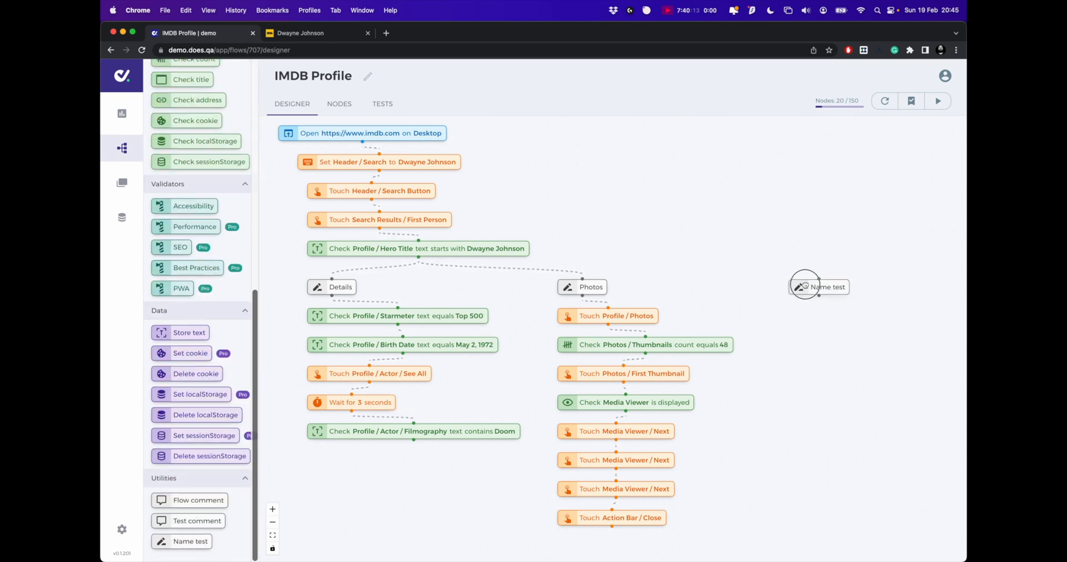
left_click(818, 287)
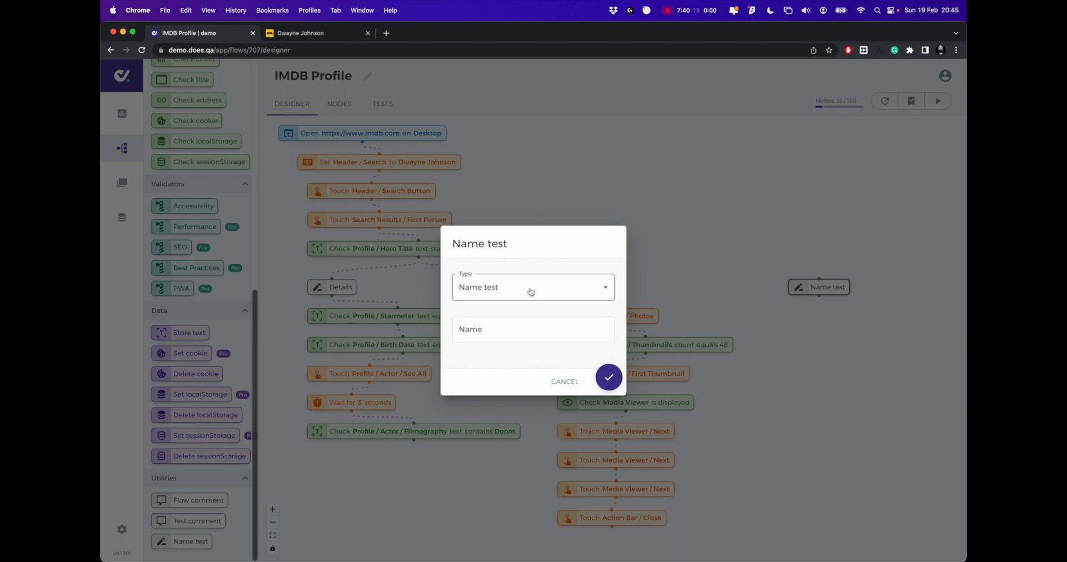
type("Light")
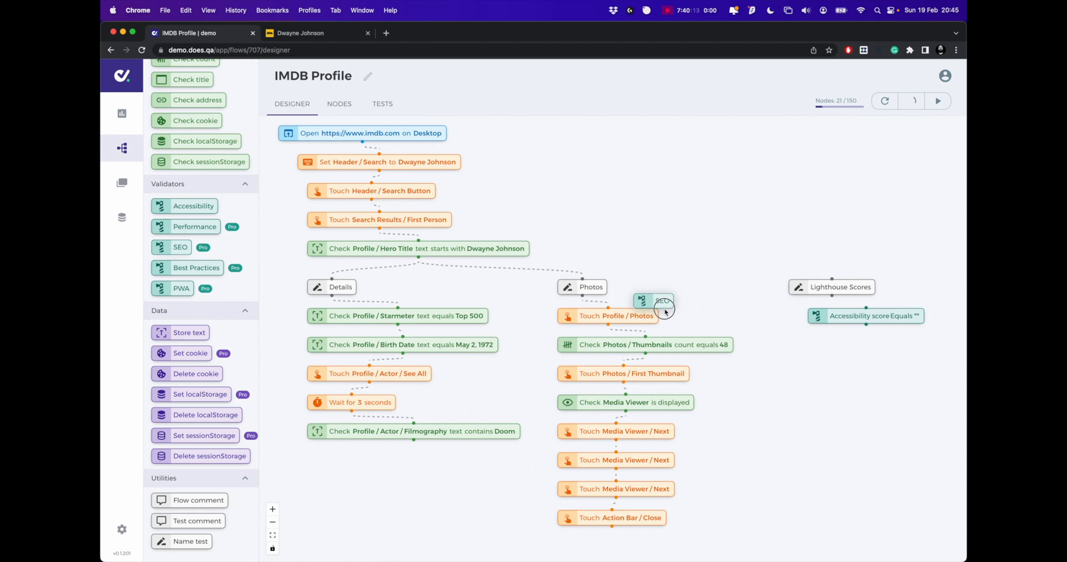
- Add an SEO check under Lighthouse Scores and set Accessibility to greater than or equal 75
left_click_drag(663, 302, 843, 345)
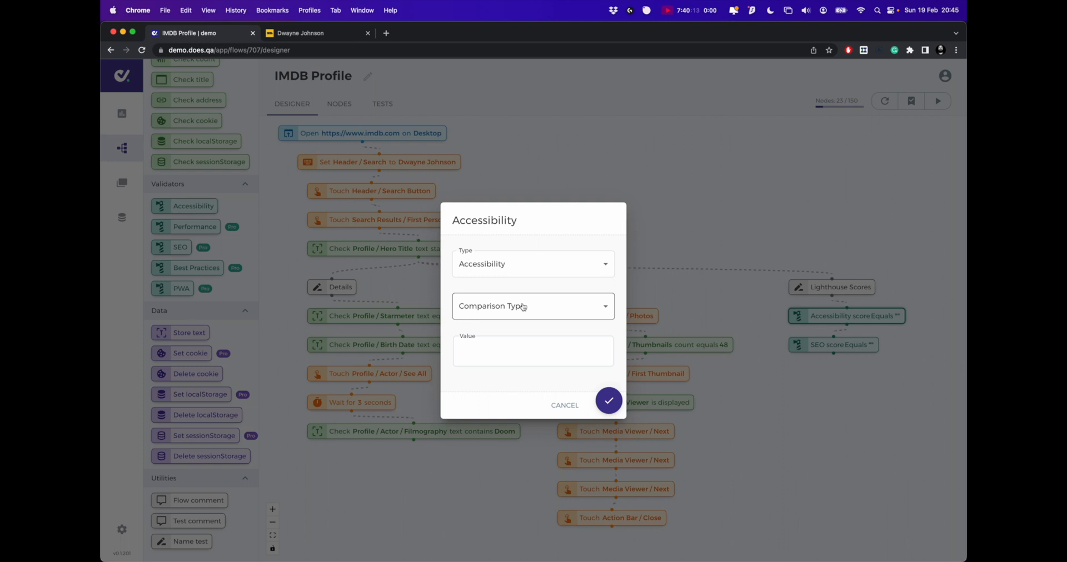
left_click(532, 306)
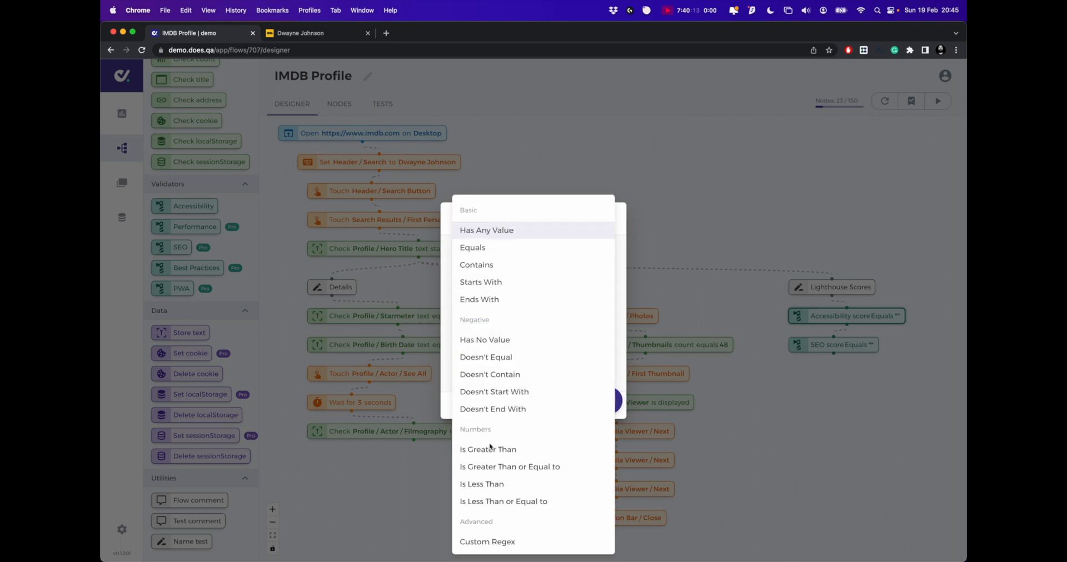
left_click(509, 467)
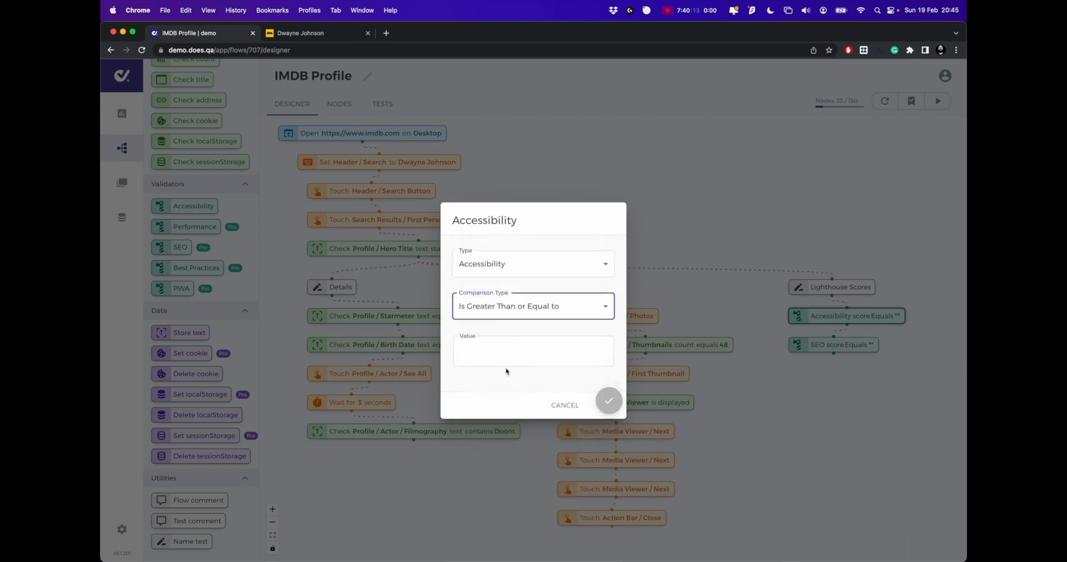
left_click(532, 351)
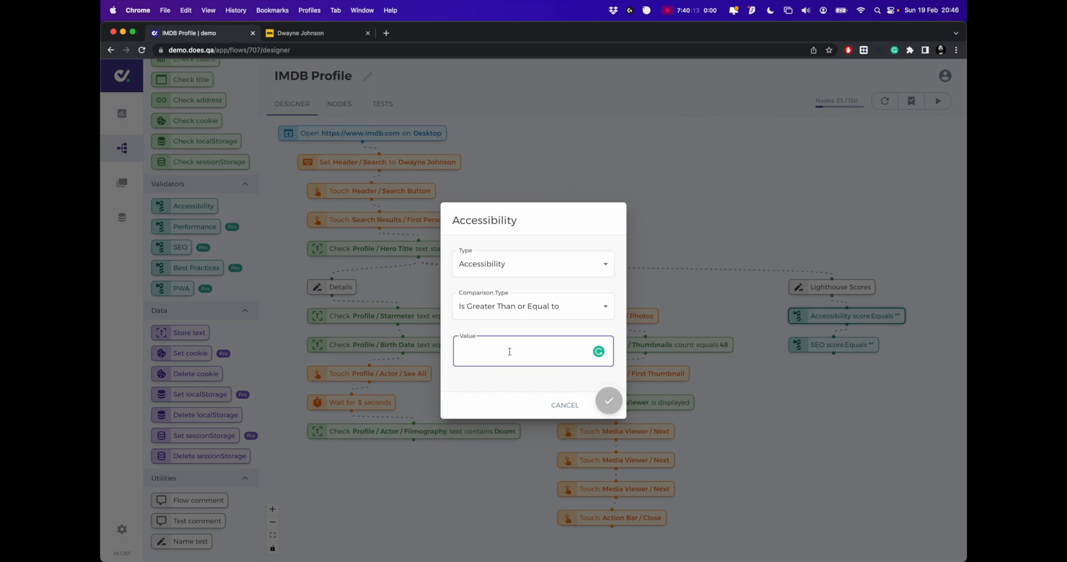
type("75")
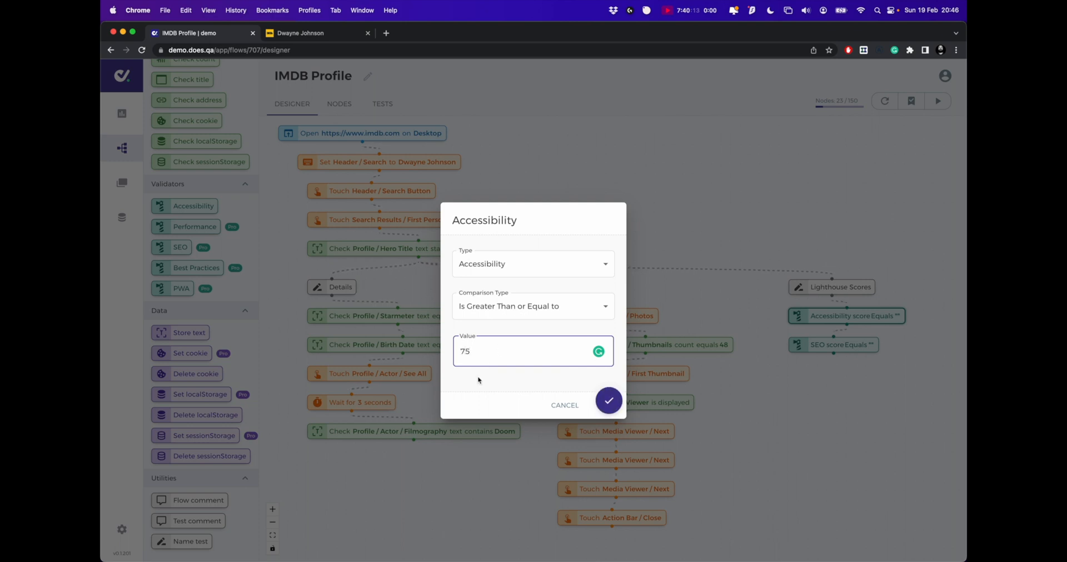
left_click(609, 401)
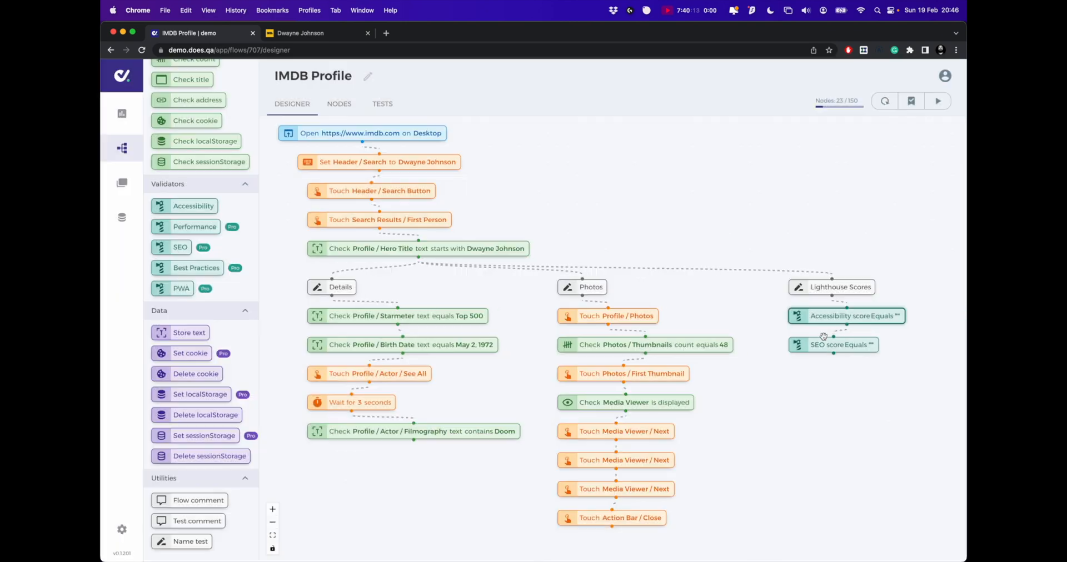
- Set the SEO score check's comparison to Equals 100 and save it
left_click(833, 345)
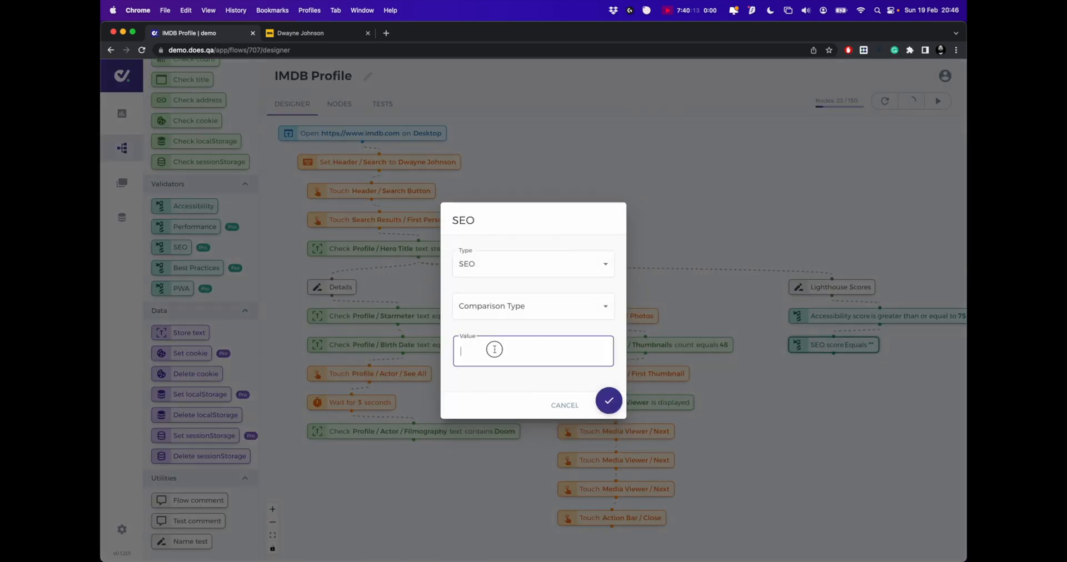
left_click(534, 307)
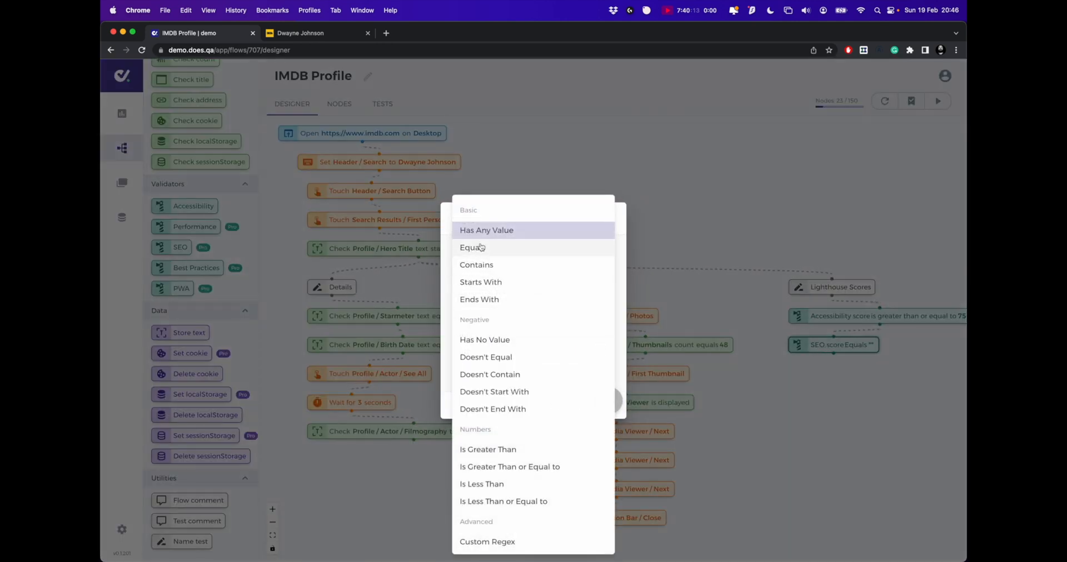
left_click(471, 248)
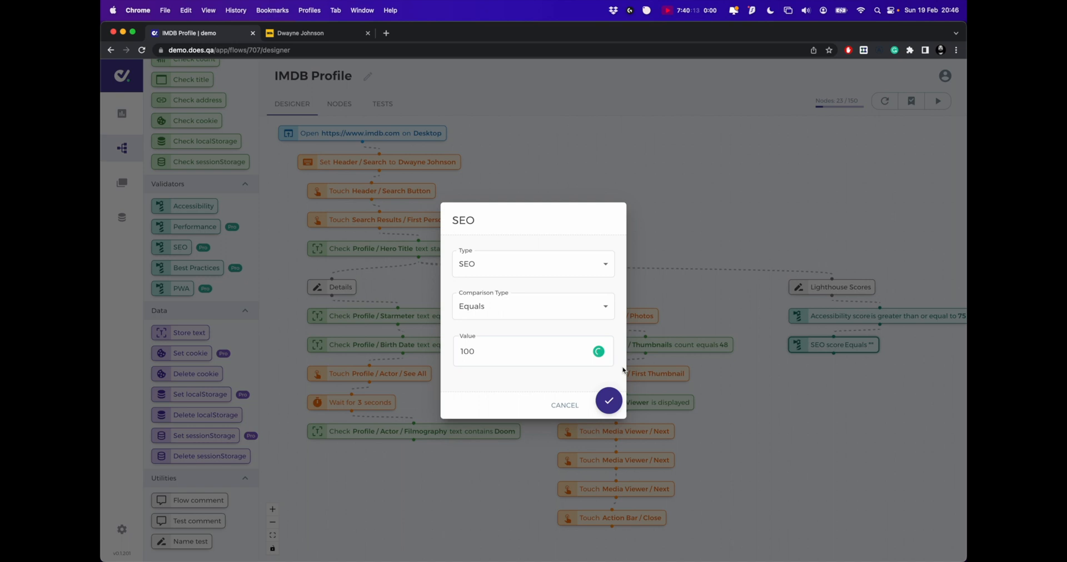
left_click(609, 401)
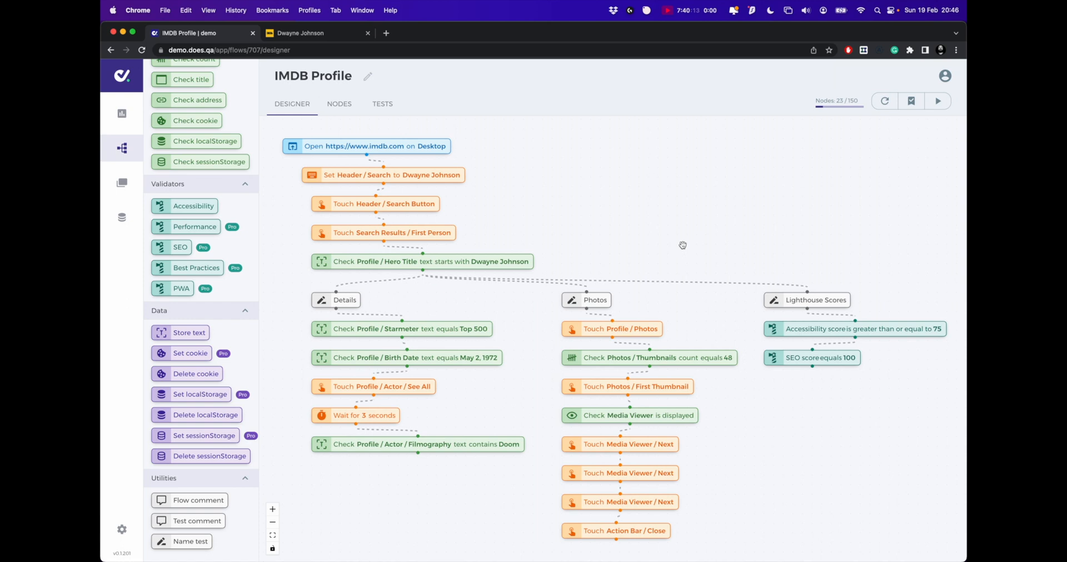
mouse_move(393, 343)
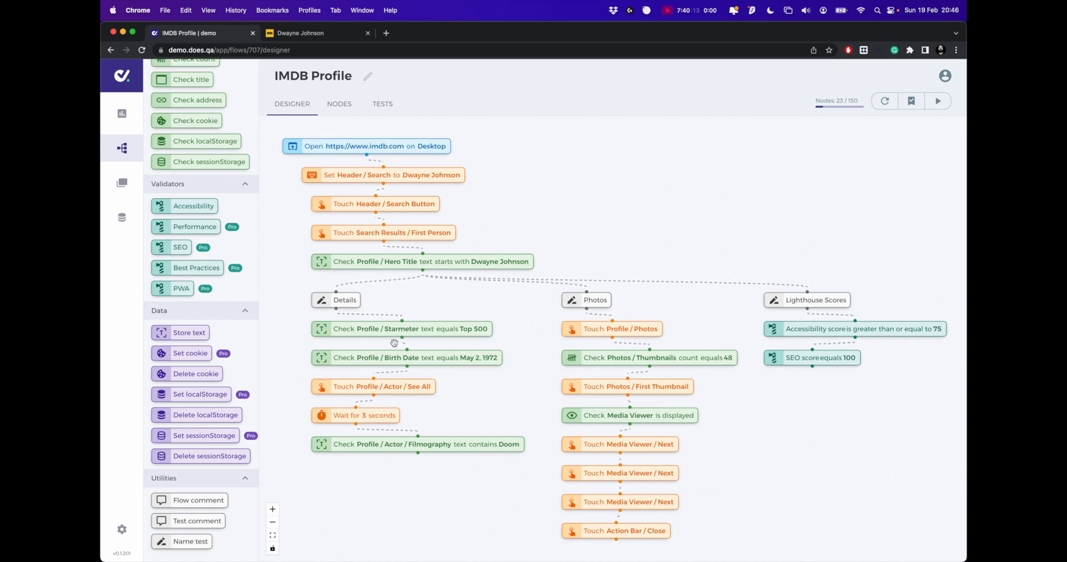
mouse_move(558, 170)
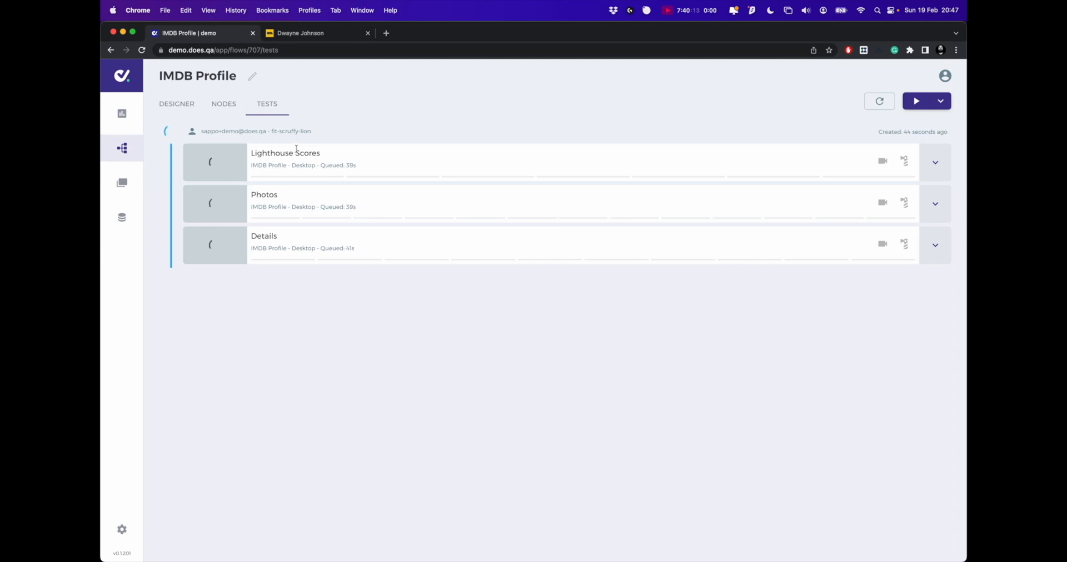
mouse_move(324, 271)
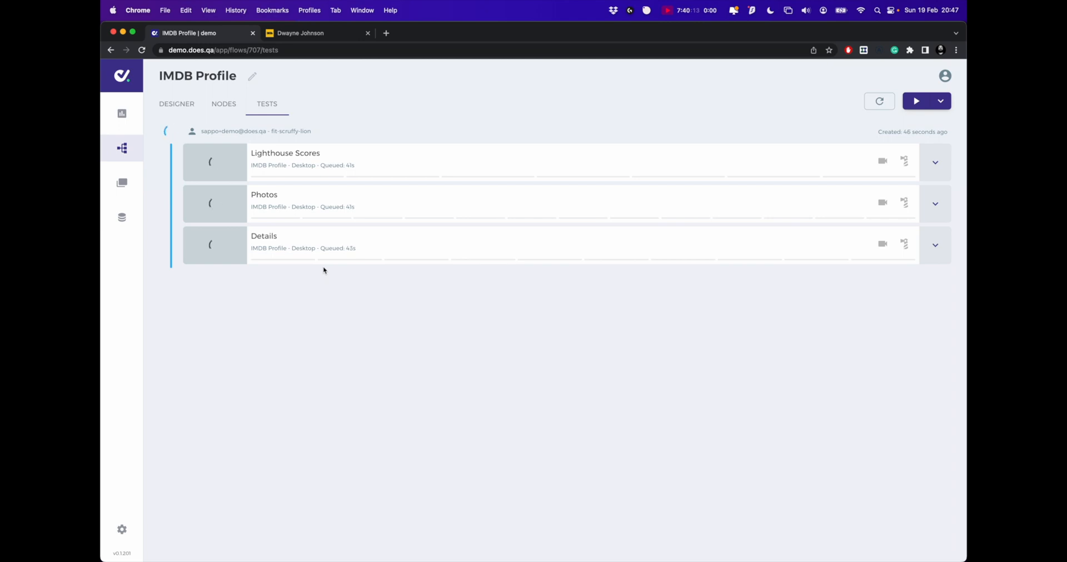
- Inspect the step results of the Details, Photos and Lighthouse Scores tests as they run
left_click(935, 246)
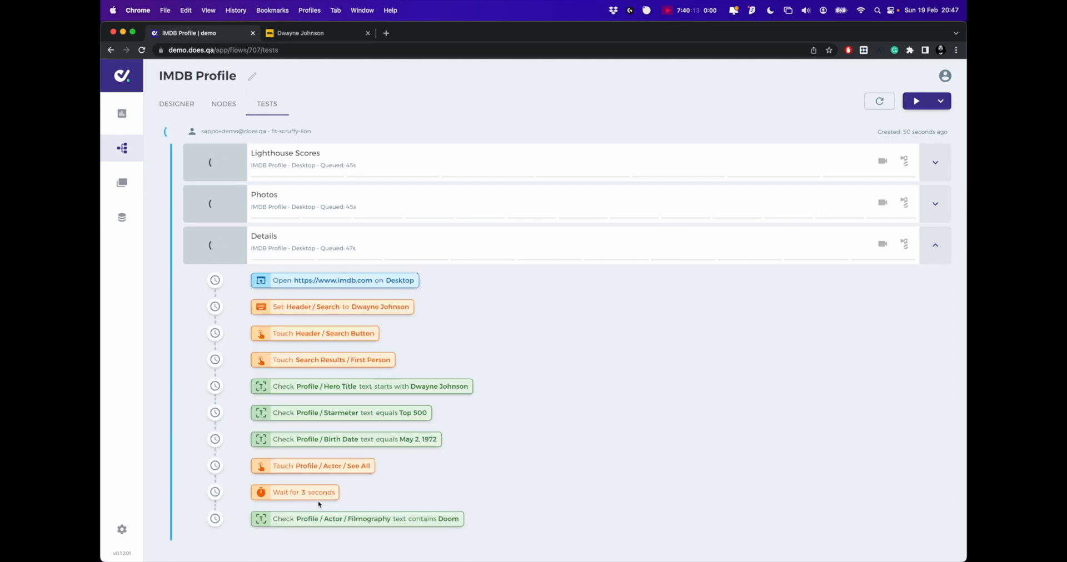
left_click(935, 246)
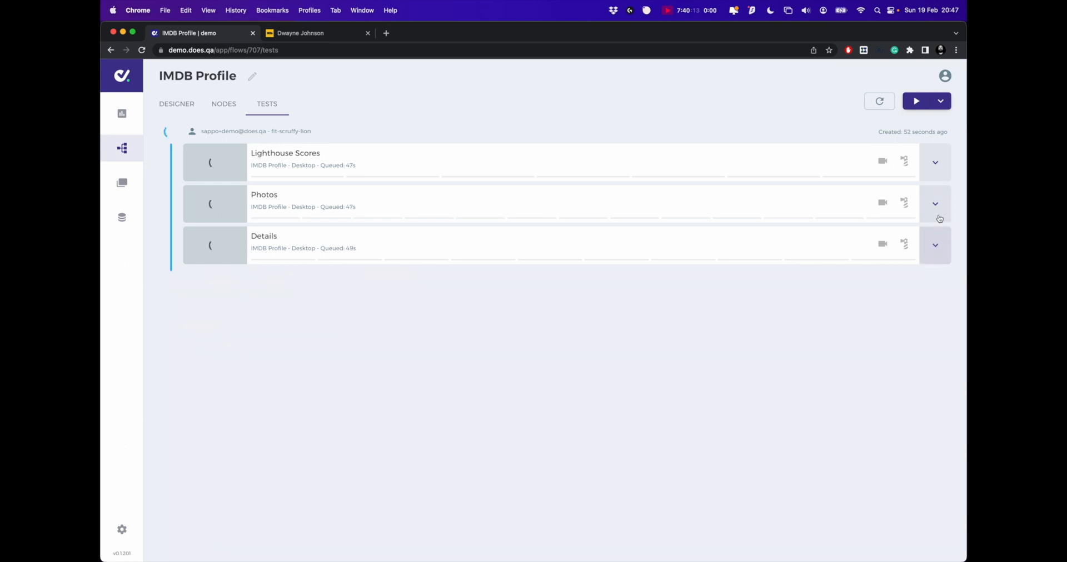
left_click(935, 203)
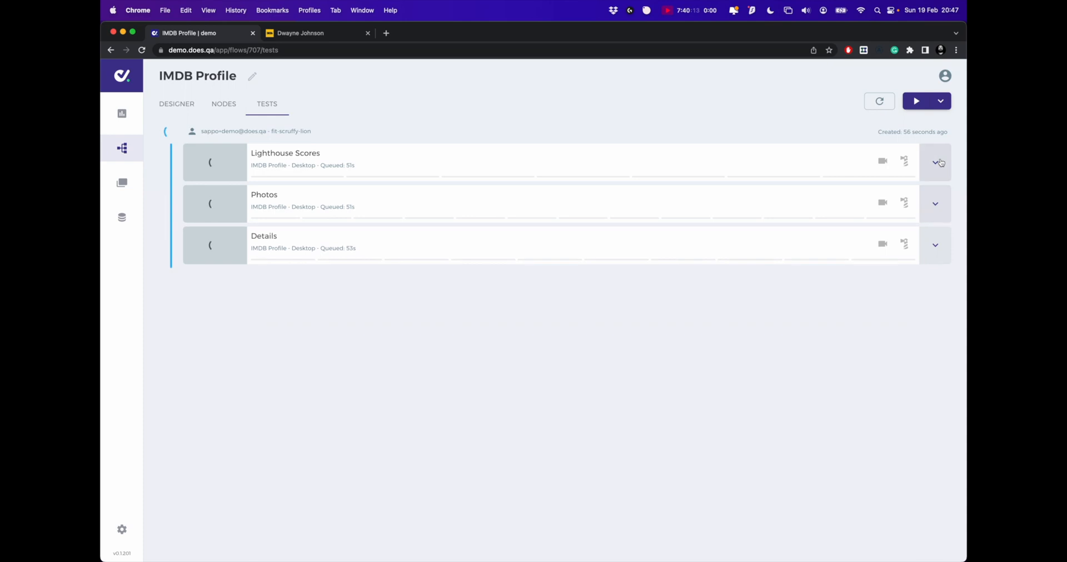
left_click(936, 164)
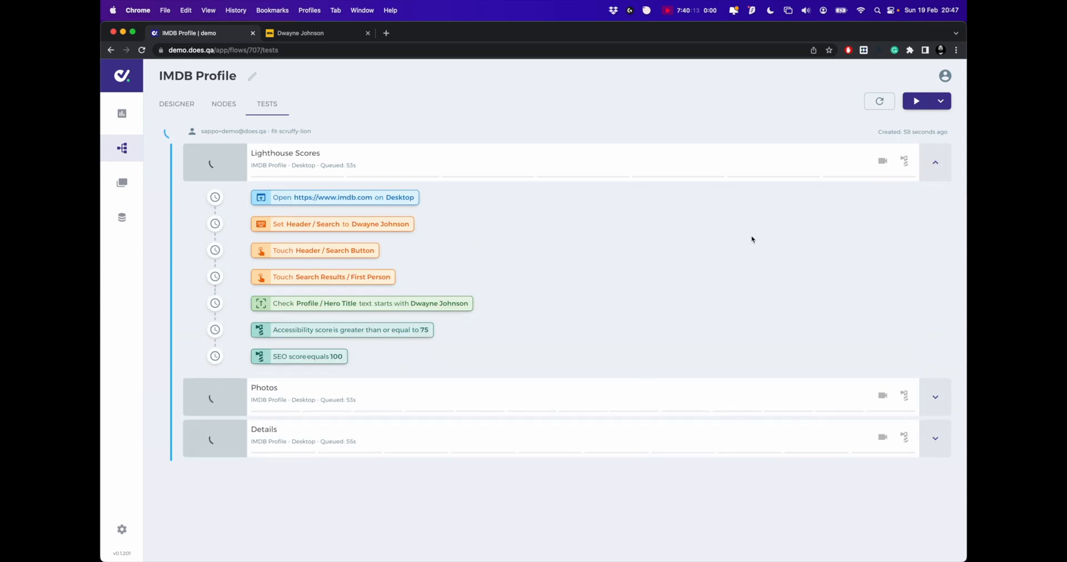
left_click(934, 162)
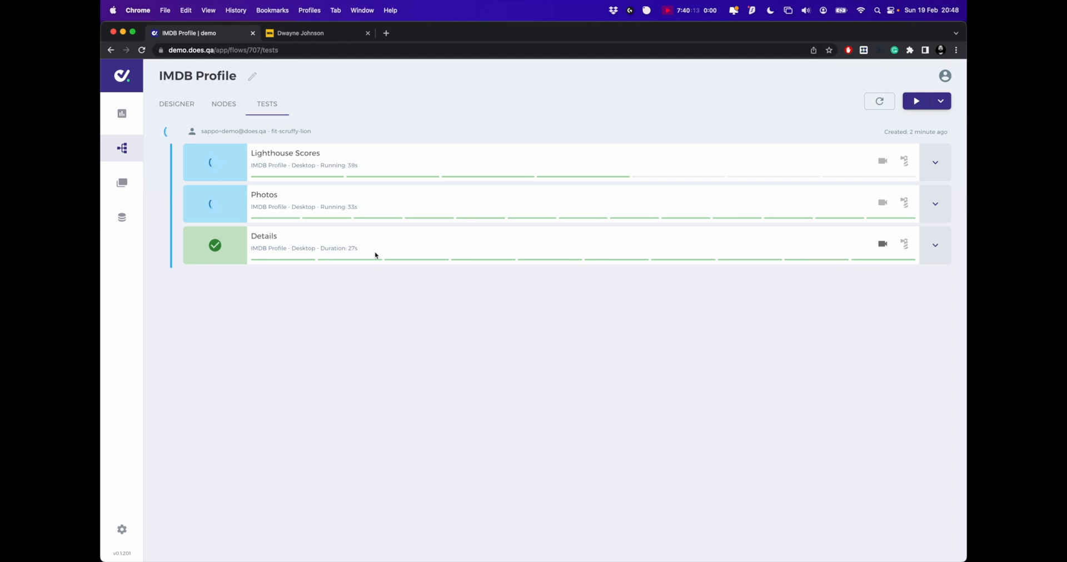
mouse_move(301, 225)
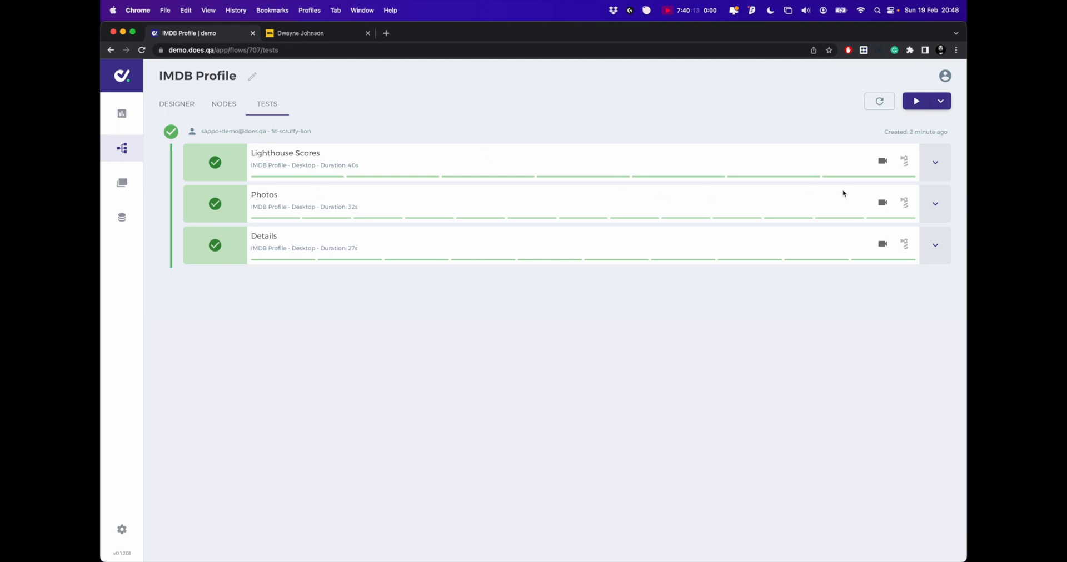
mouse_move(884, 174)
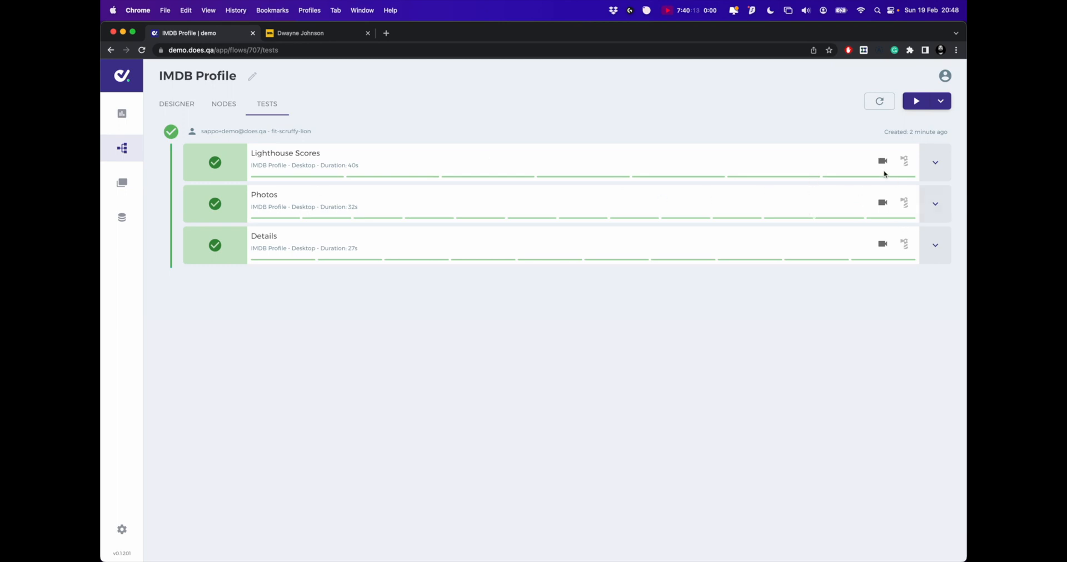
- Review the passed Photos test's steps and screenshots once all three tests are green
left_click(936, 203)
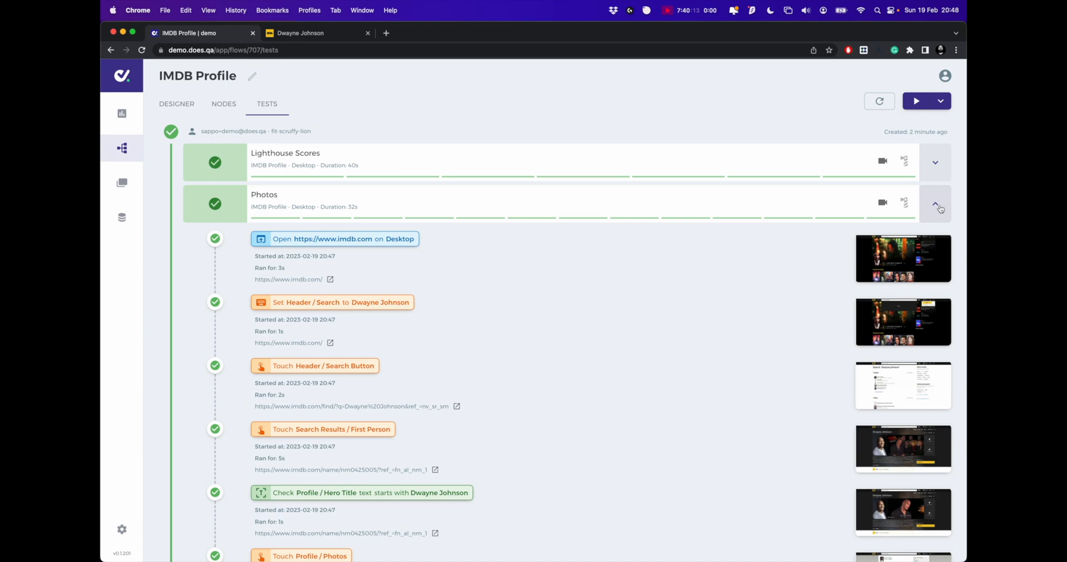
scroll("down", 3)
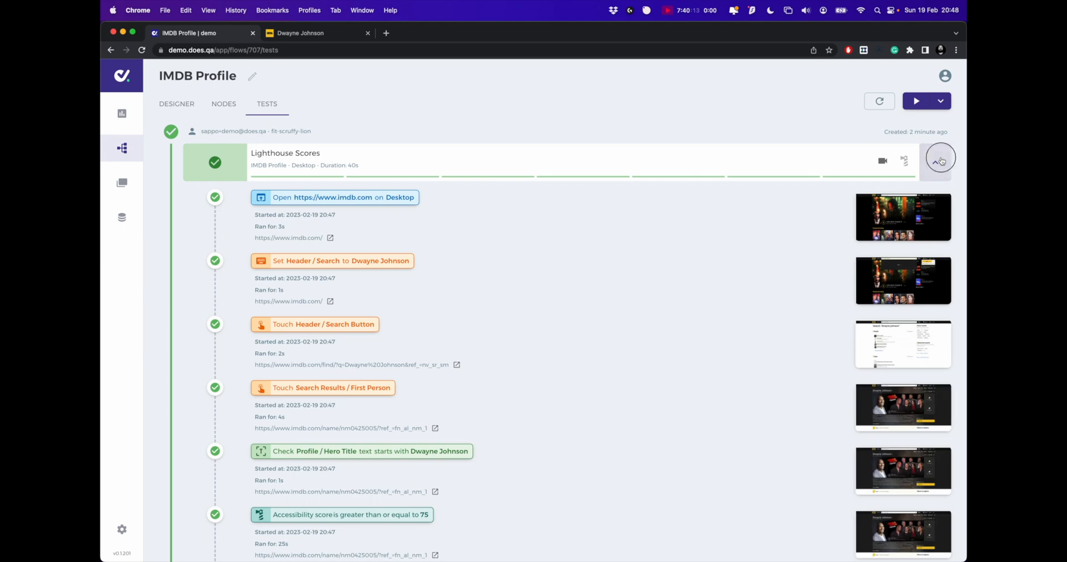
left_click(940, 160)
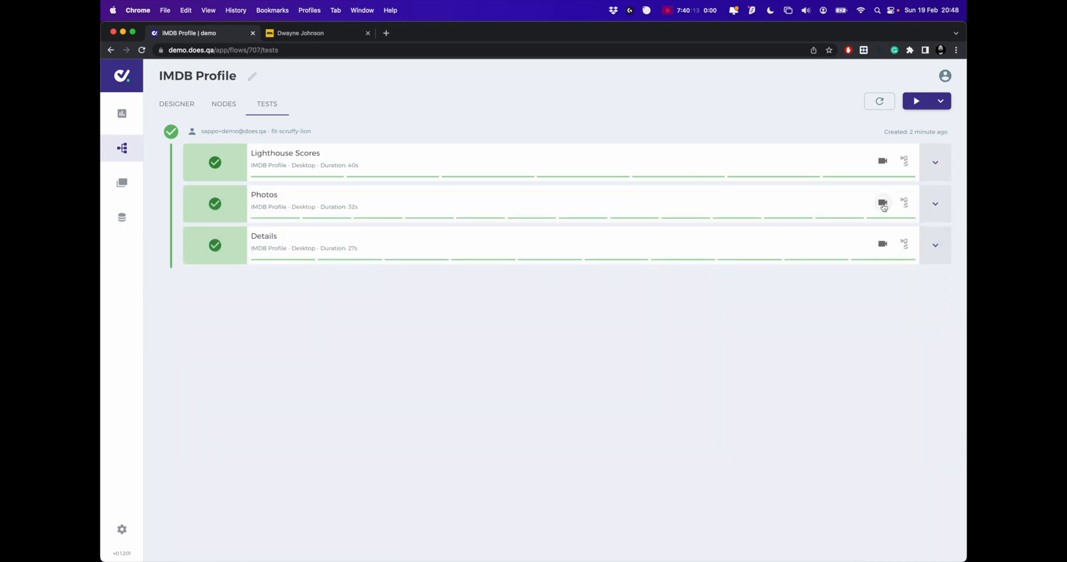
left_click(882, 205)
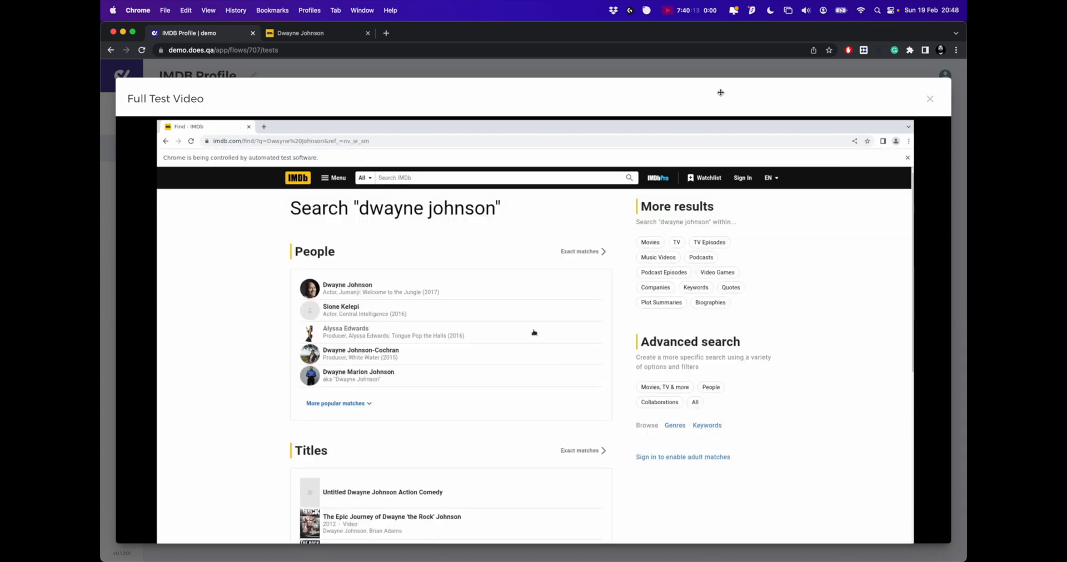
left_click(347, 288)
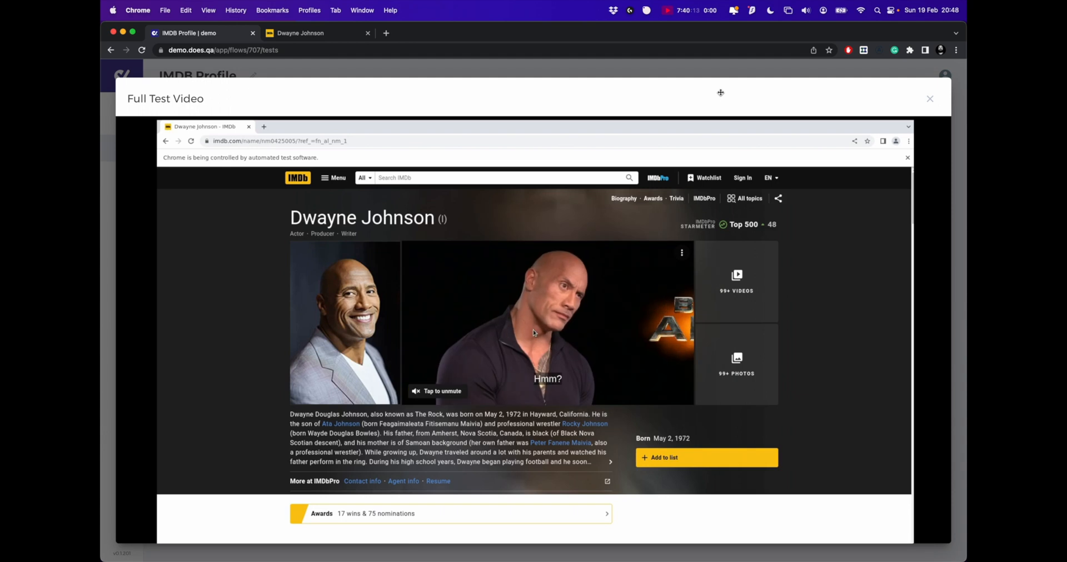
scroll("down", 3)
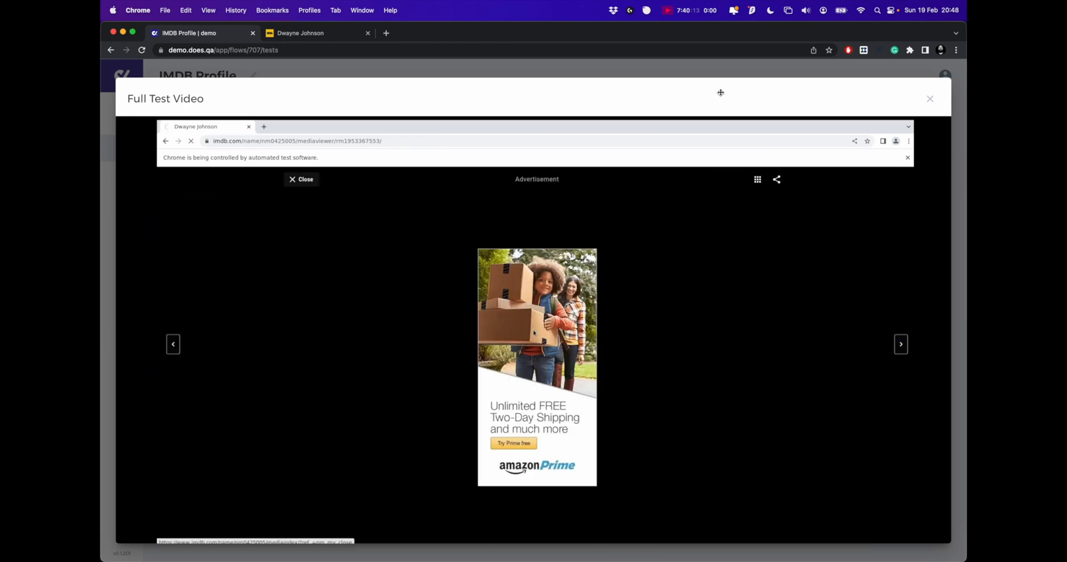
left_click(301, 179)
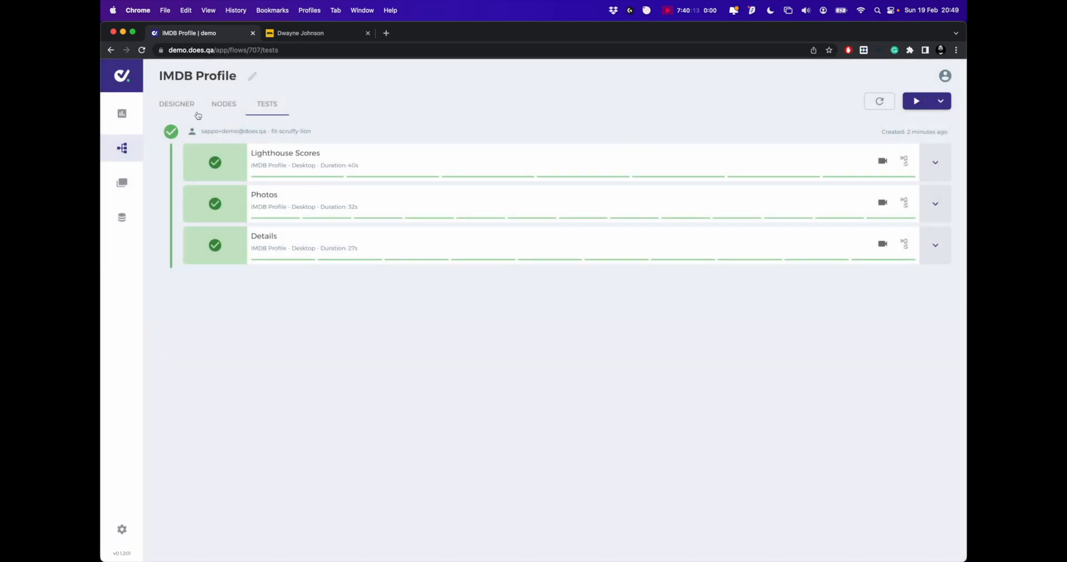
- Show the Values page with the stored actor entry holding dob, film, name and meter
left_click(177, 104)
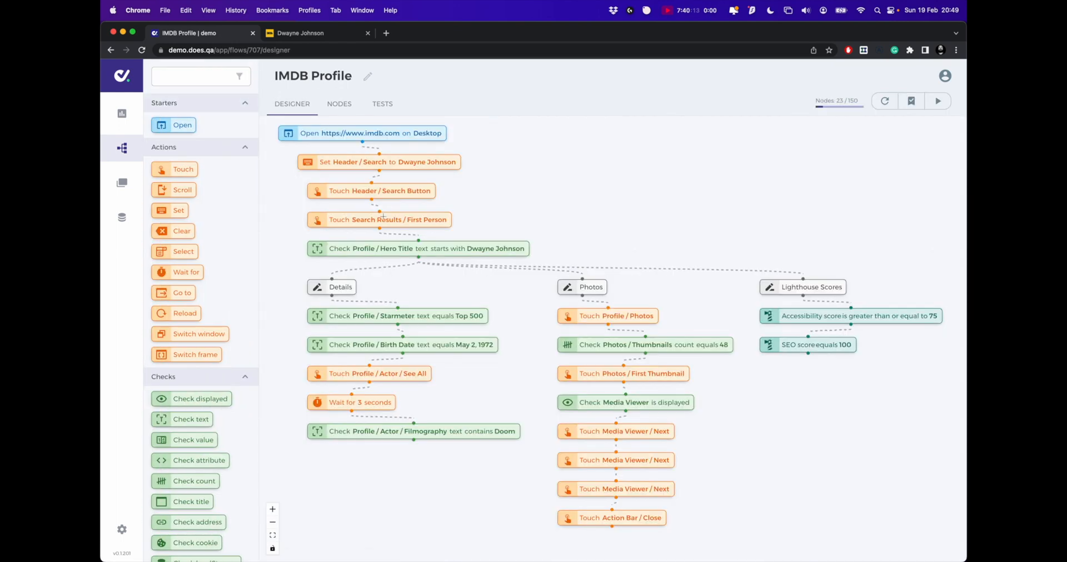
mouse_move(431, 262)
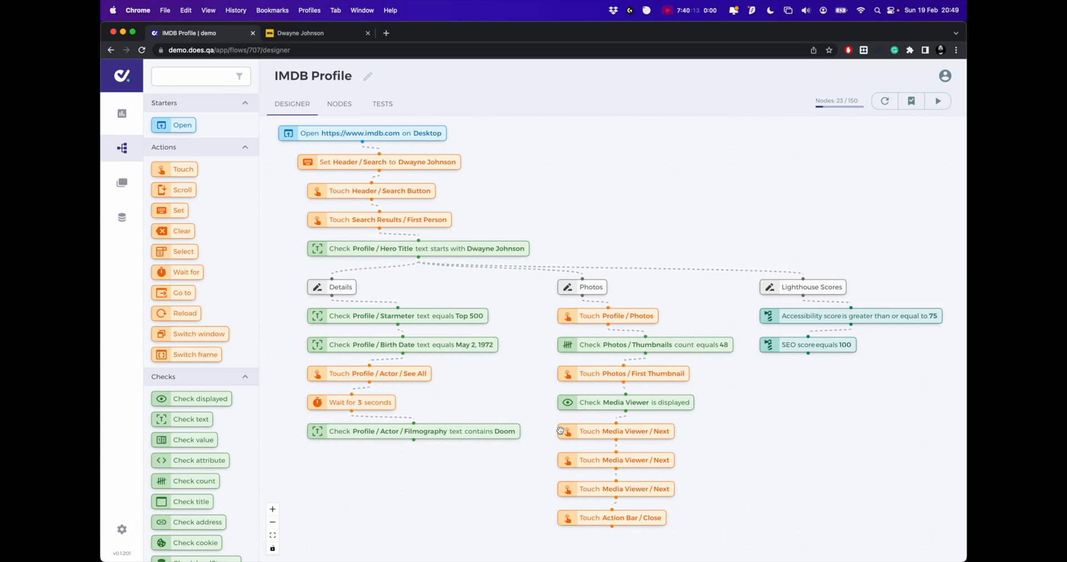
mouse_move(162, 263)
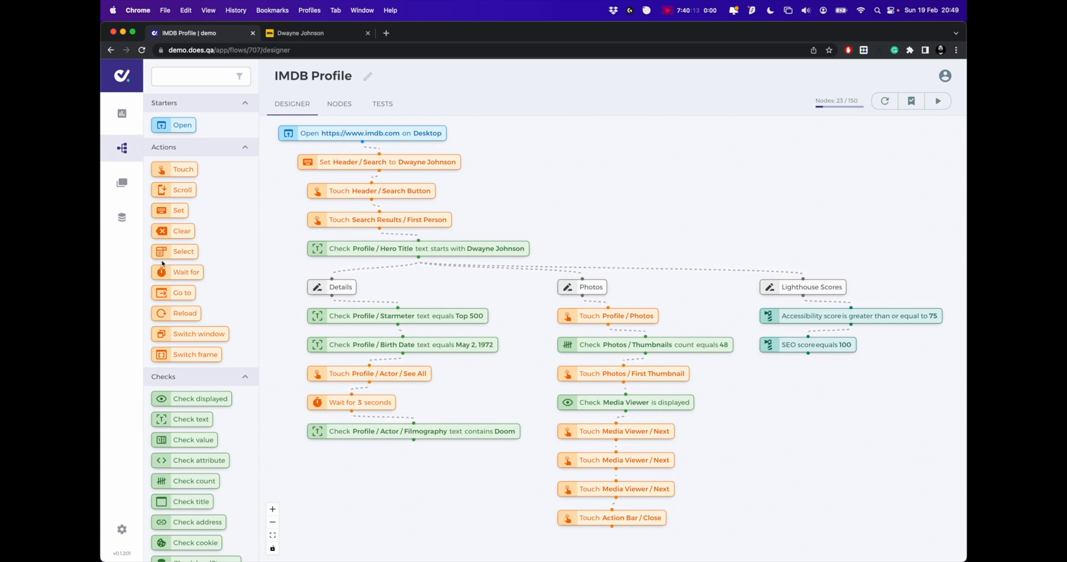
left_click(122, 218)
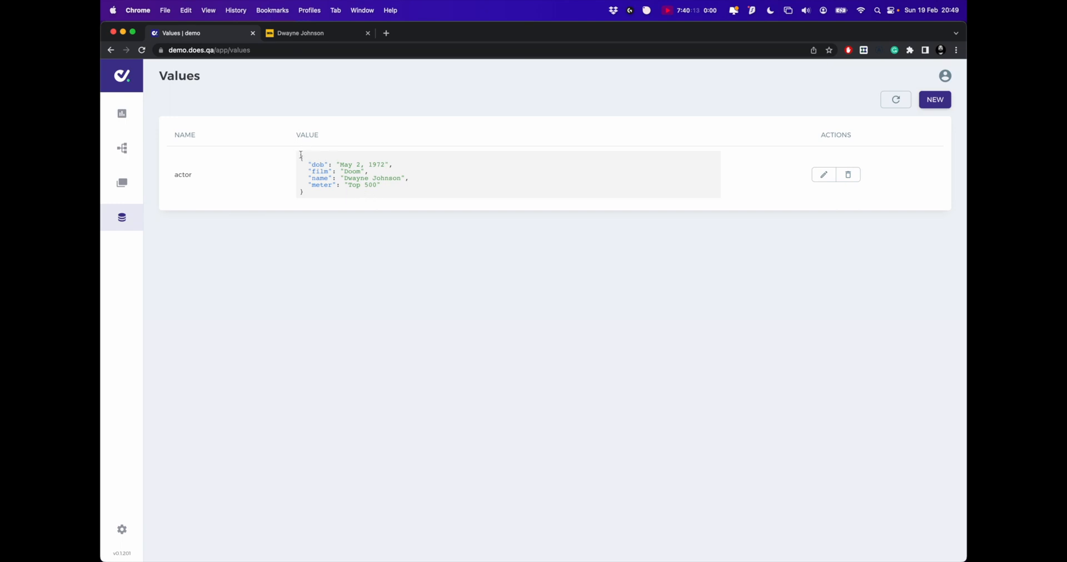
- Return to the flows list and reopen the IMDB Profile flow in the designer
left_click_drag(301, 155, 379, 195)
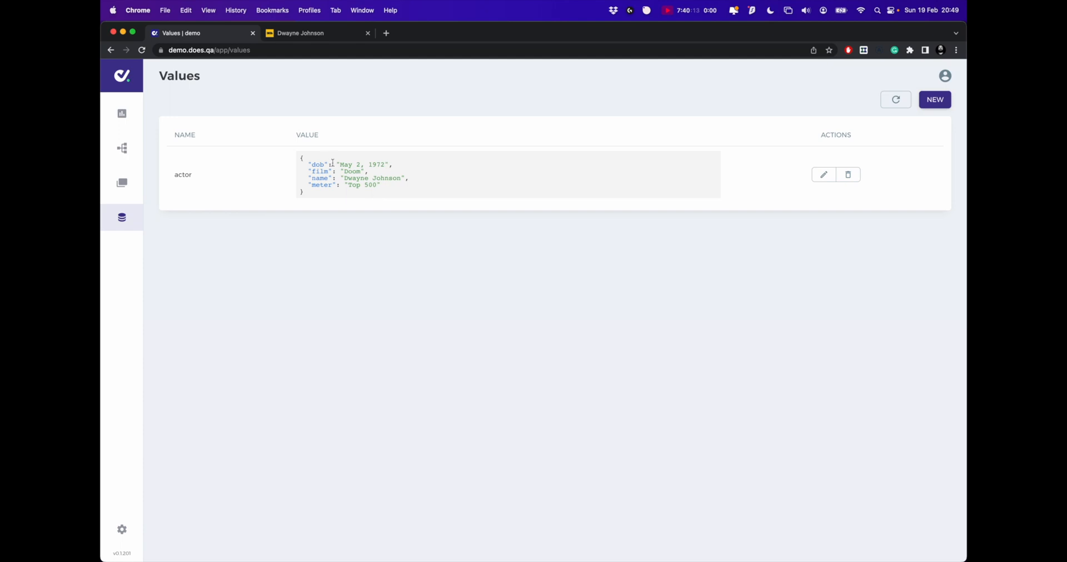
left_click(122, 148)
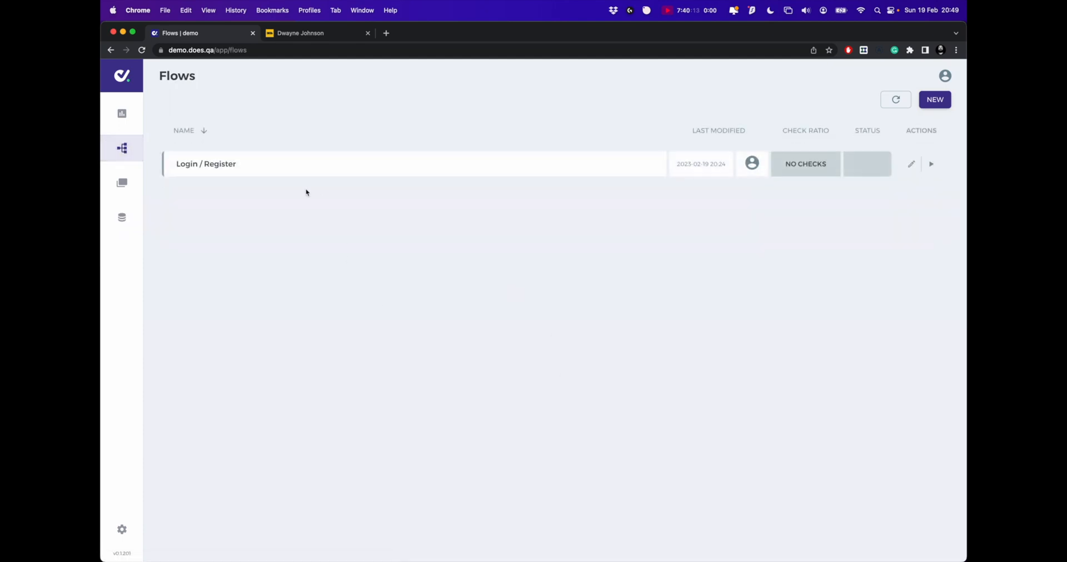
left_click(894, 100)
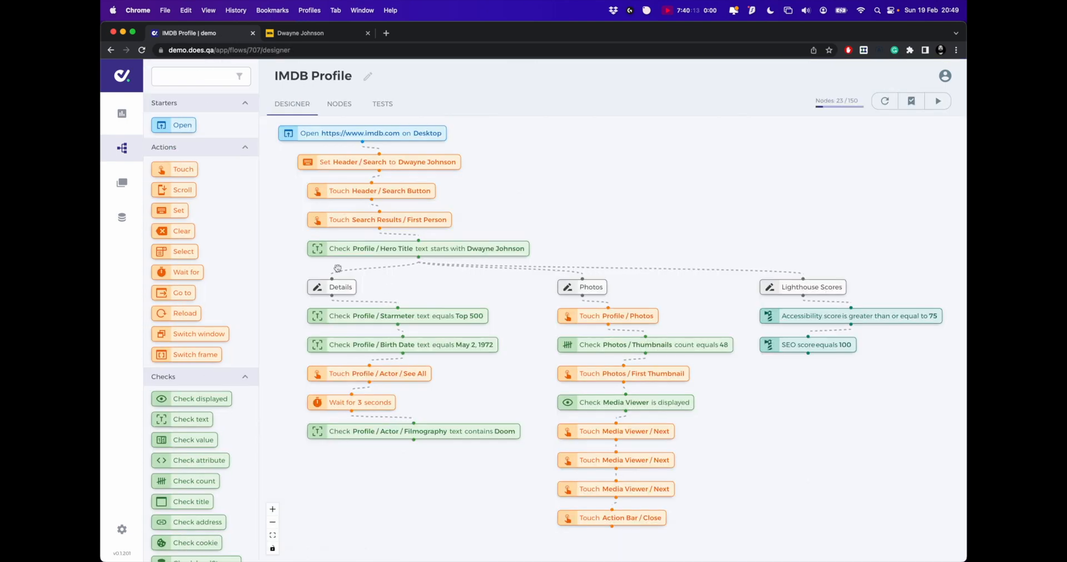
- Make the header search step and the Hero Title check use $actor.name and save both
left_click(380, 162)
type("$")
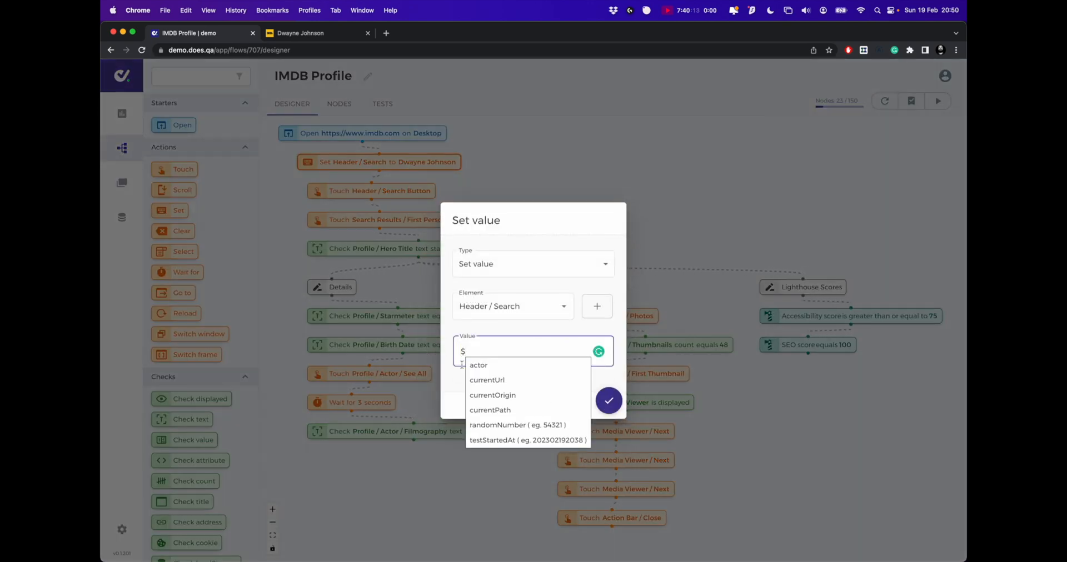
left_click(478, 365)
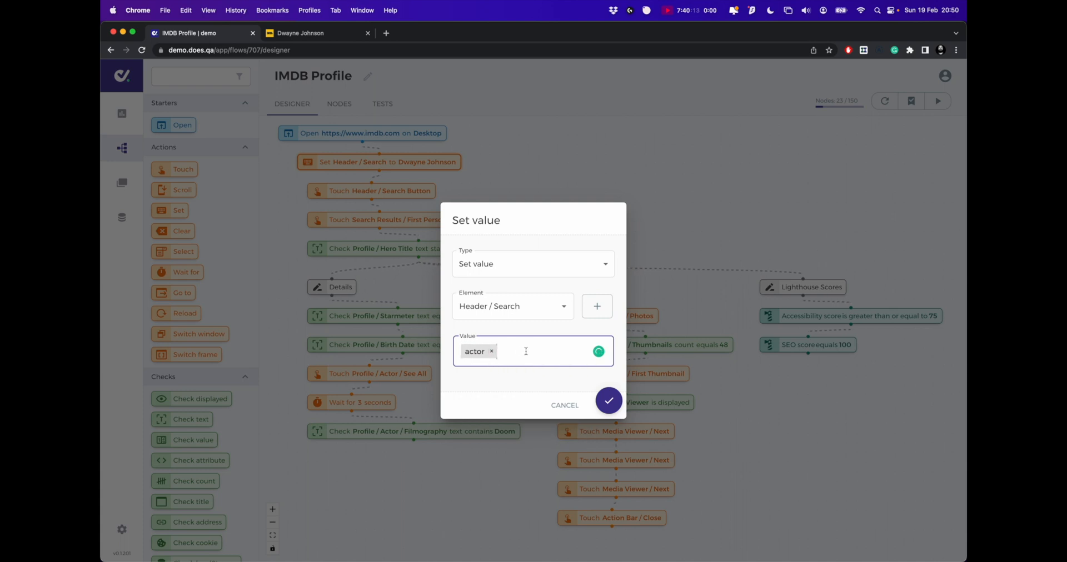
type(".name")
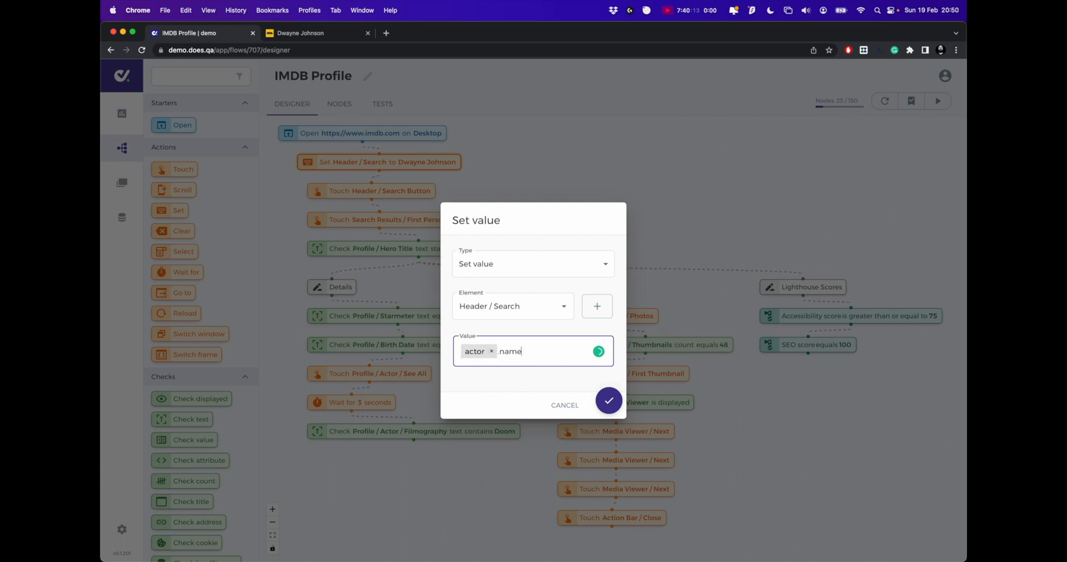
left_click(609, 401)
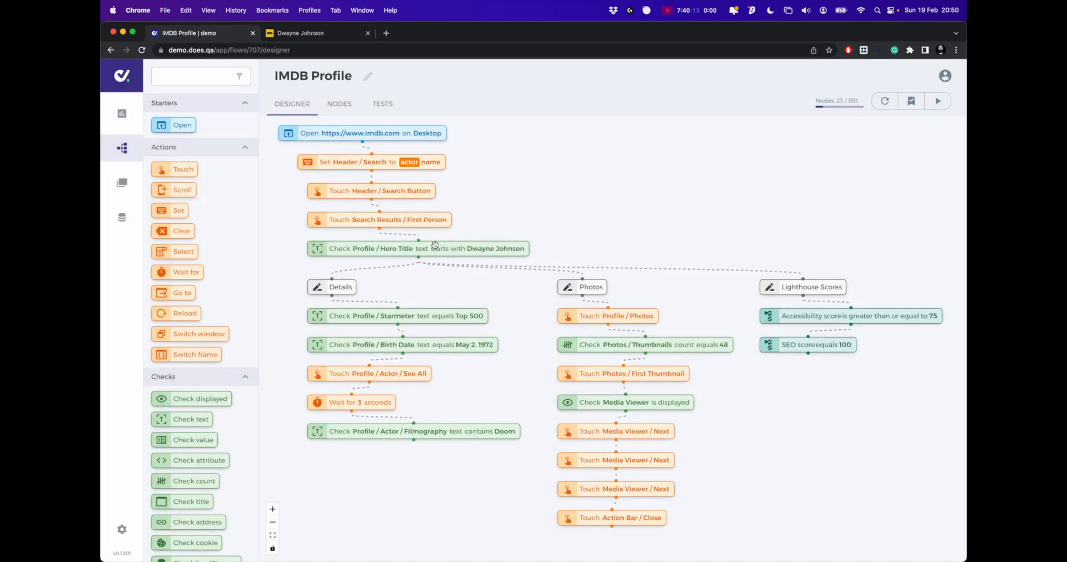
left_click(420, 249)
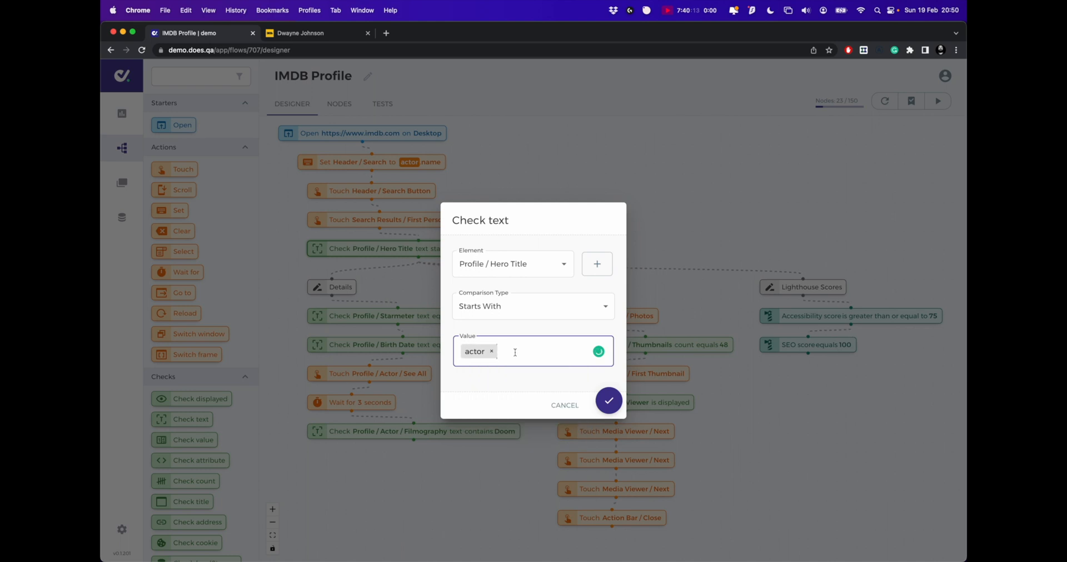
type(".name")
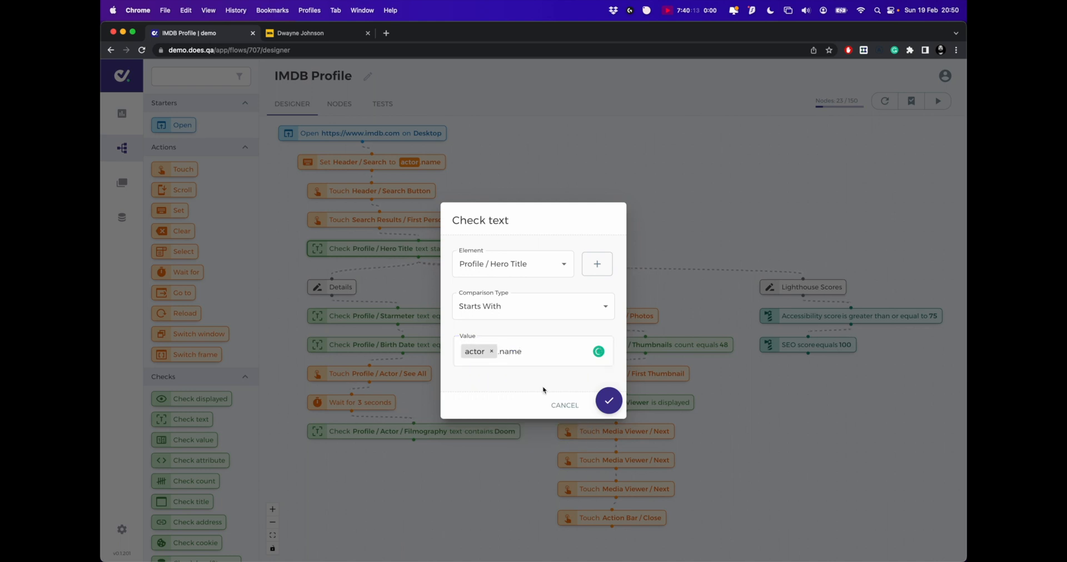
left_click(609, 401)
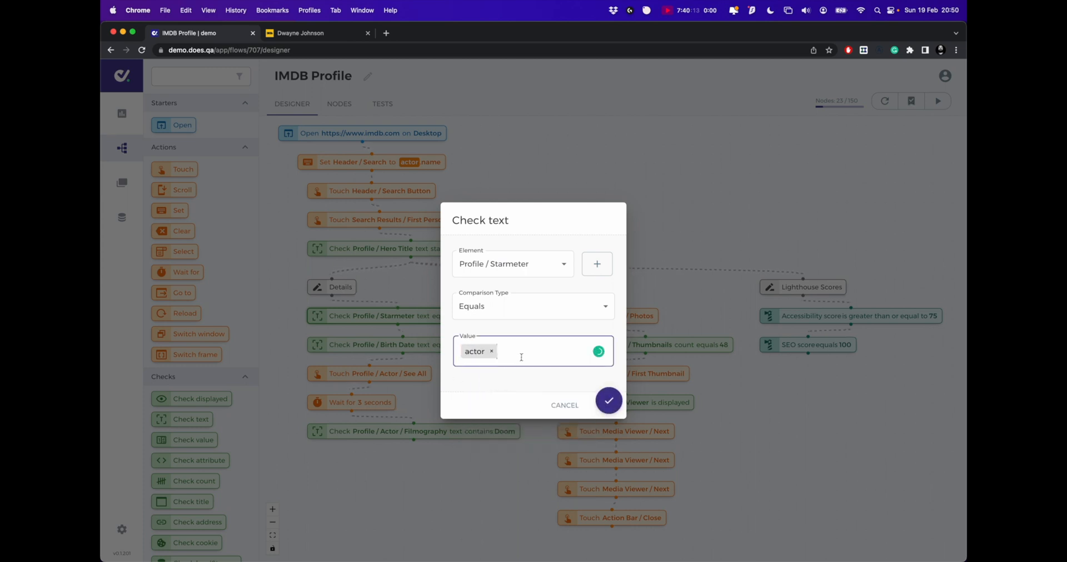
- Set the Starmeter, Birth Date and Filmography checks to $actor.meter, .dob and .film and save each
type(".meter")
type("$ac")
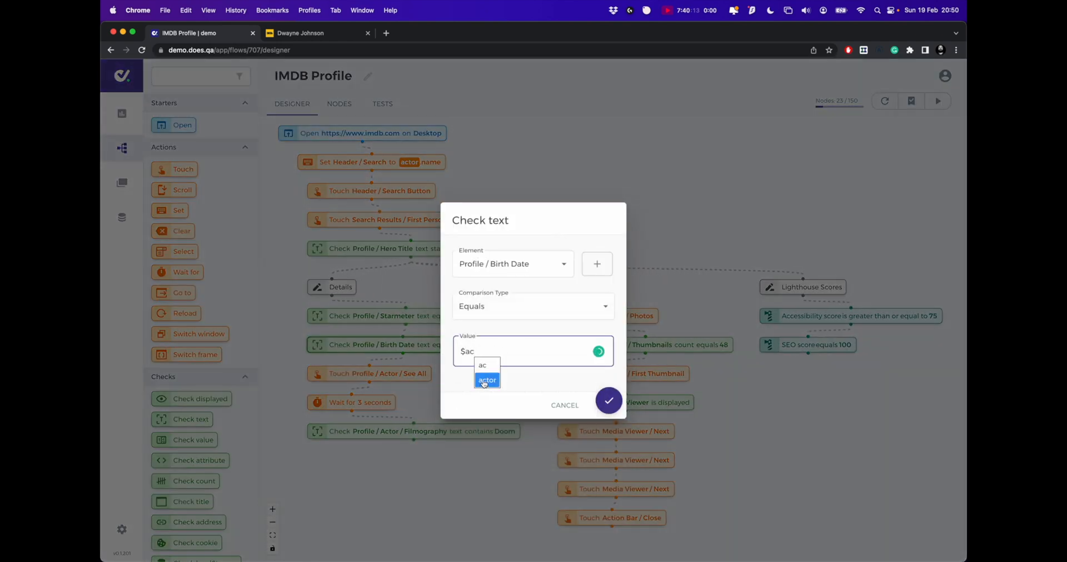
left_click(487, 380)
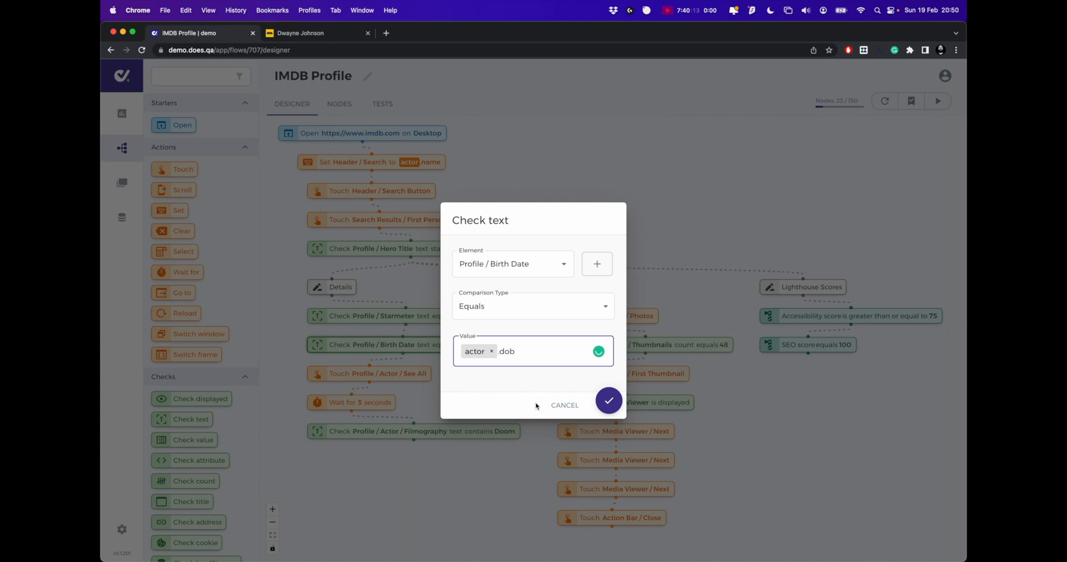
left_click(609, 401)
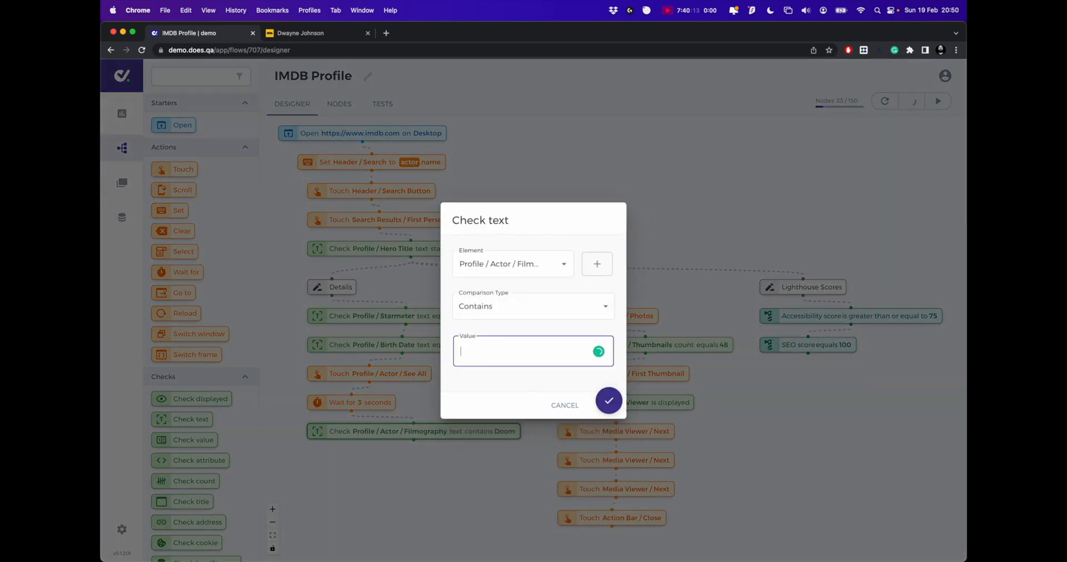
type("$actor")
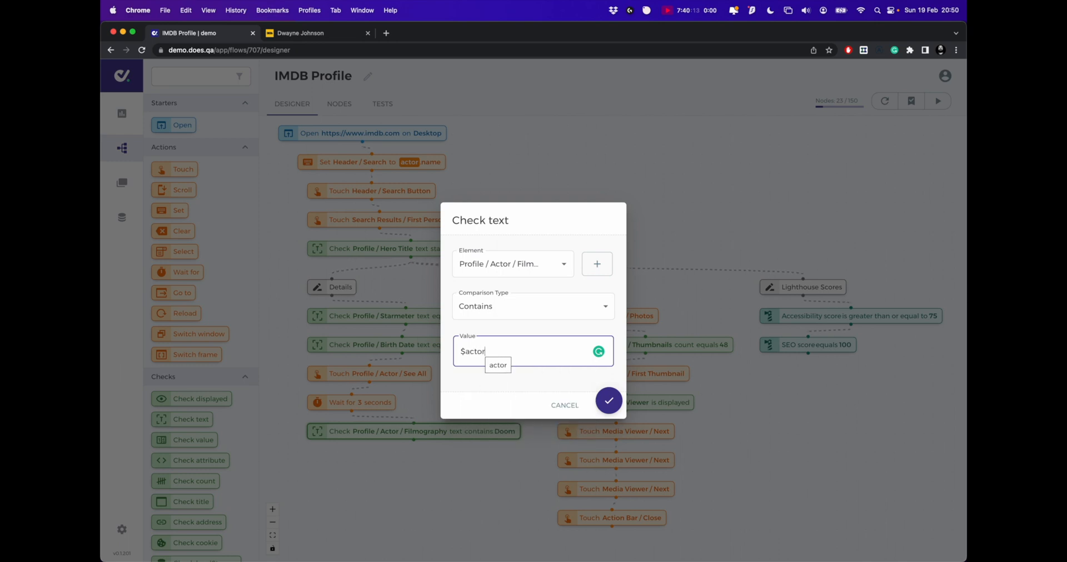
left_click(497, 366)
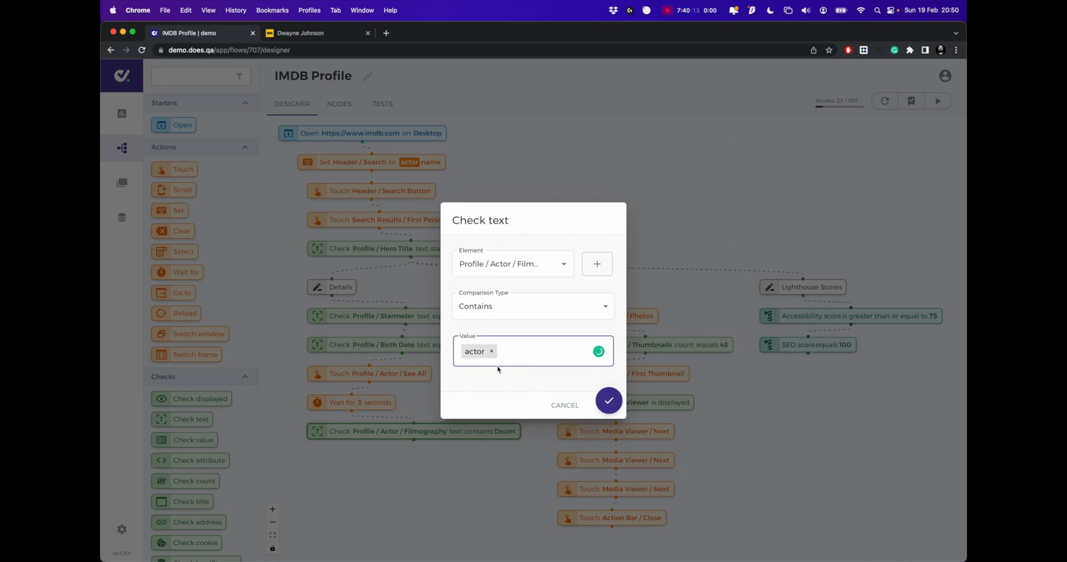
type("film")
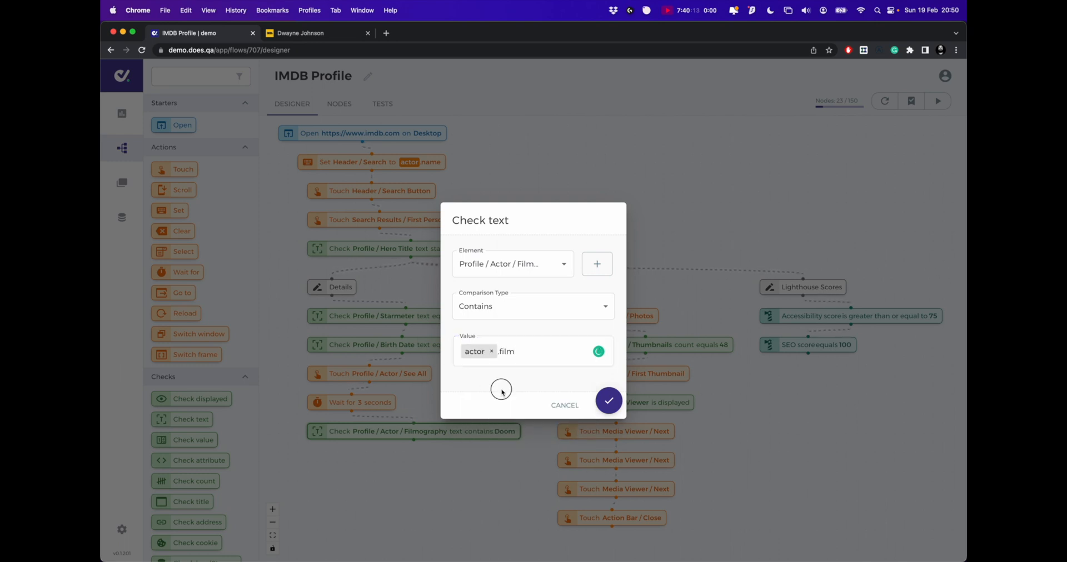
left_click(609, 402)
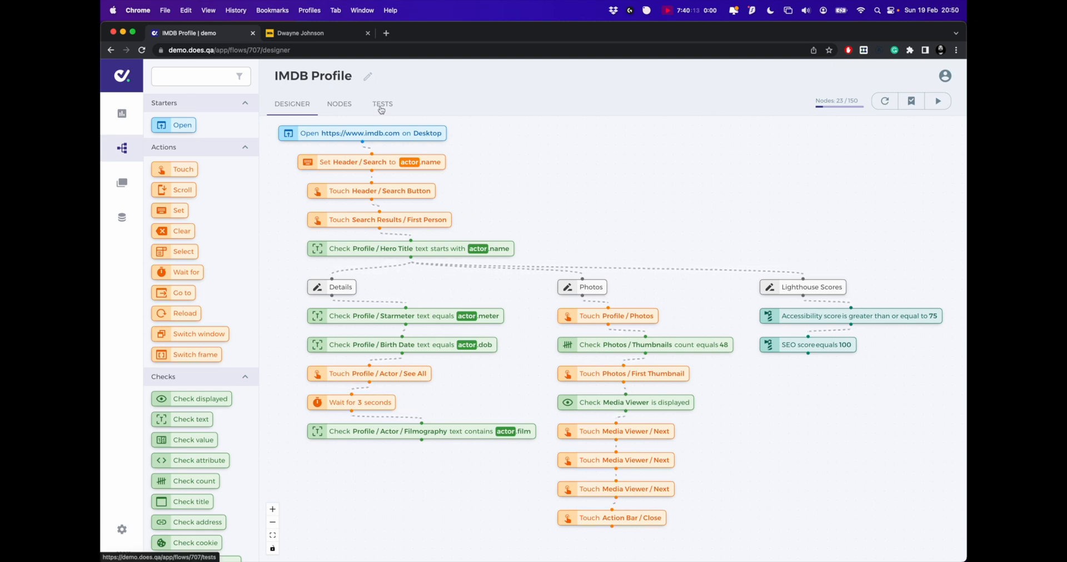
- View the Tests list, where Lighthouse Scores, Photos and Details now show as outdated
left_click(382, 104)
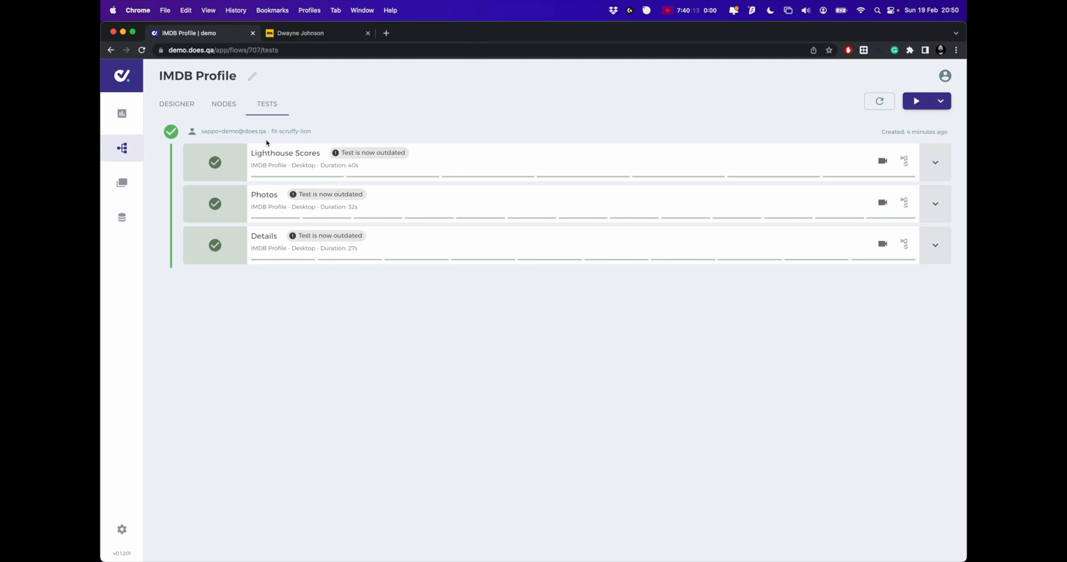
left_click(177, 105)
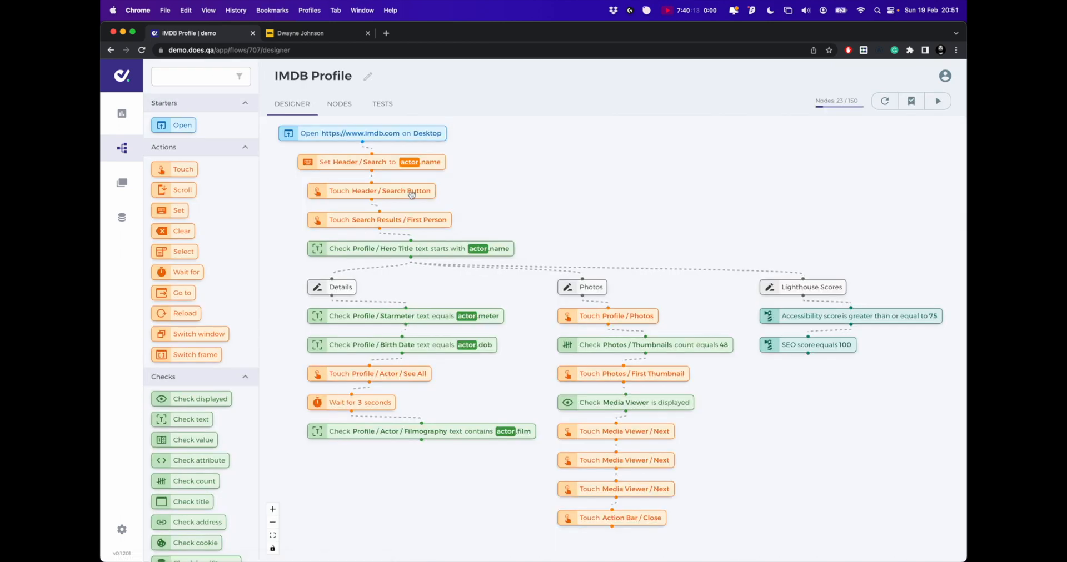
mouse_move(389, 249)
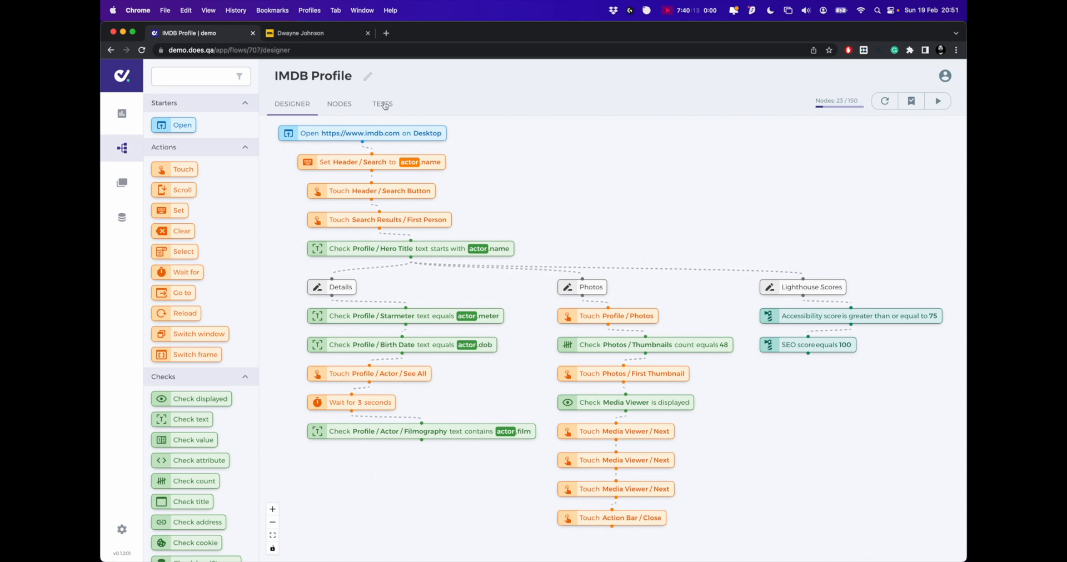
left_click(382, 104)
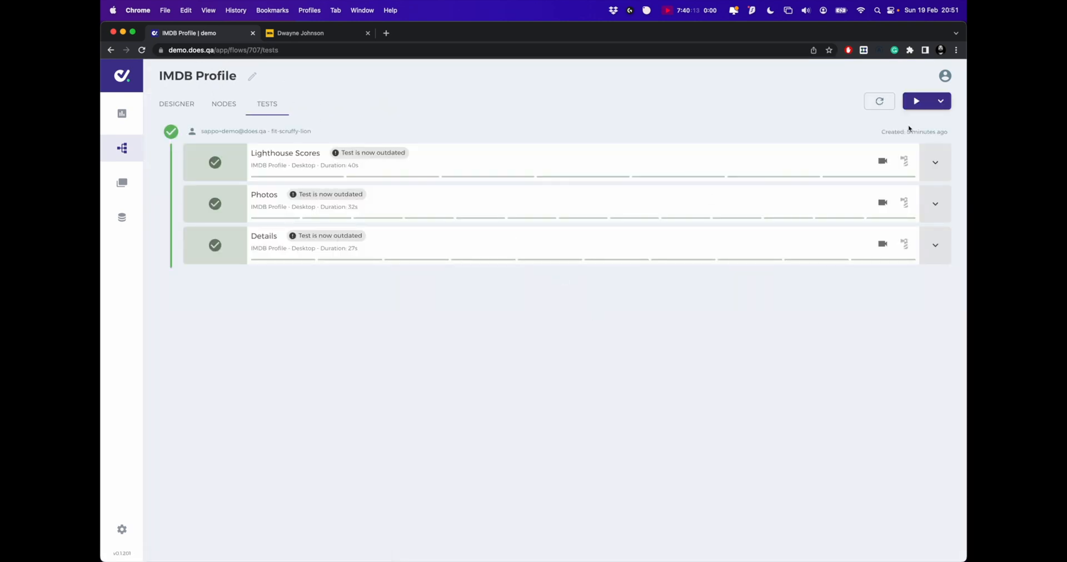
left_click(940, 101)
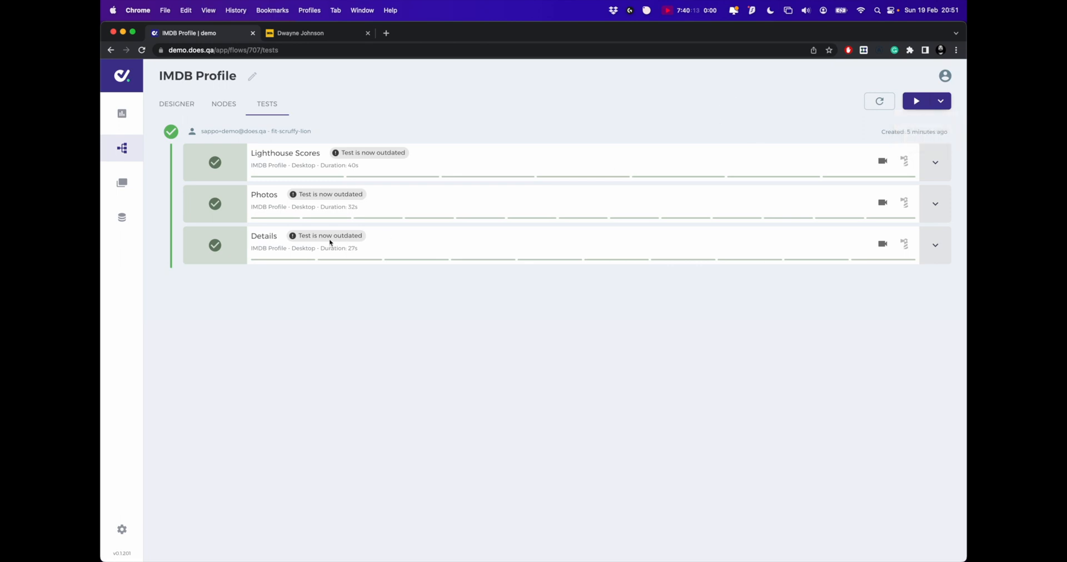
- Re-run the Details test as a preview and expand its running step list
left_click(915, 101)
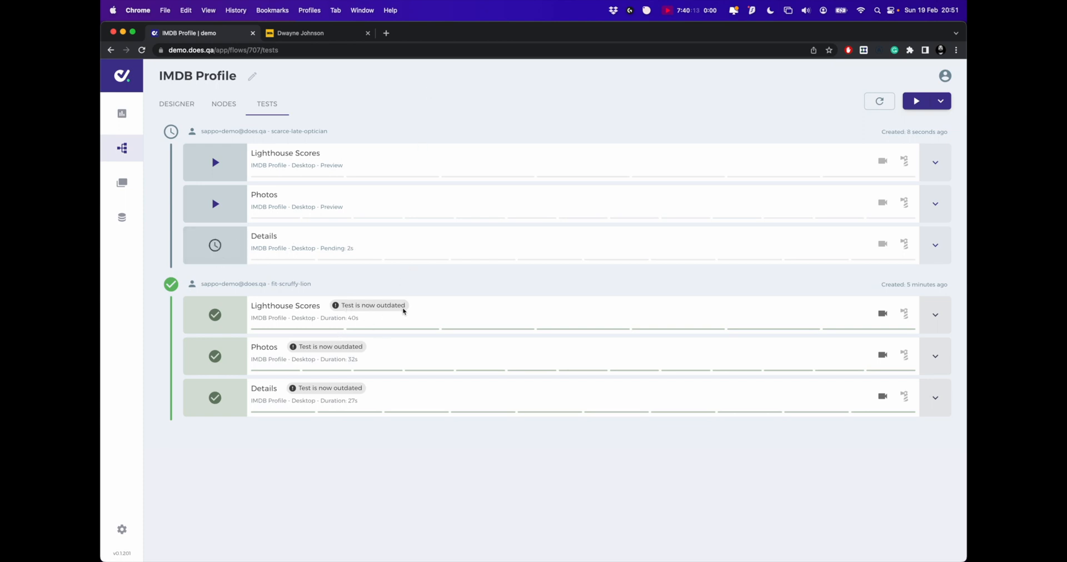
mouse_move(434, 282)
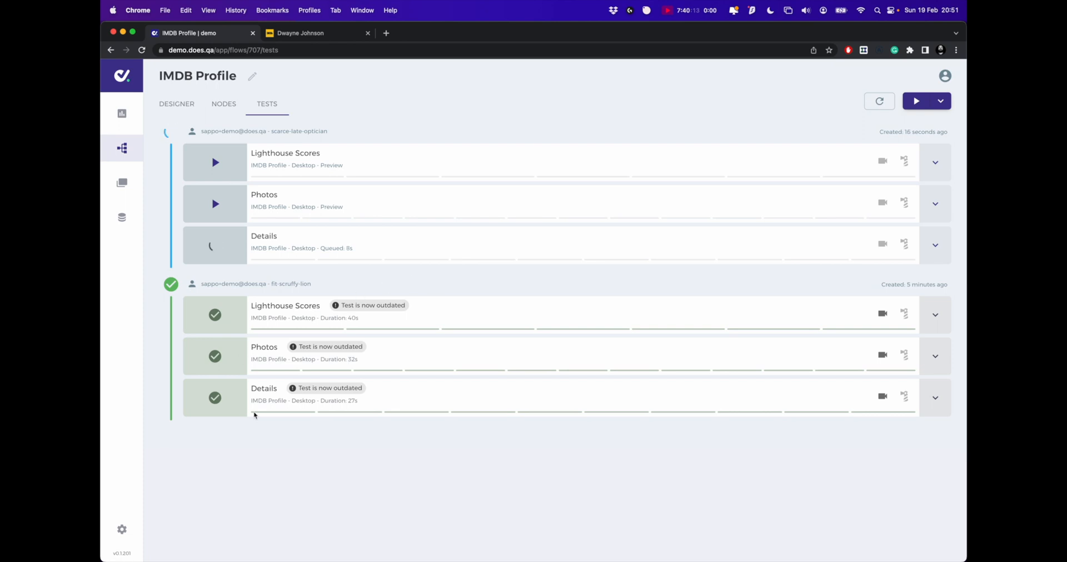
mouse_move(240, 417)
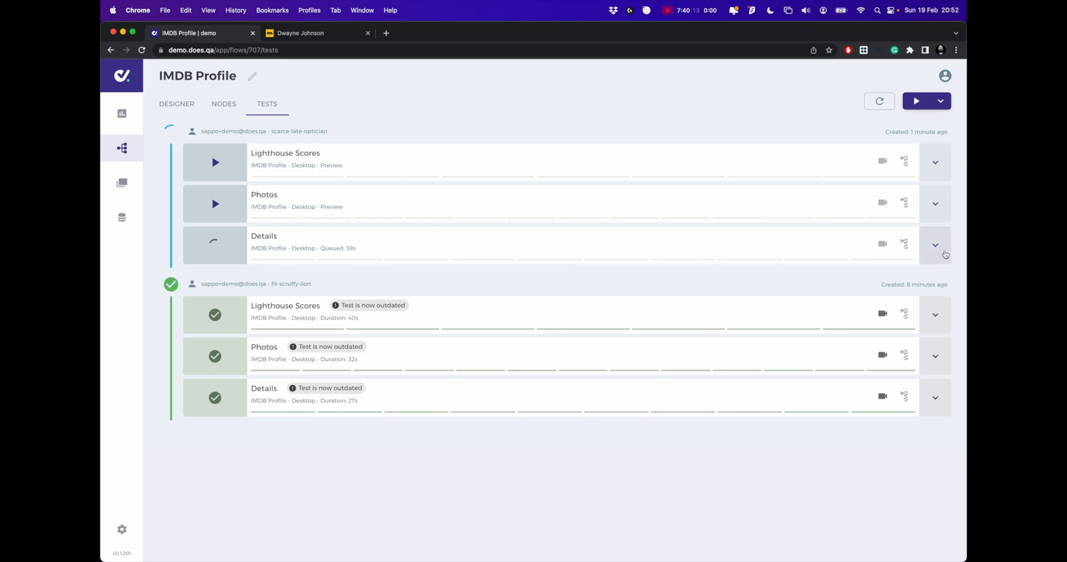
left_click(935, 246)
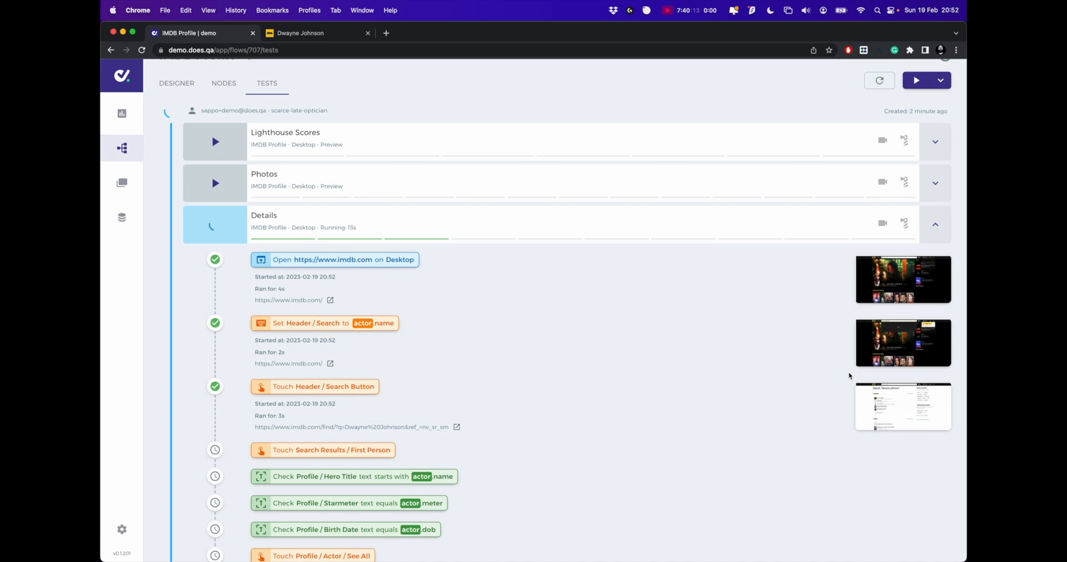
- Scroll through the Details run until every step, including the actor-value checks, passes
scroll("down", 3)
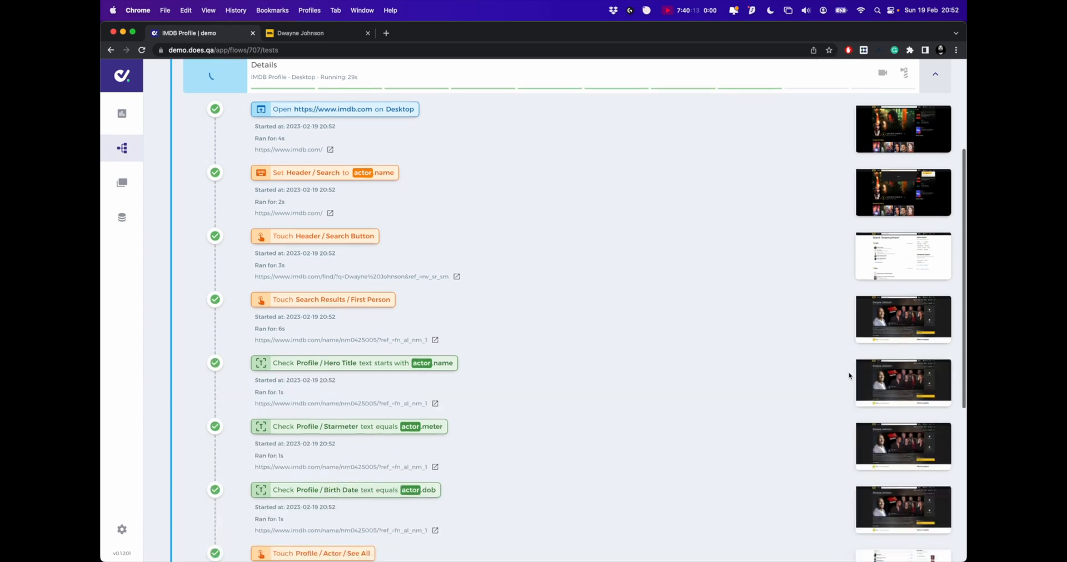
scroll("down", 3)
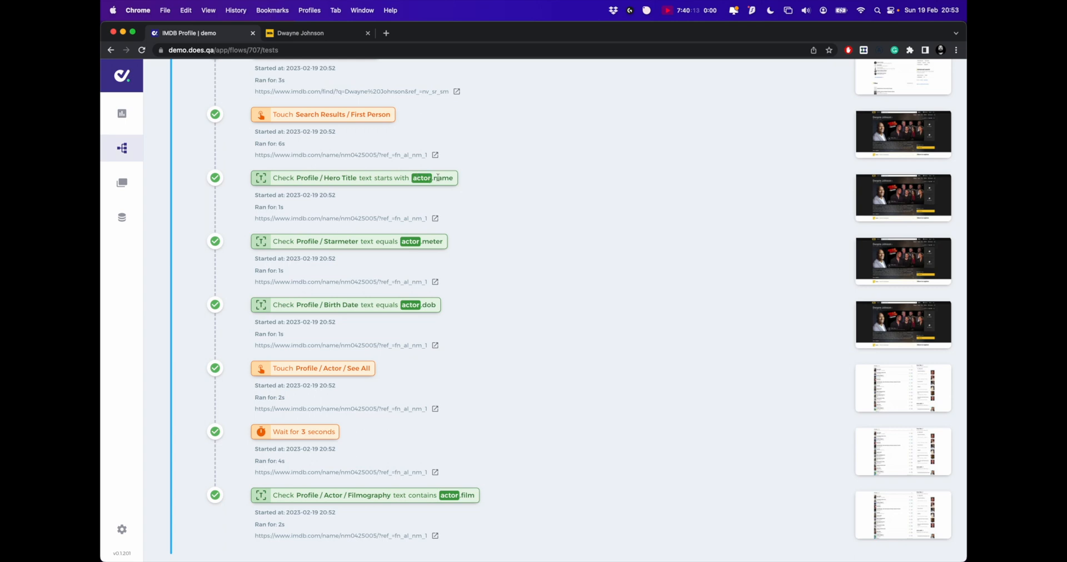
mouse_move(455, 223)
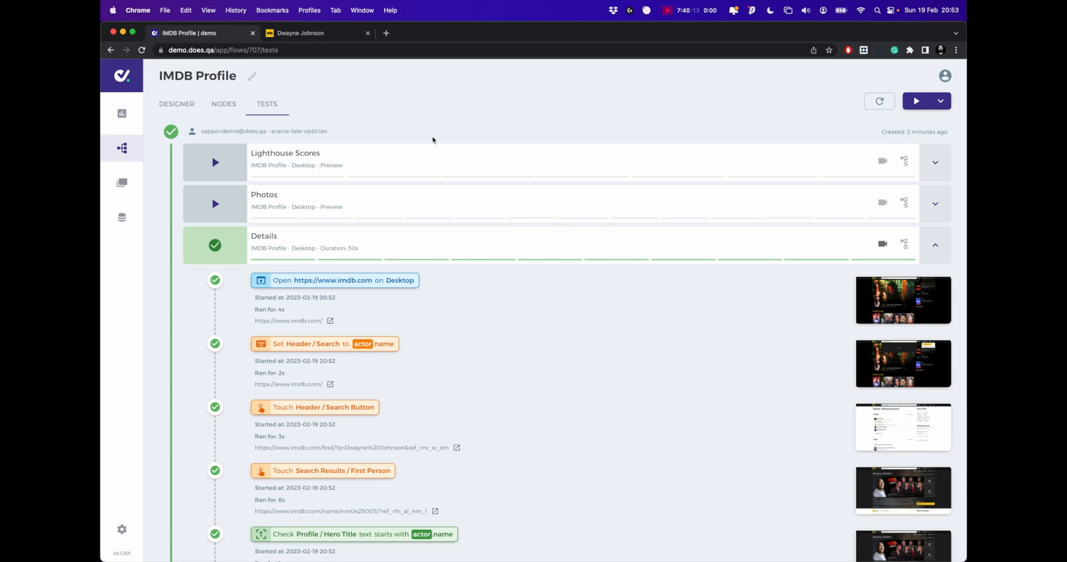
mouse_move(563, 321)
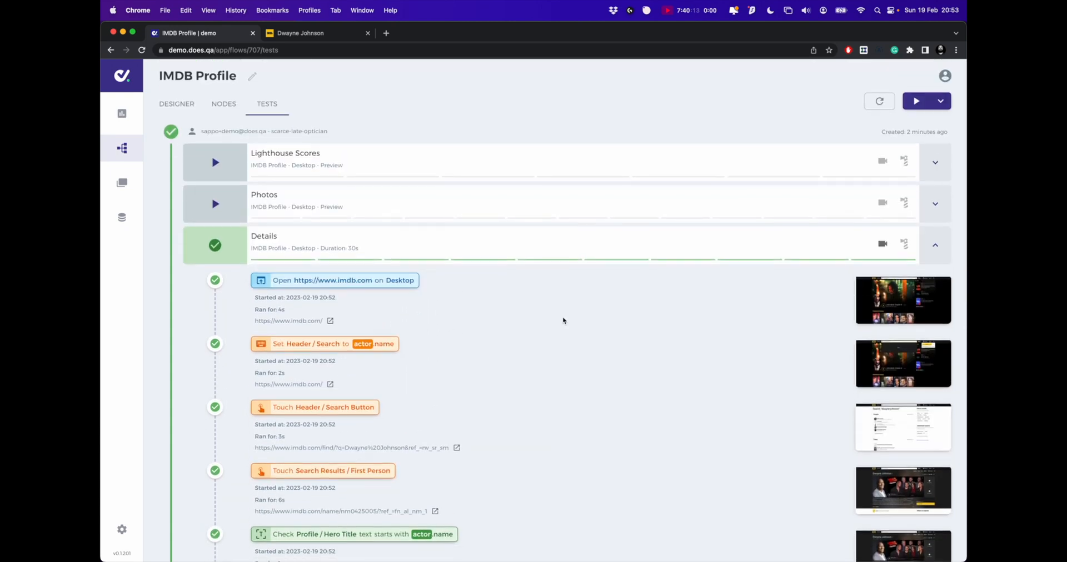